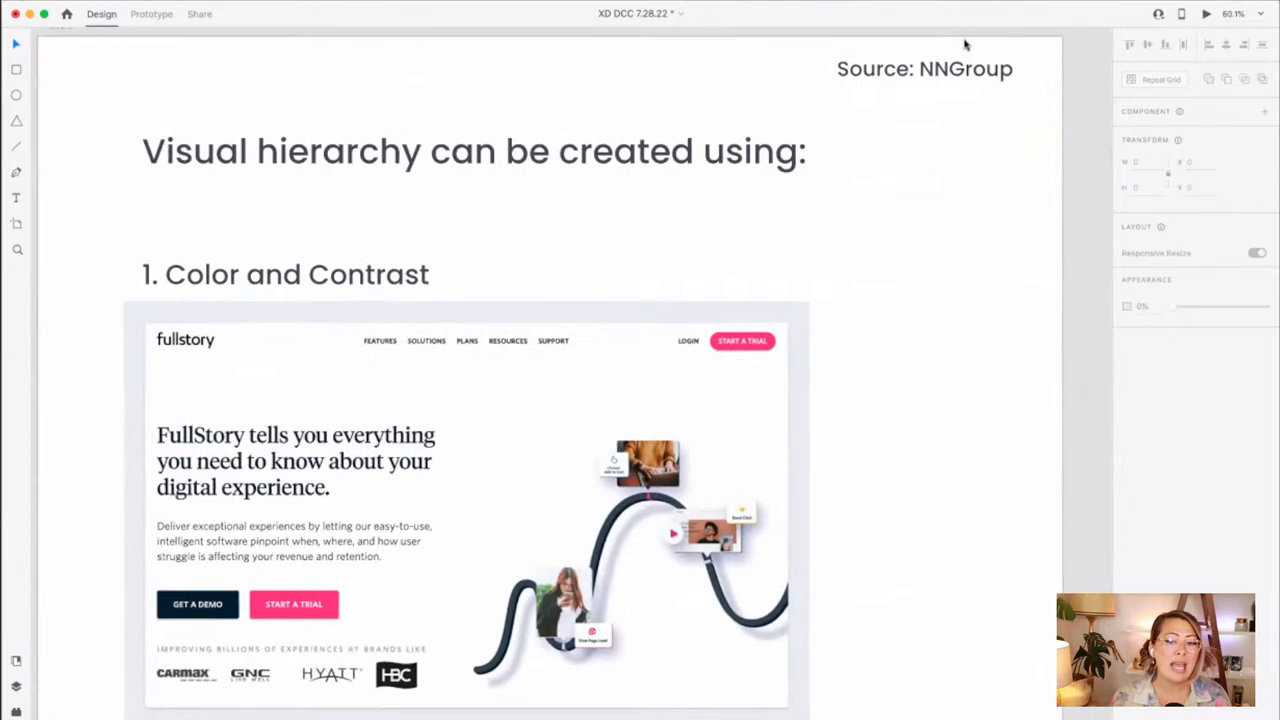
pyautogui.moveTo(963, 200)
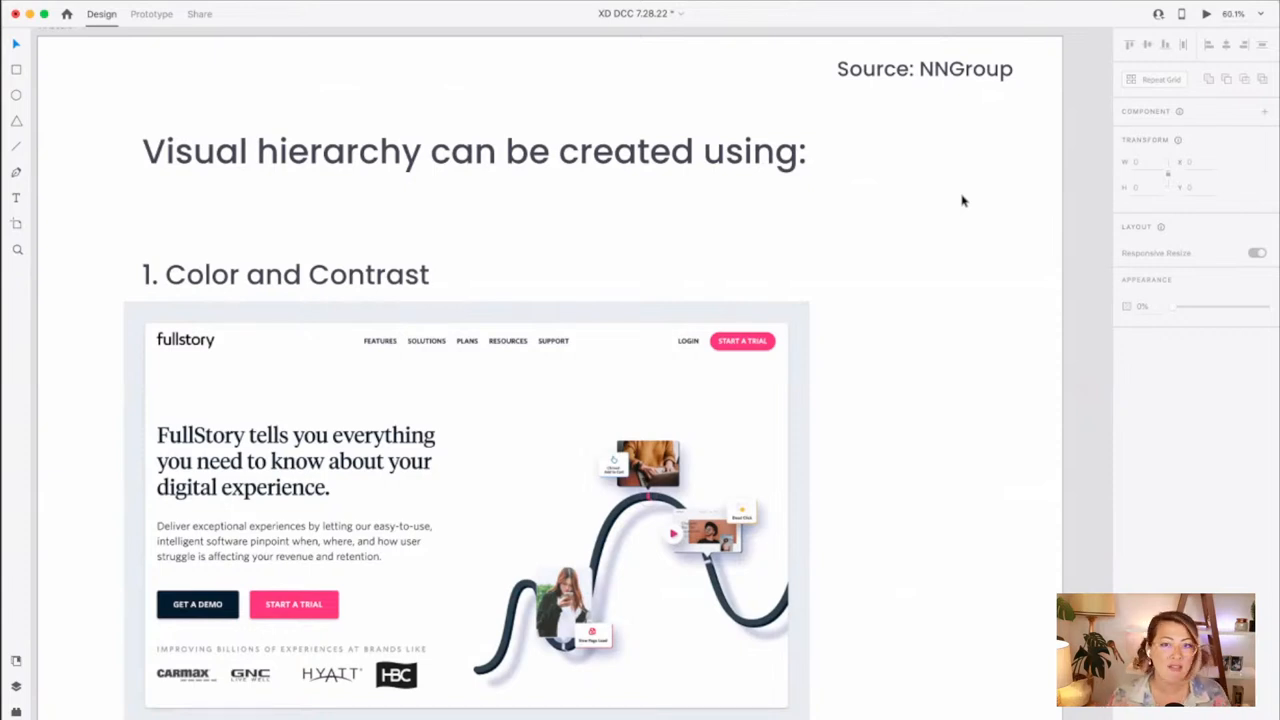
# - Select the Hipcamp example screenshot and scroll down through the reference page
pyautogui.click(924, 69)
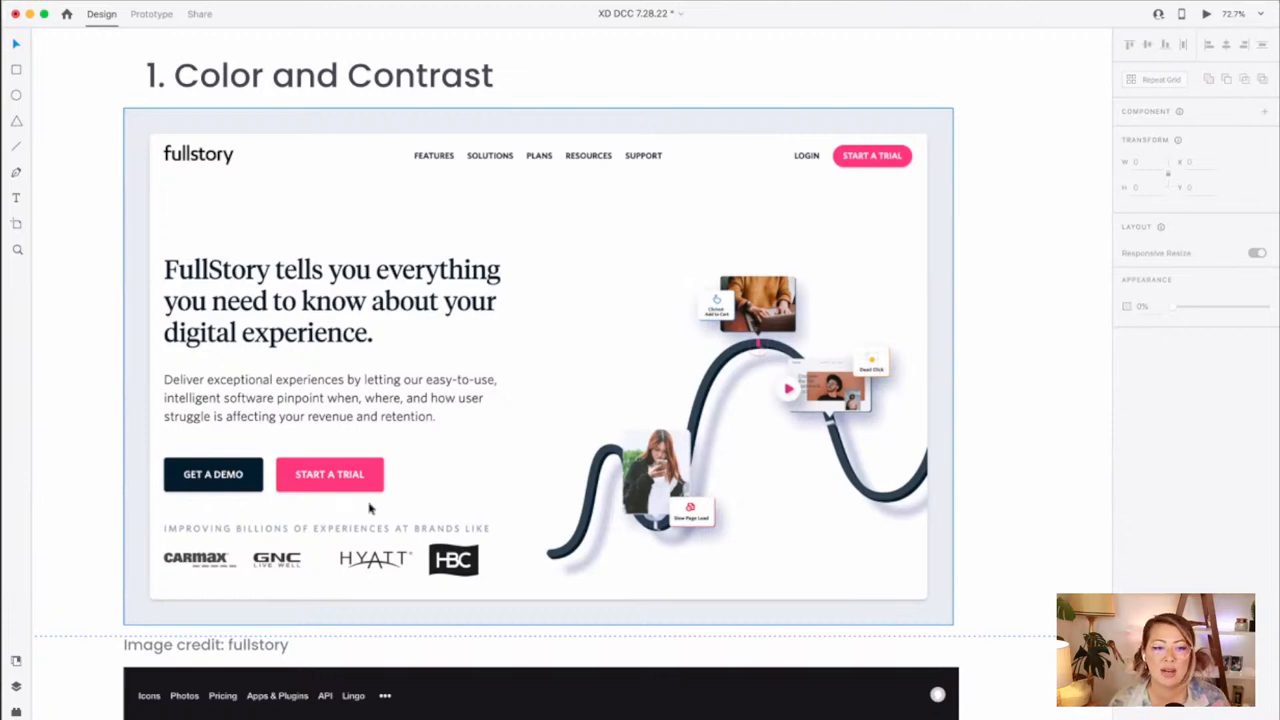
pyautogui.moveTo(849, 240)
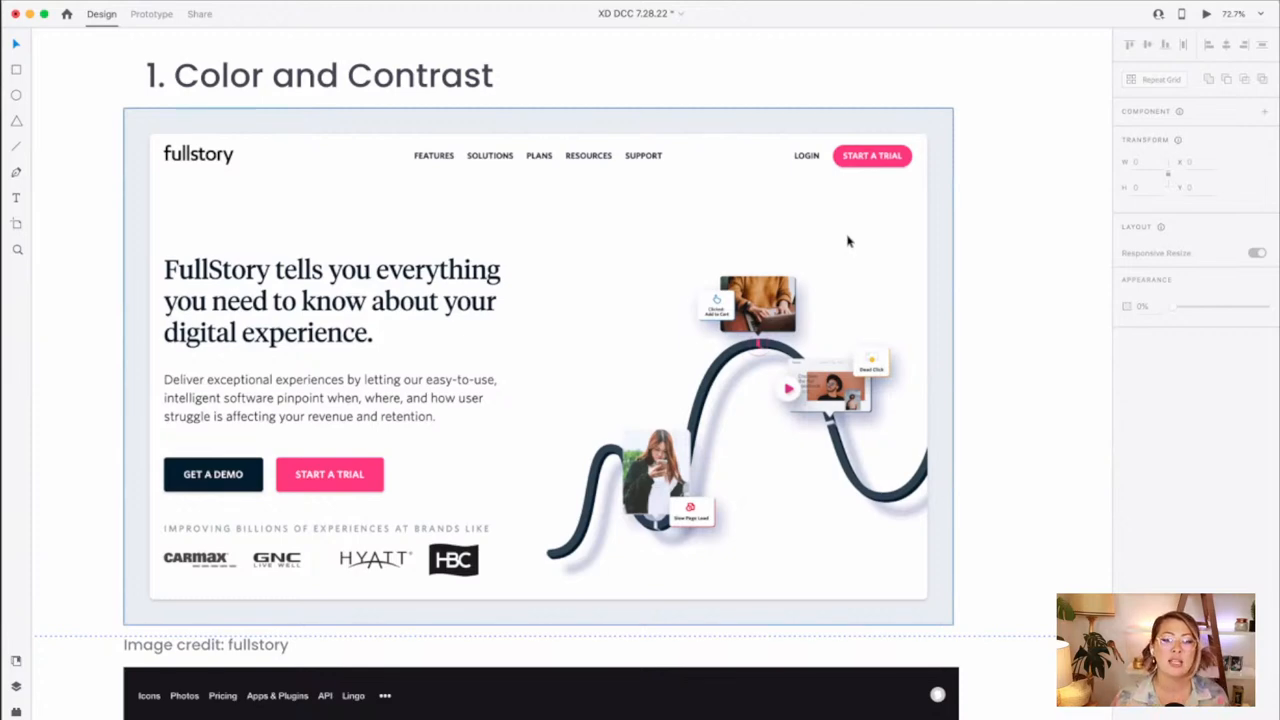
pyautogui.scroll(-3)
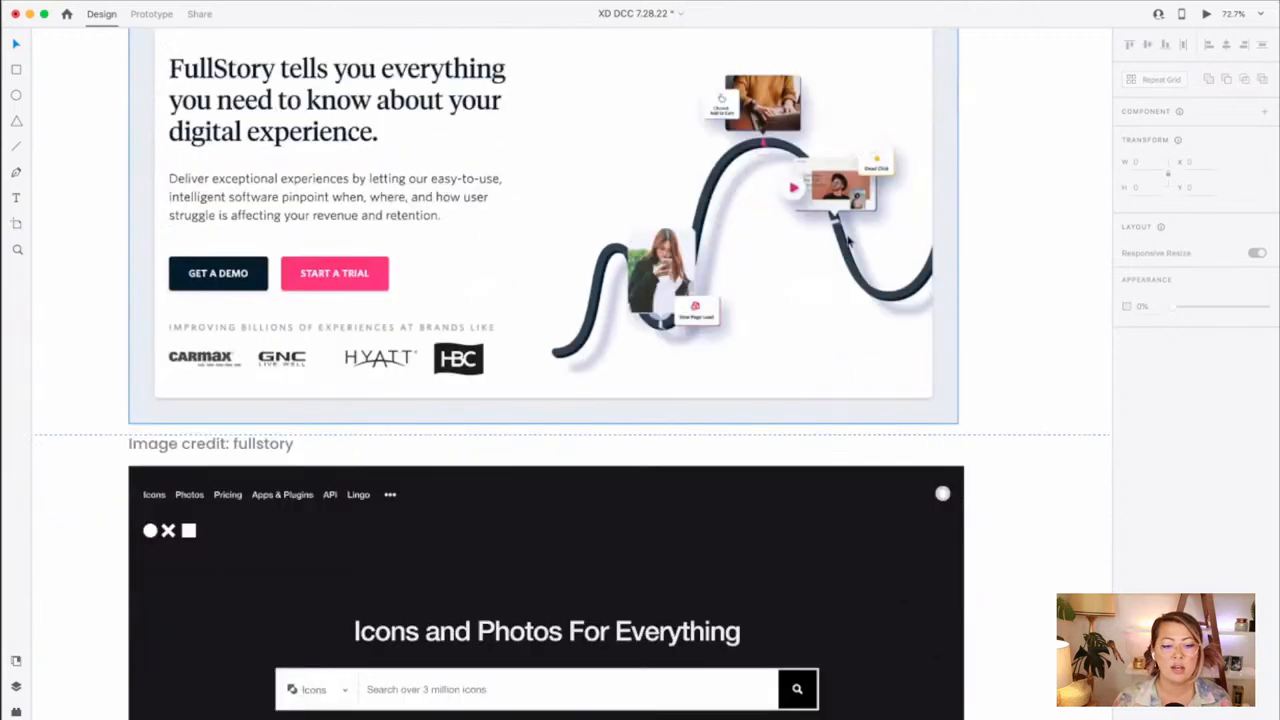
pyautogui.scroll(-3)
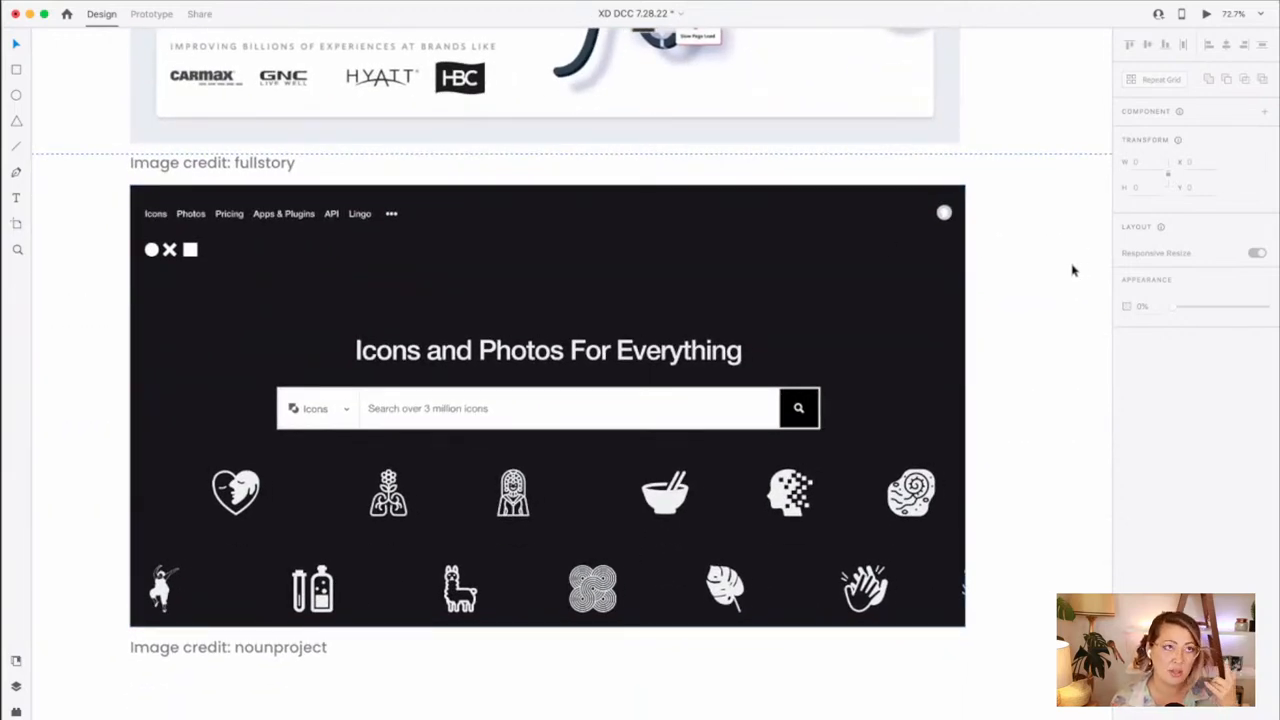
pyautogui.moveTo(1047, 275)
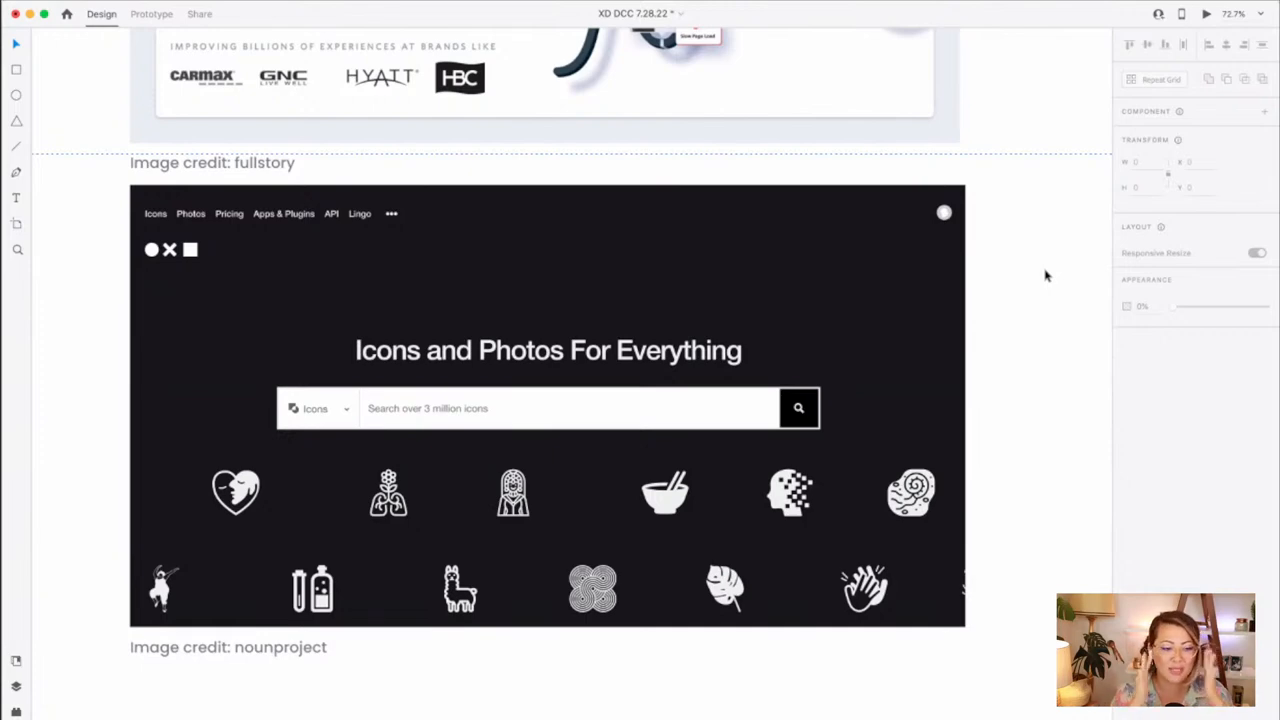
pyautogui.scroll(-3)
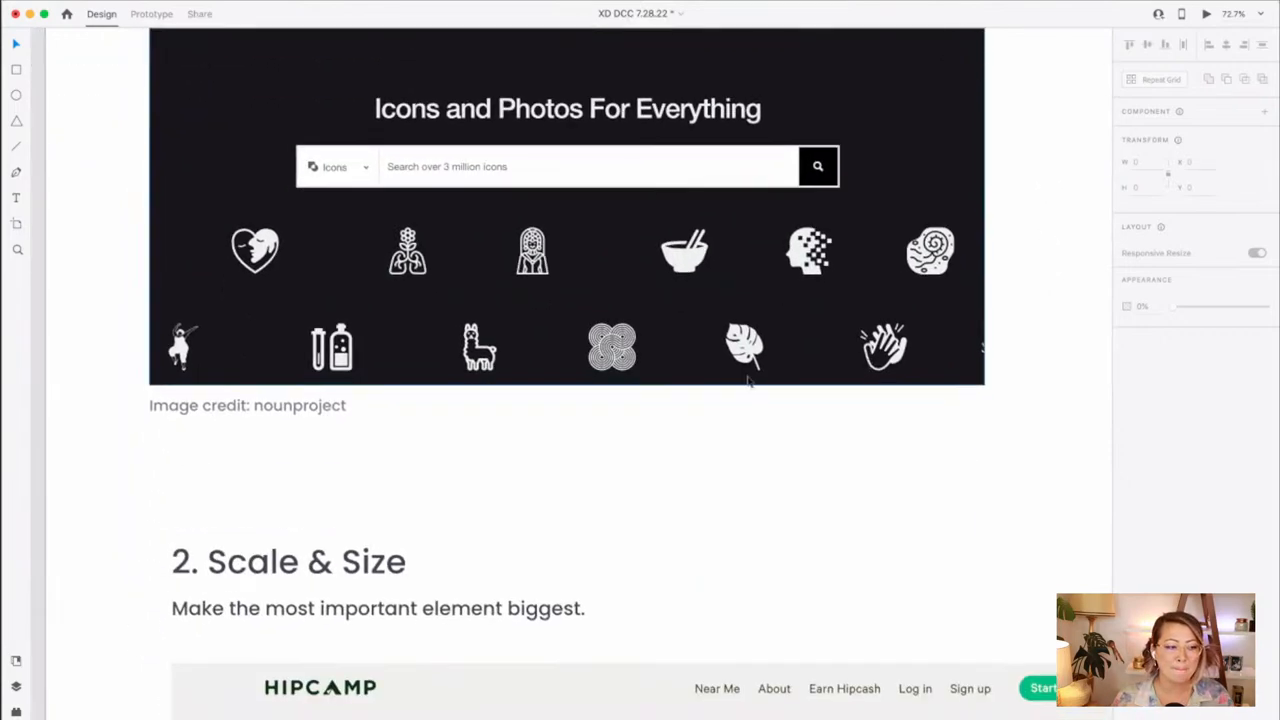
pyautogui.scroll(-3)
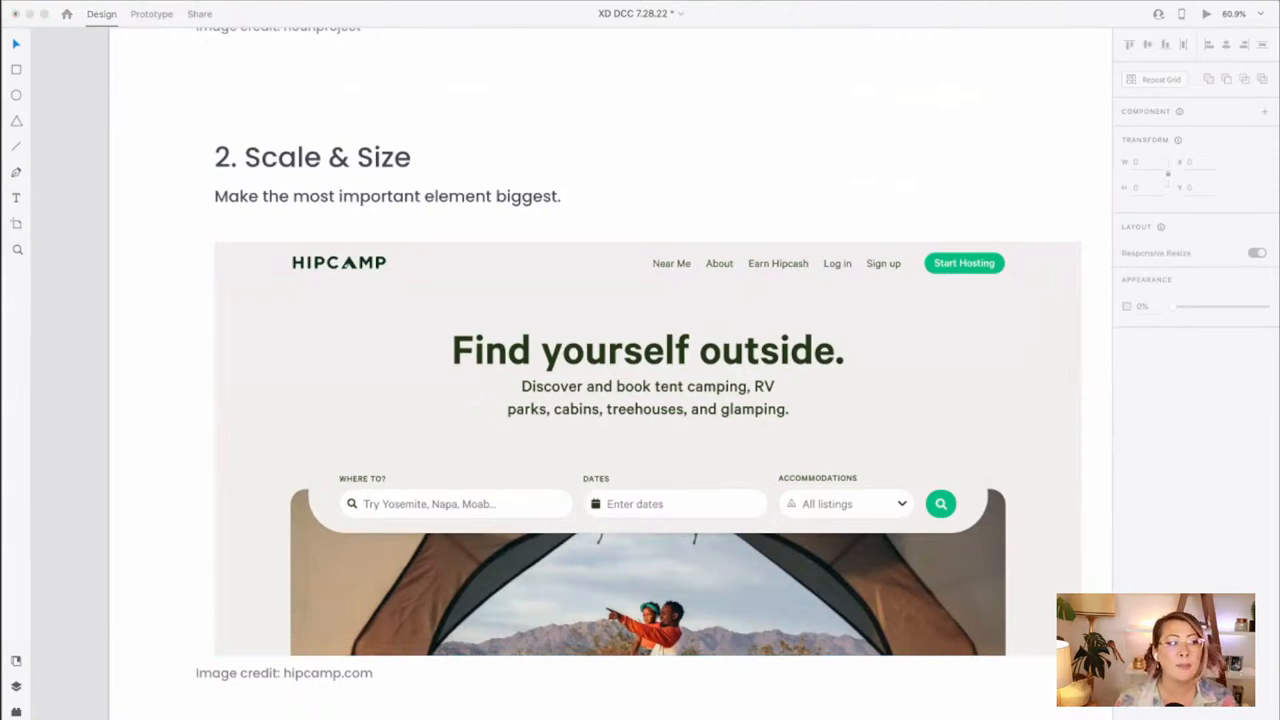
pyautogui.click(647, 447)
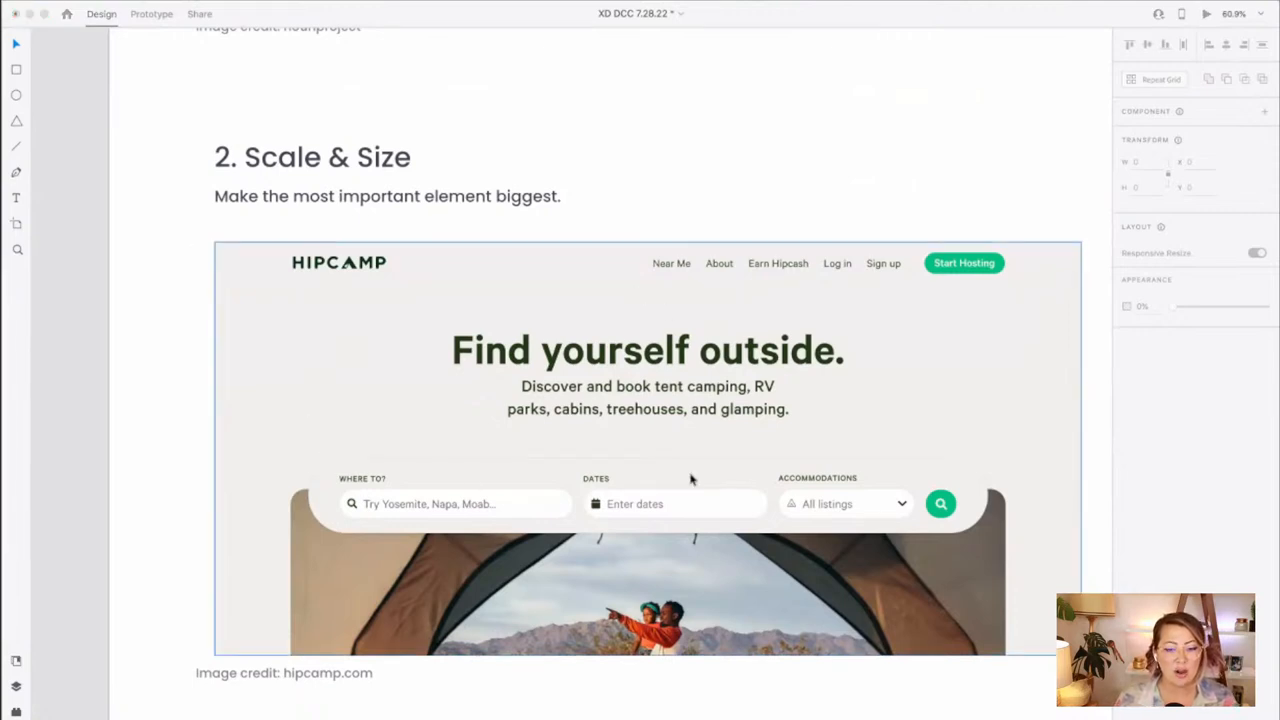
pyautogui.moveTo(625, 484)
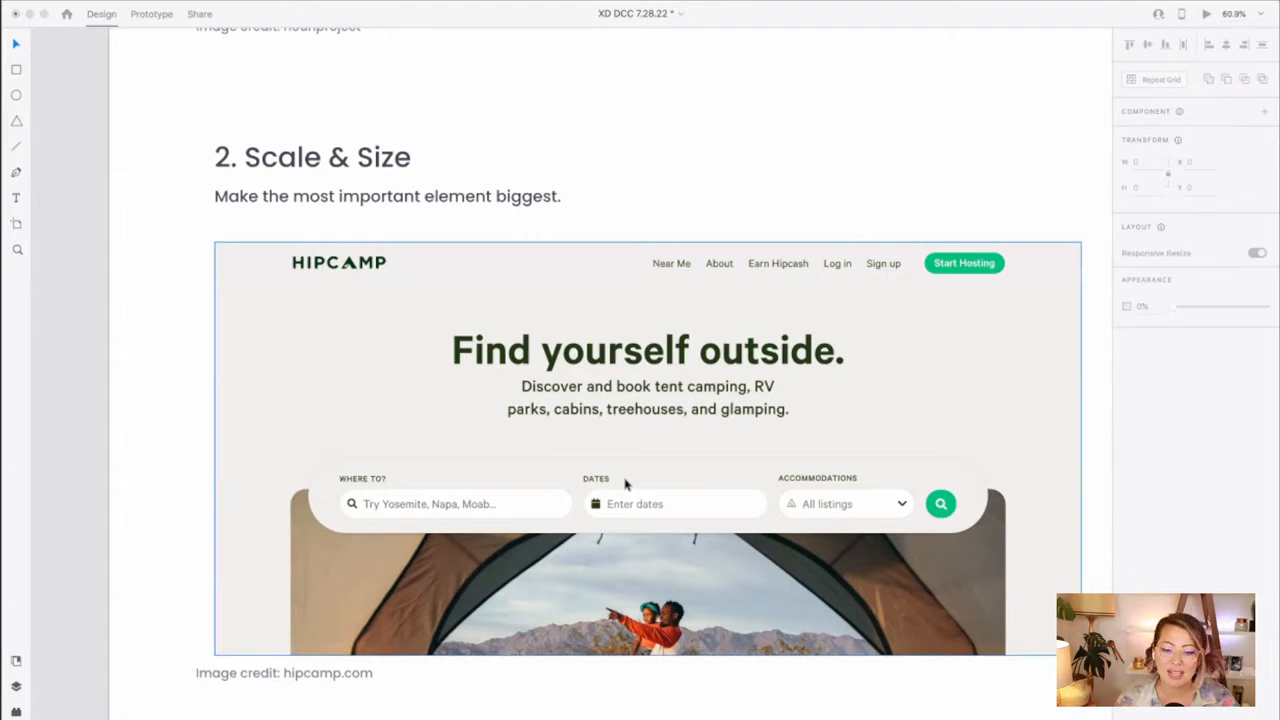
pyautogui.scroll(-3)
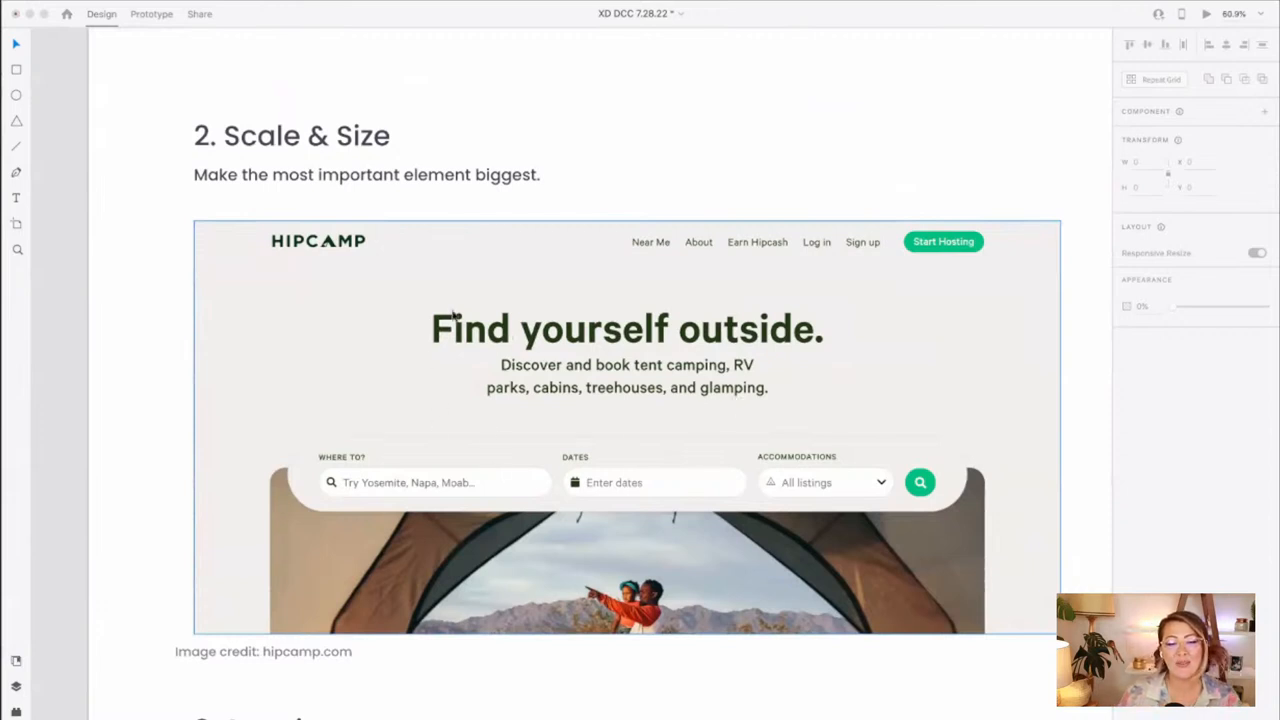
pyautogui.moveTo(657, 437)
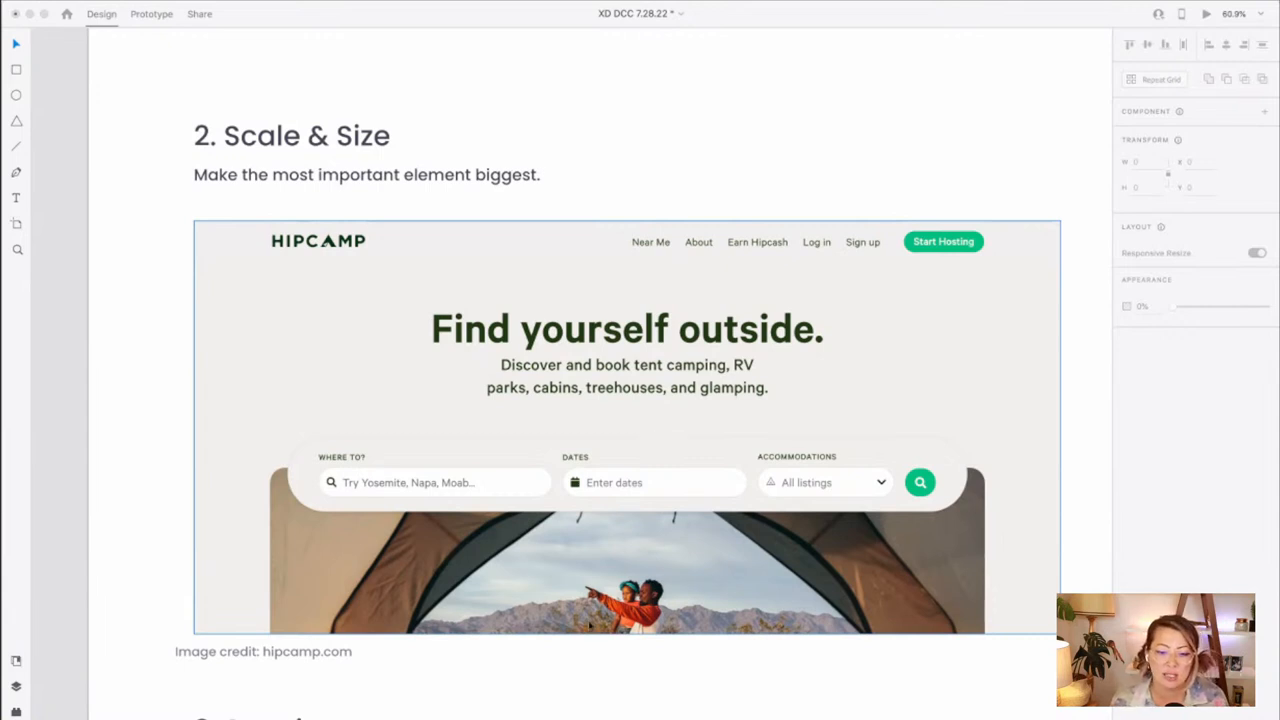
pyautogui.moveTo(808, 397)
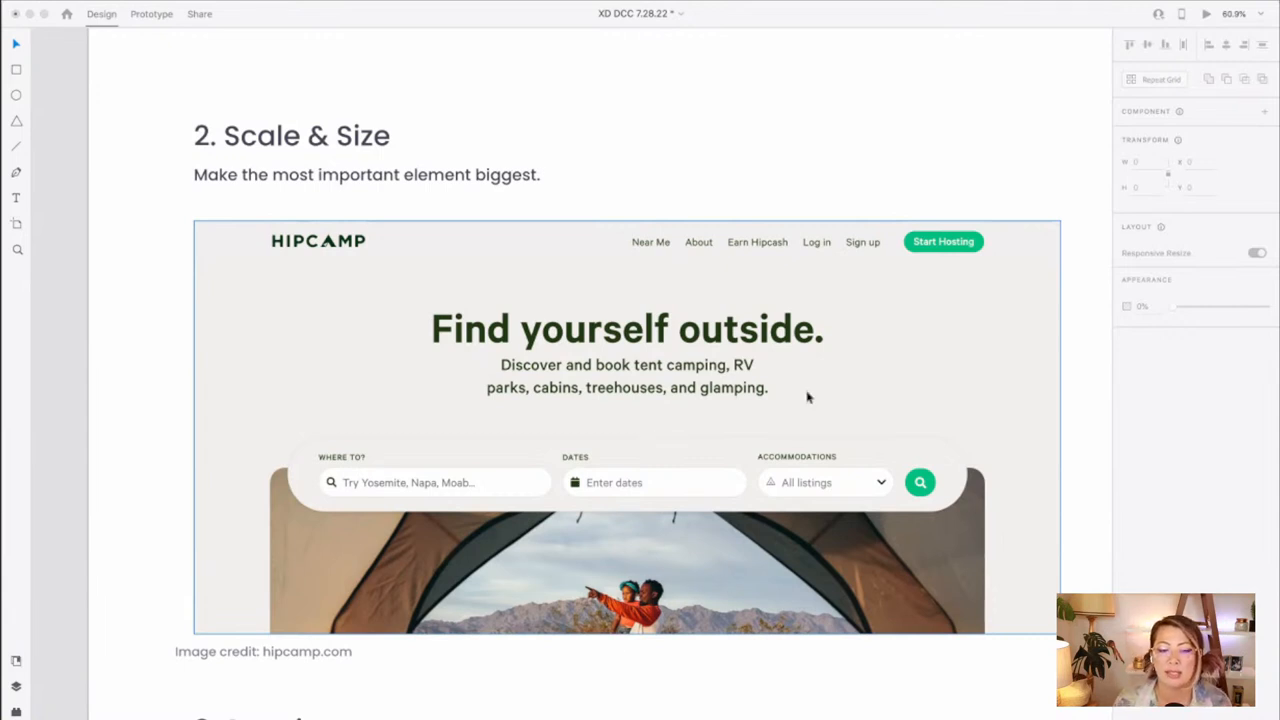
pyautogui.moveTo(770, 365)
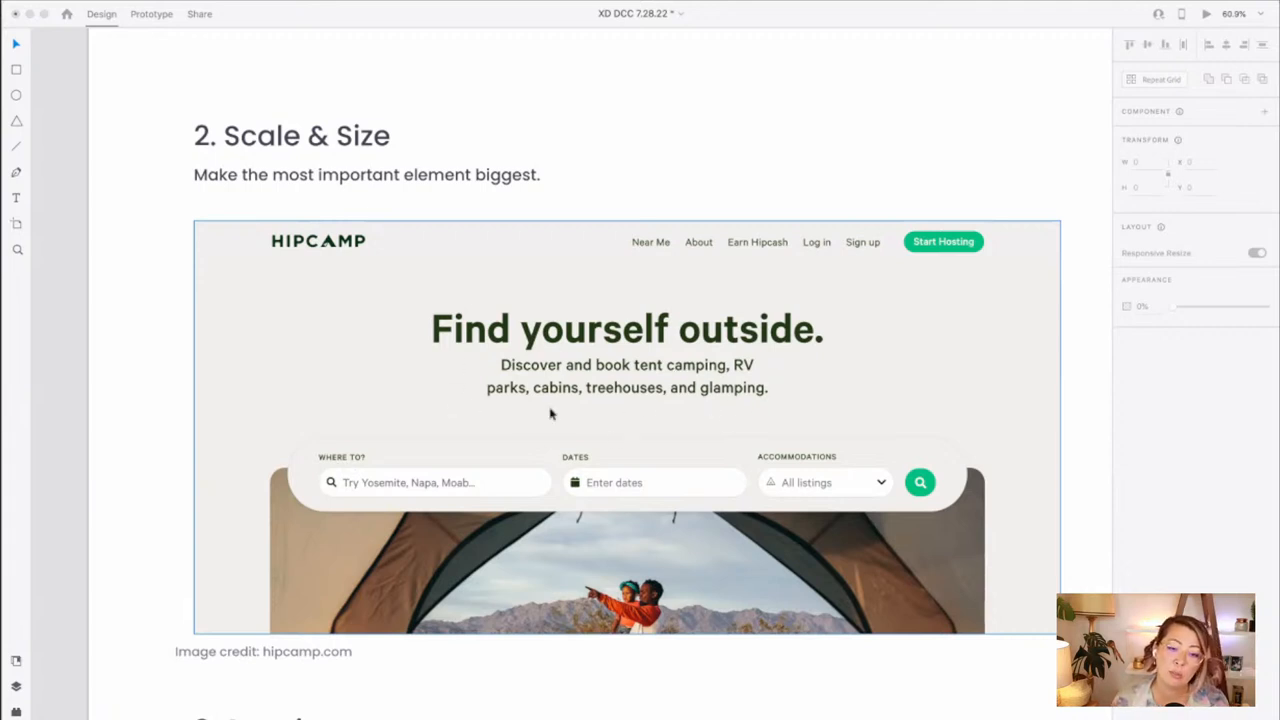
pyautogui.moveTo(376, 457)
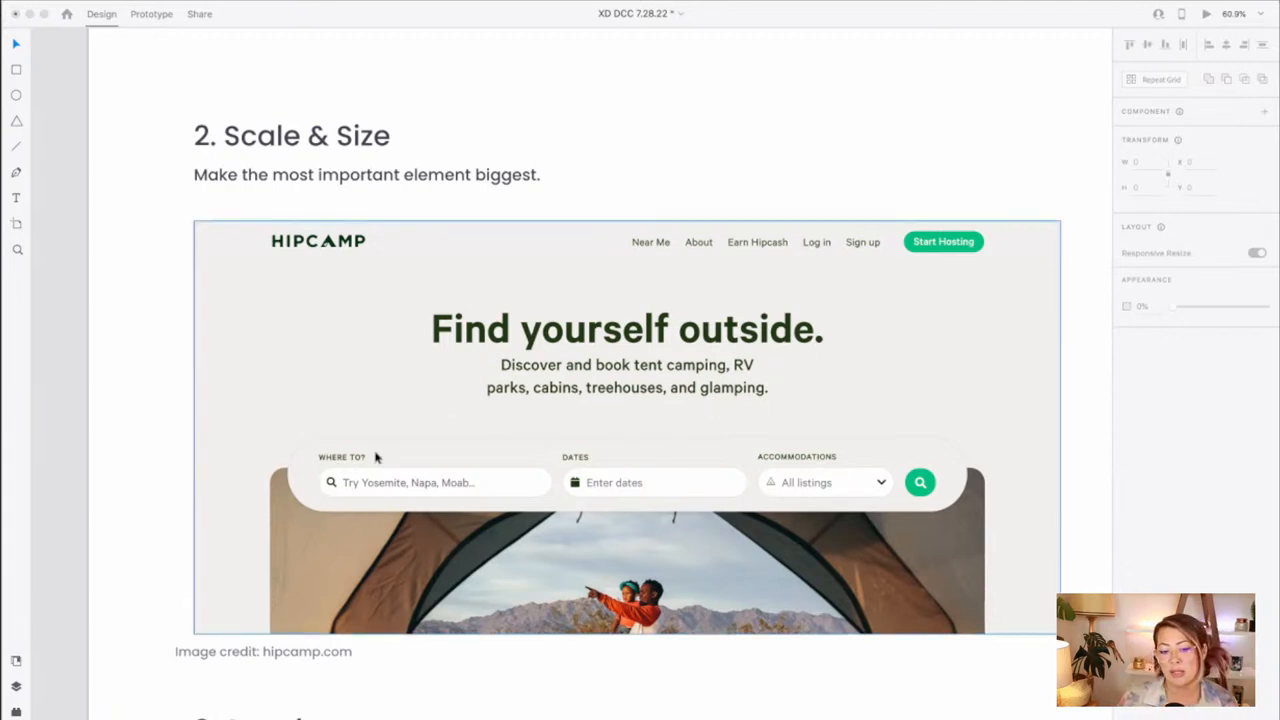
pyautogui.moveTo(297, 517)
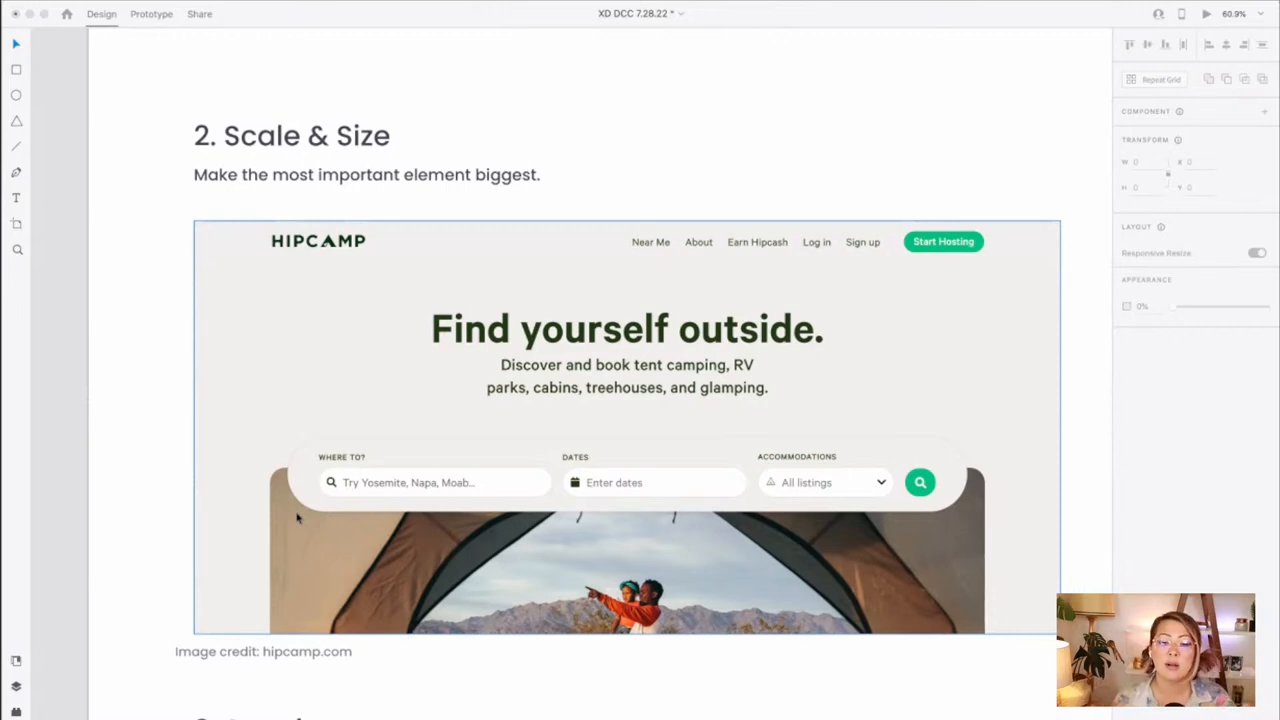
# - Scroll to the bottom of the Wayfair reference page, then back up toward the hero
pyautogui.scroll(-3)
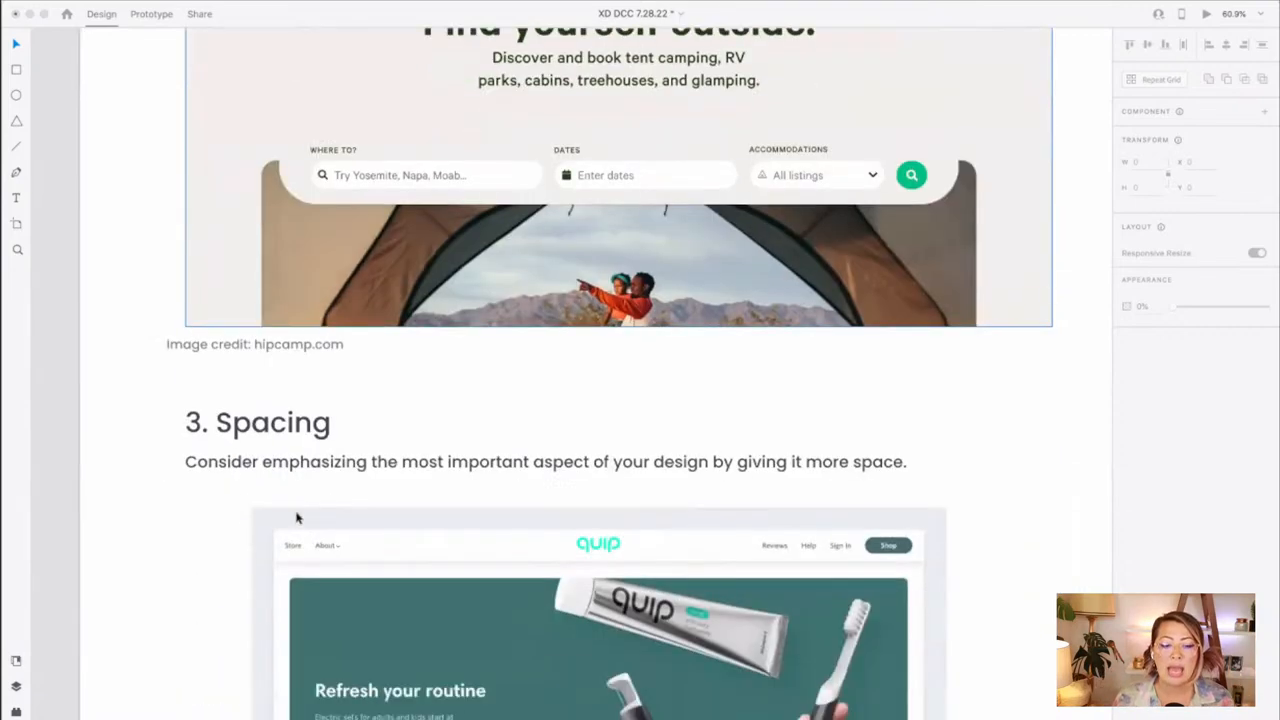
pyautogui.scroll(-3)
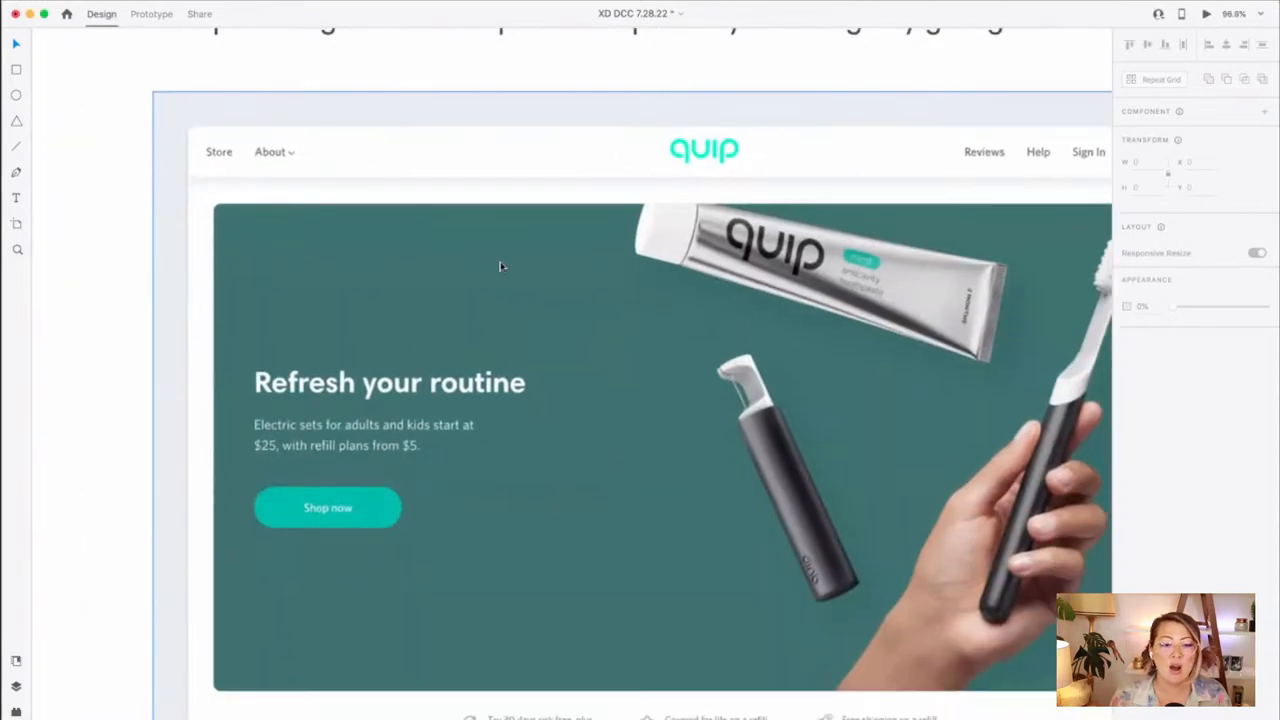
pyautogui.moveTo(435, 577)
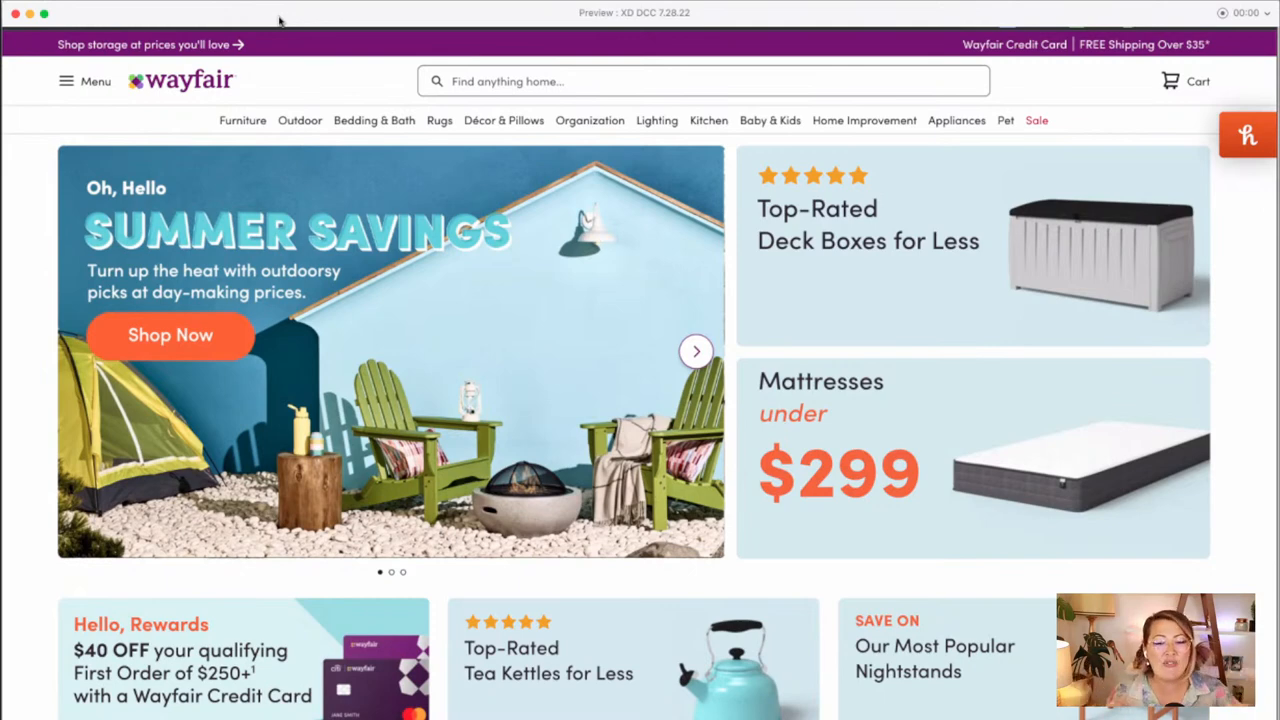
pyautogui.moveTo(238, 66)
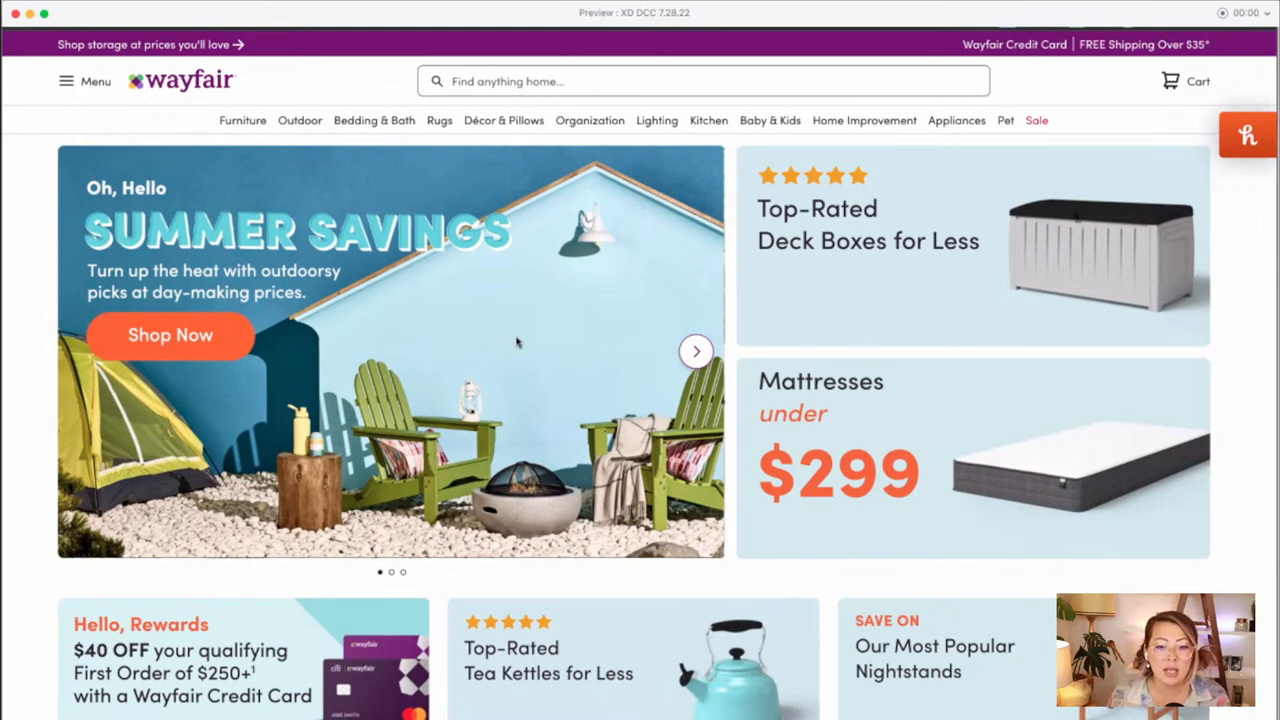
pyautogui.scroll(-3)
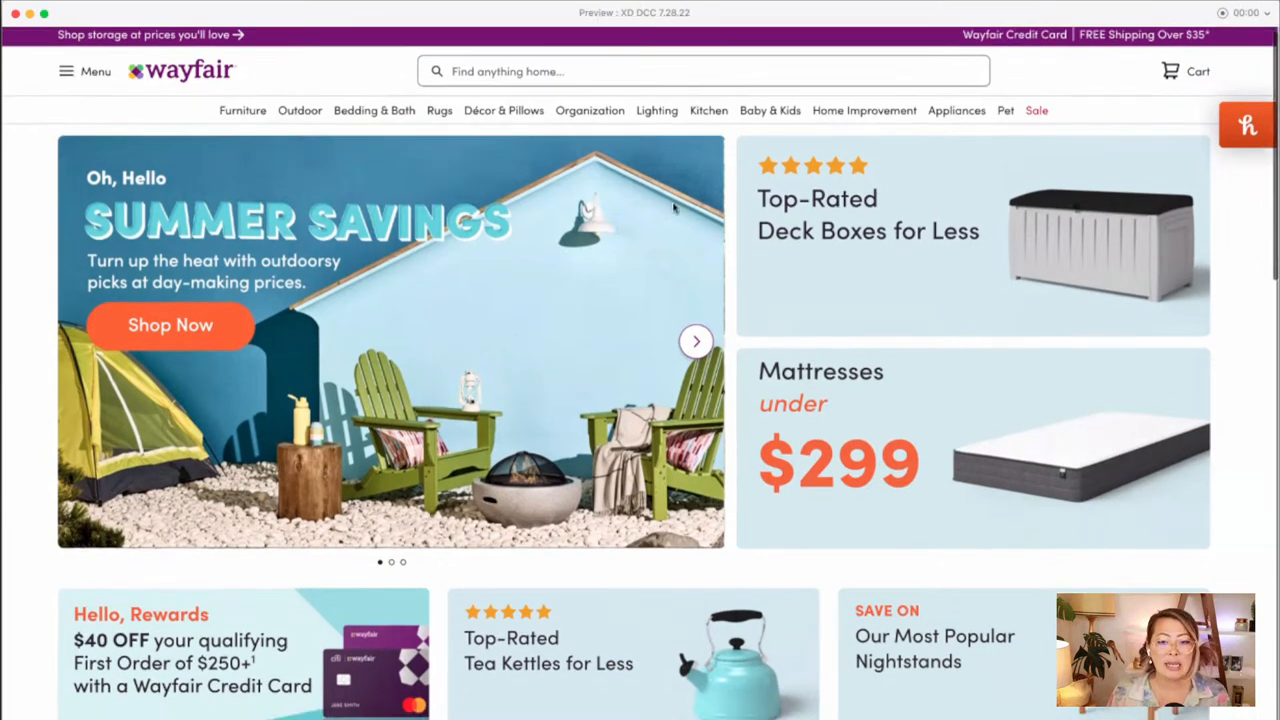
pyautogui.scroll(-3)
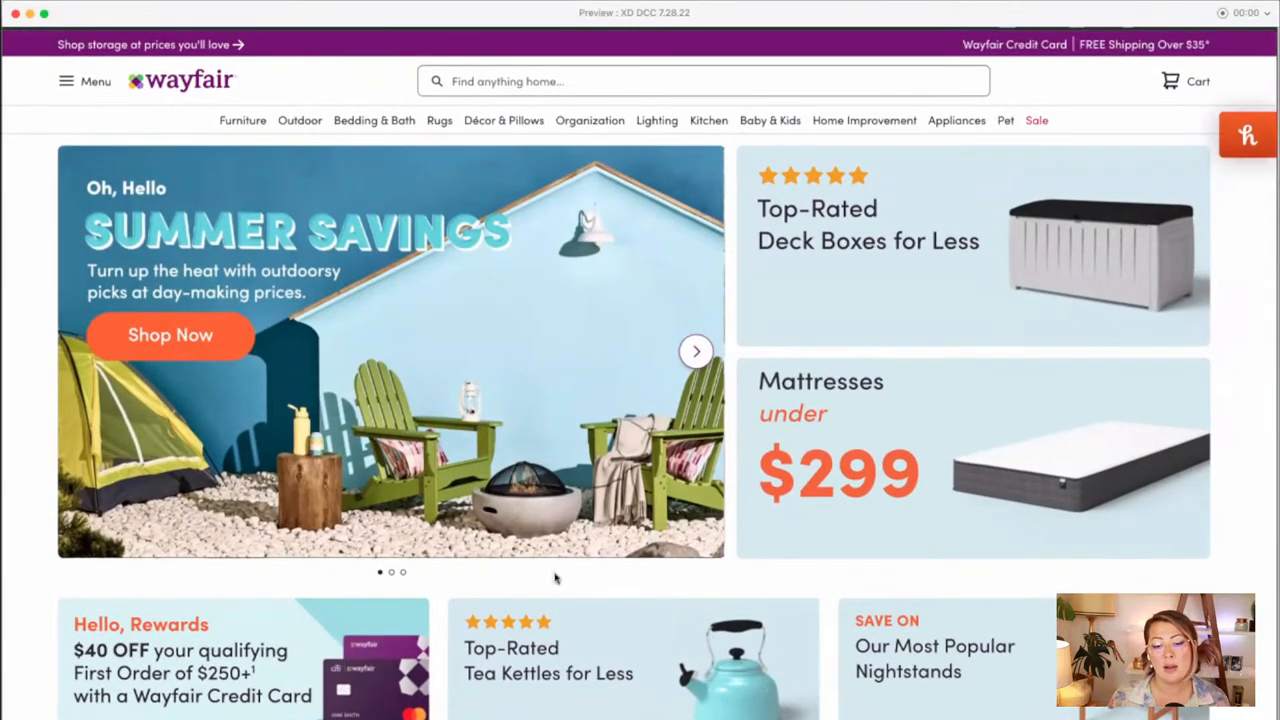
pyautogui.scroll(-3)
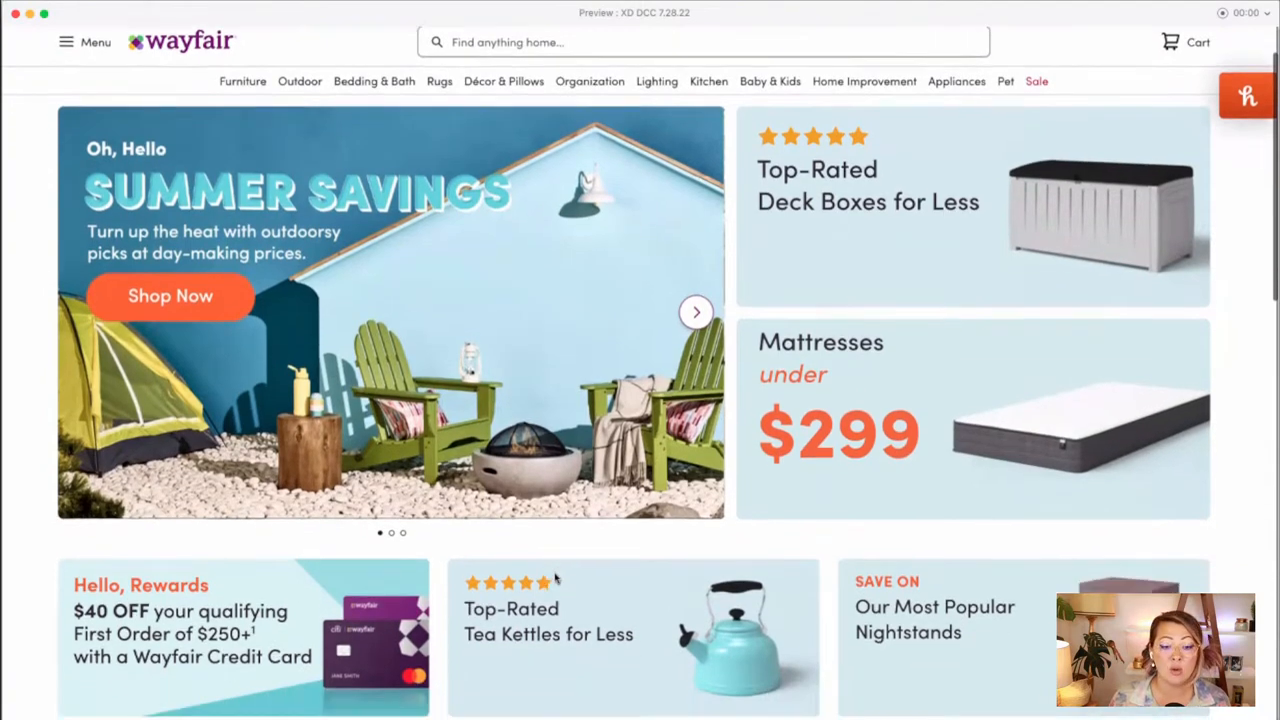
pyautogui.scroll(-3)
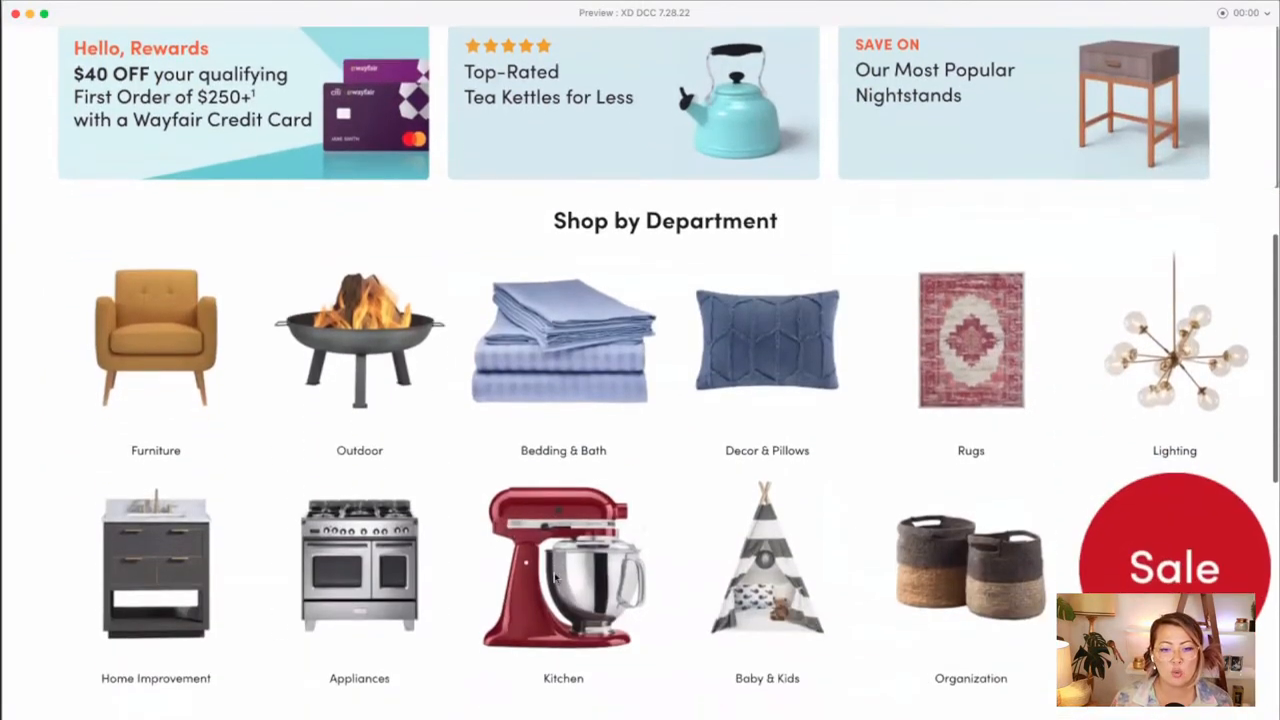
pyautogui.scroll(-3)
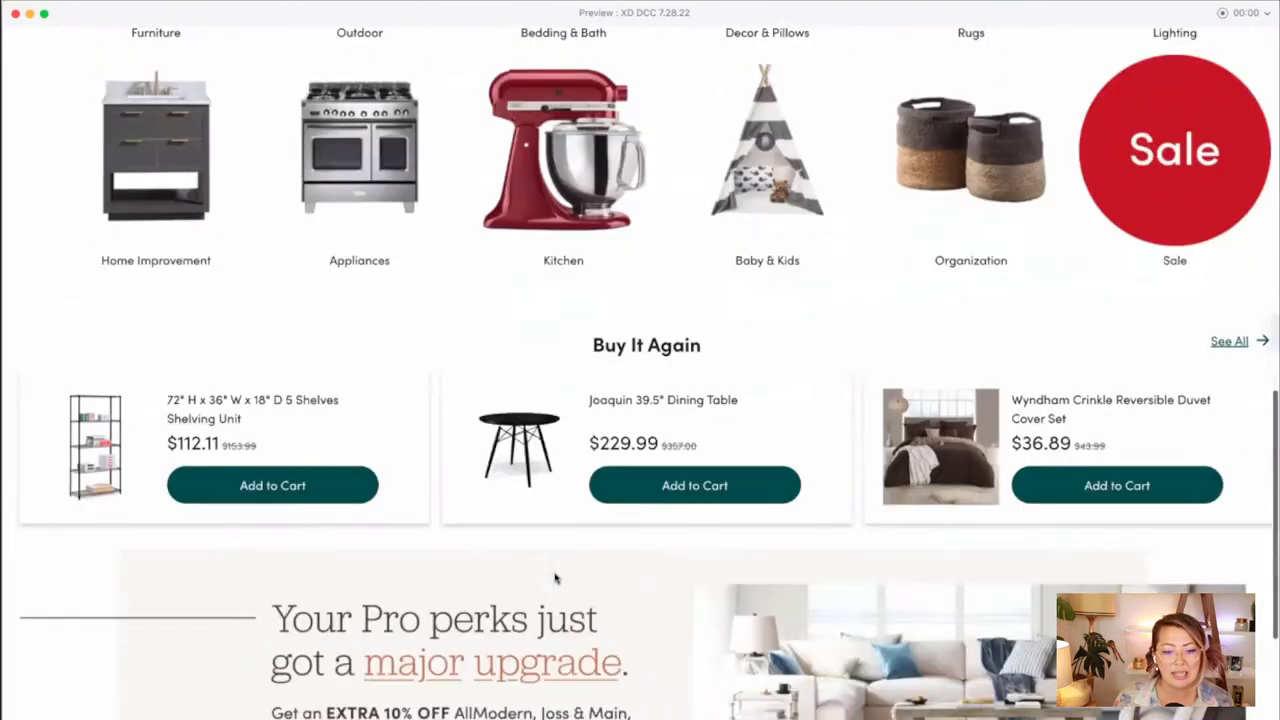
pyautogui.scroll(-3)
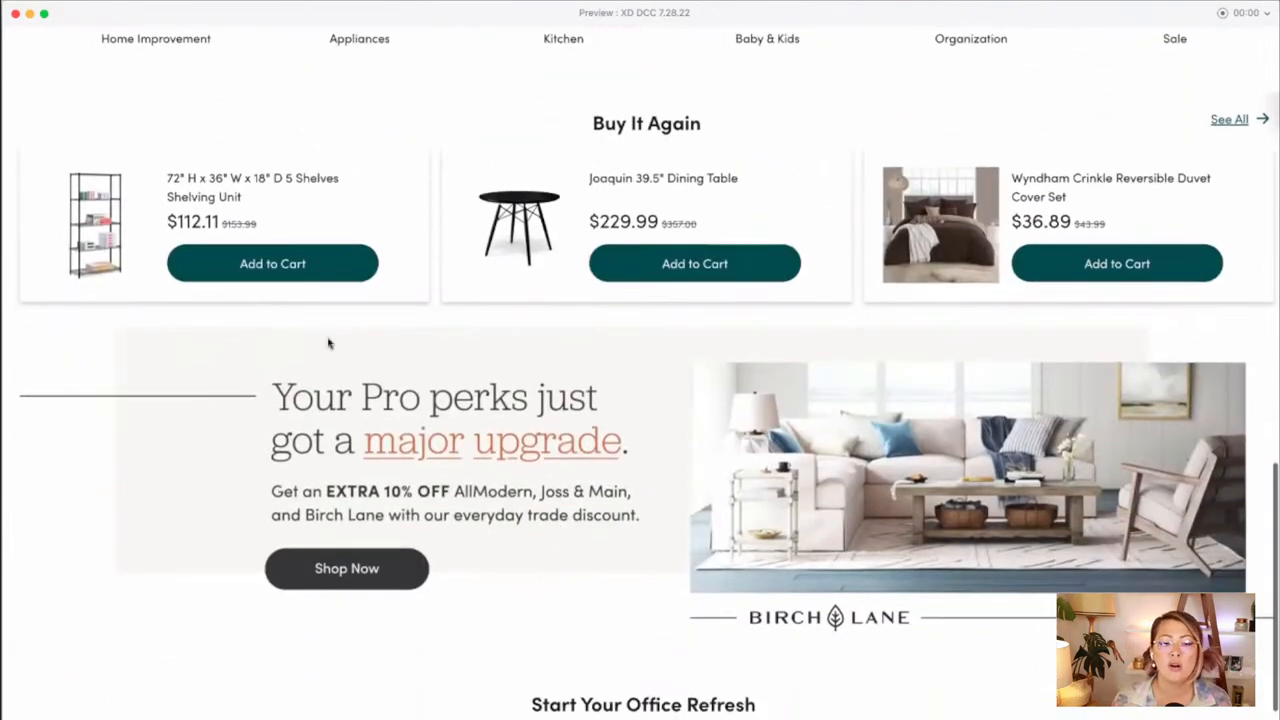
pyautogui.moveTo(310, 557)
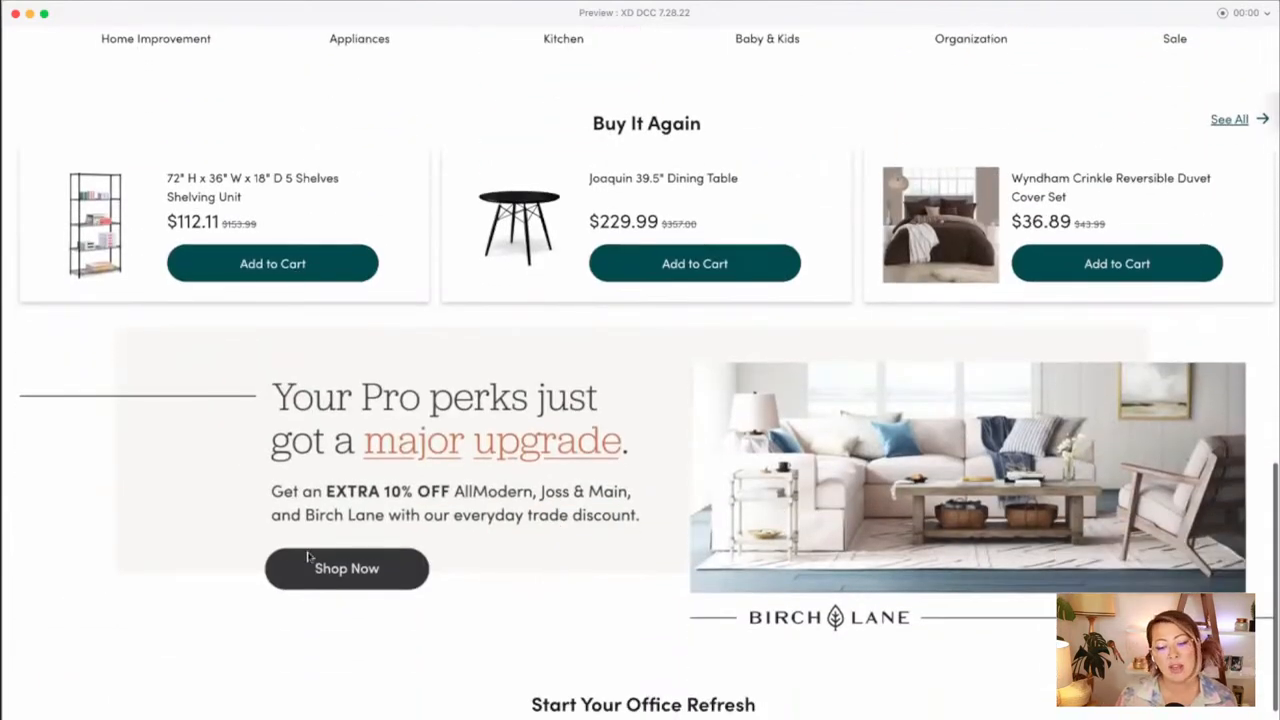
pyautogui.scroll(3)
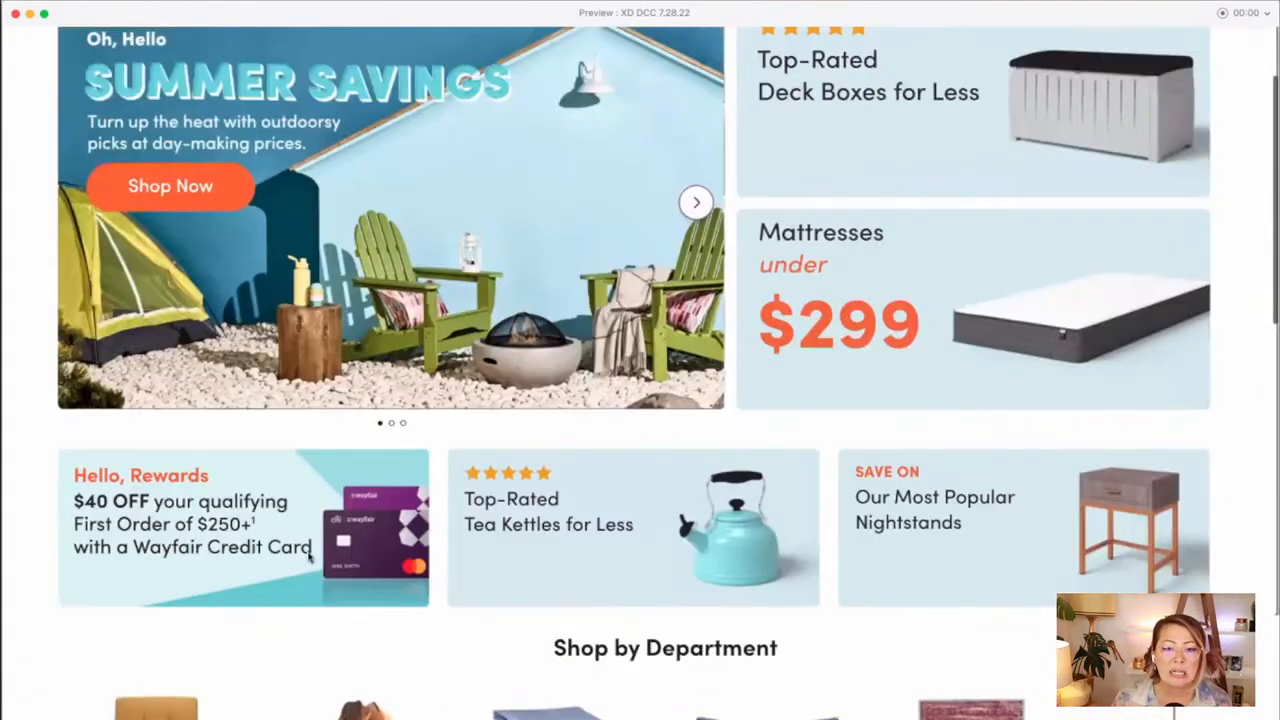
pyautogui.scroll(3)
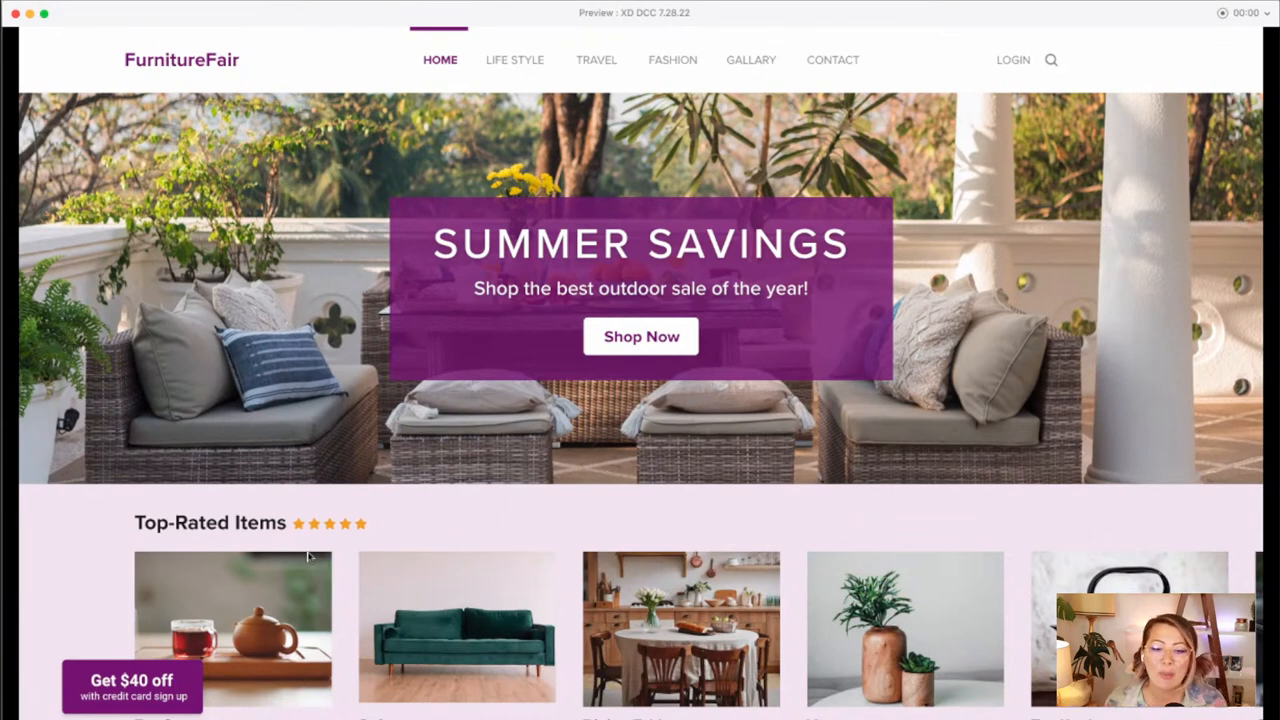
pyautogui.moveTo(693, 265)
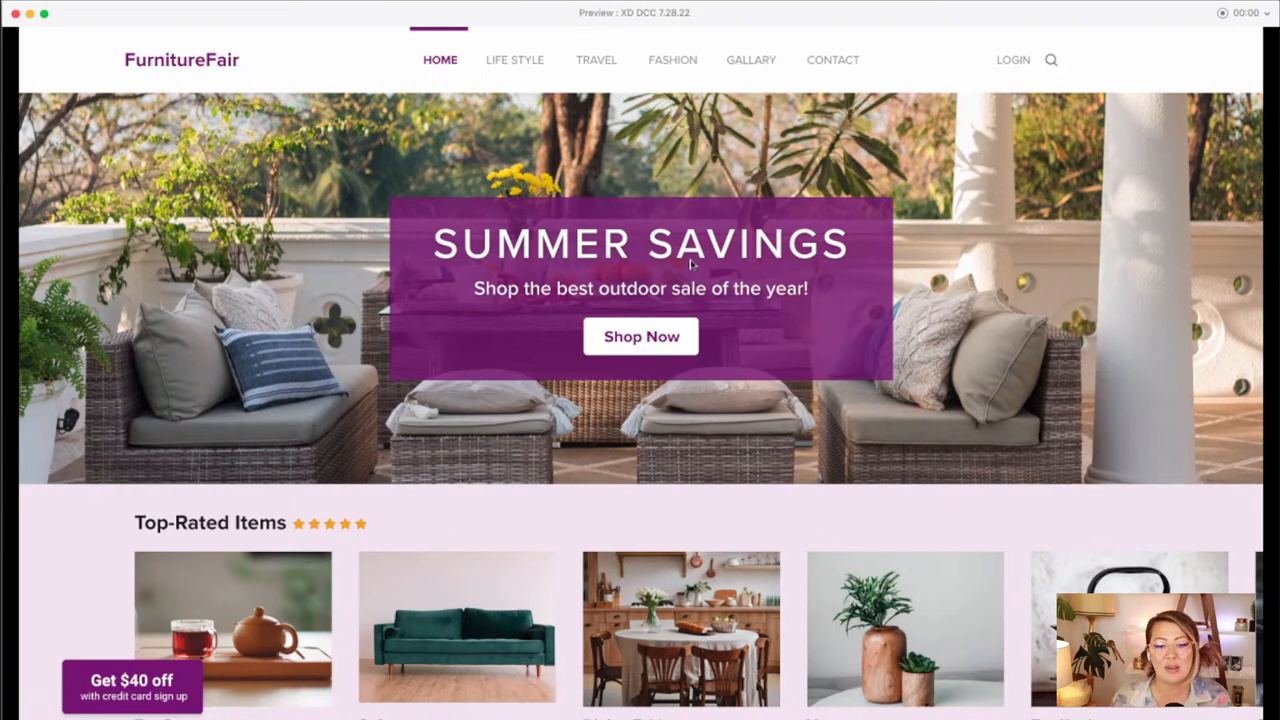
pyautogui.moveTo(535, 368)
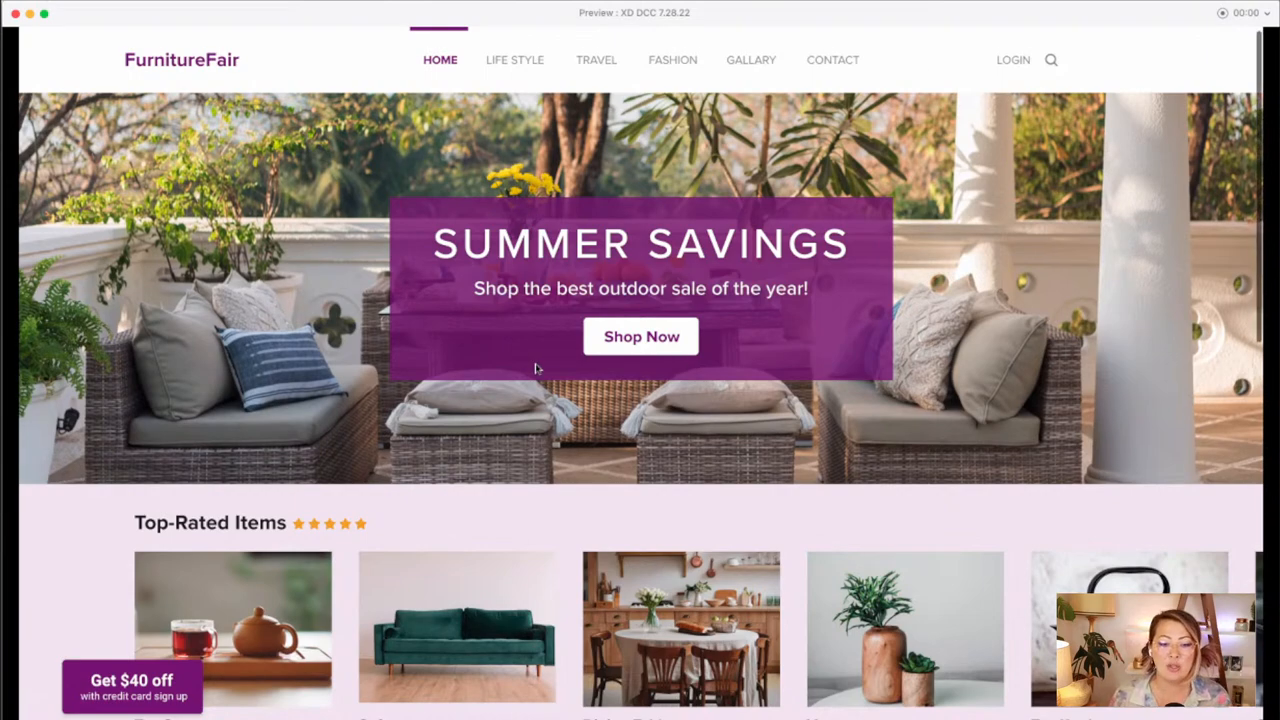
# - Scroll the FurnitureFair preview from the hero down to Shop by Department and back up
pyautogui.scroll(-3)
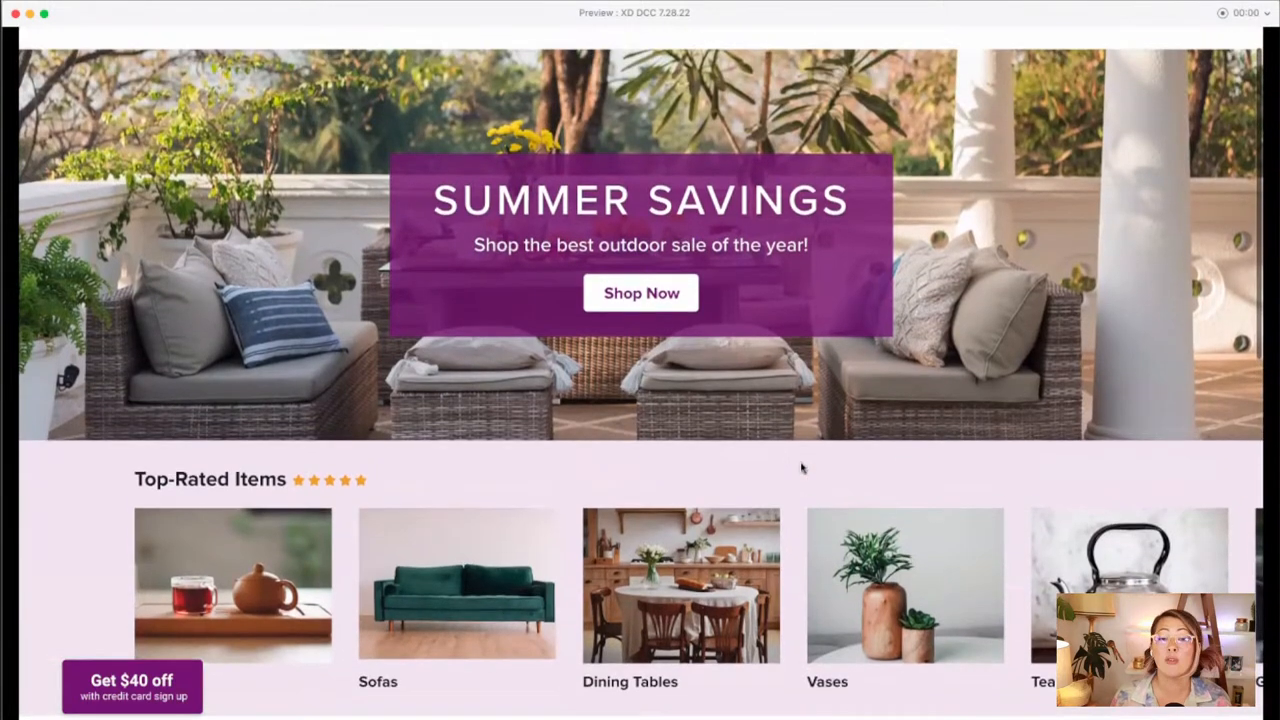
pyautogui.scroll(-3)
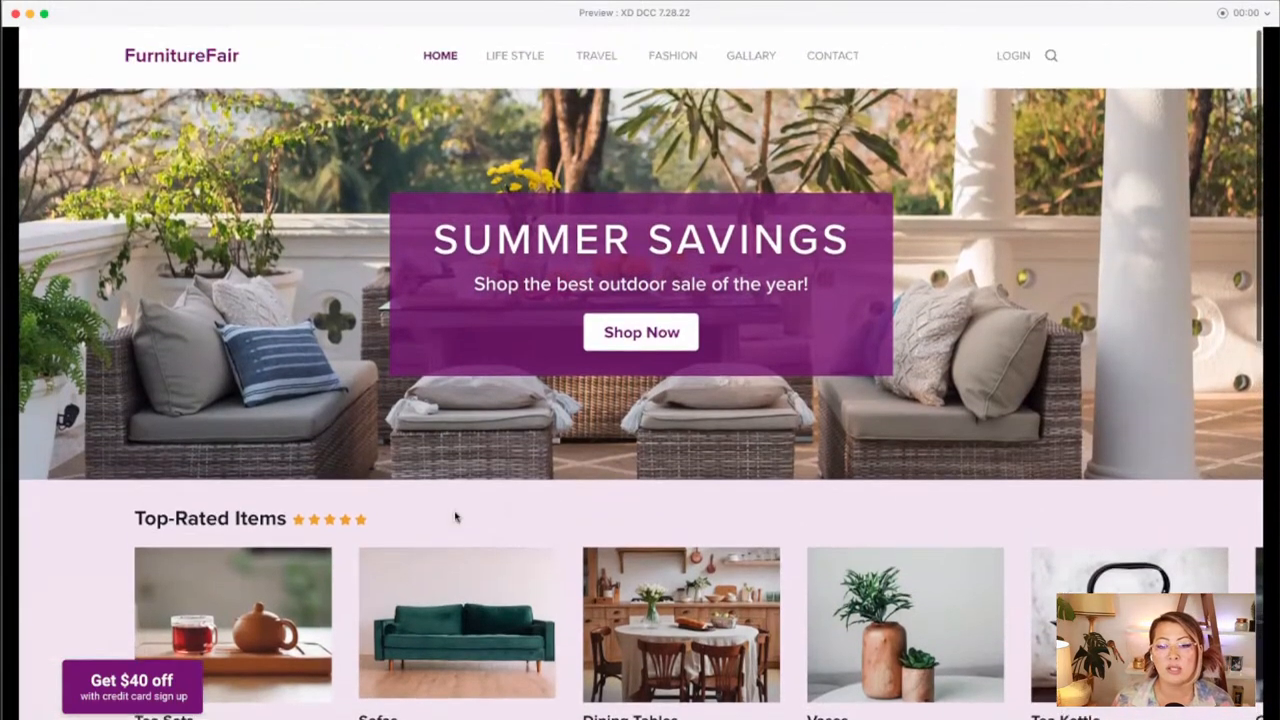
pyautogui.scroll(-3)
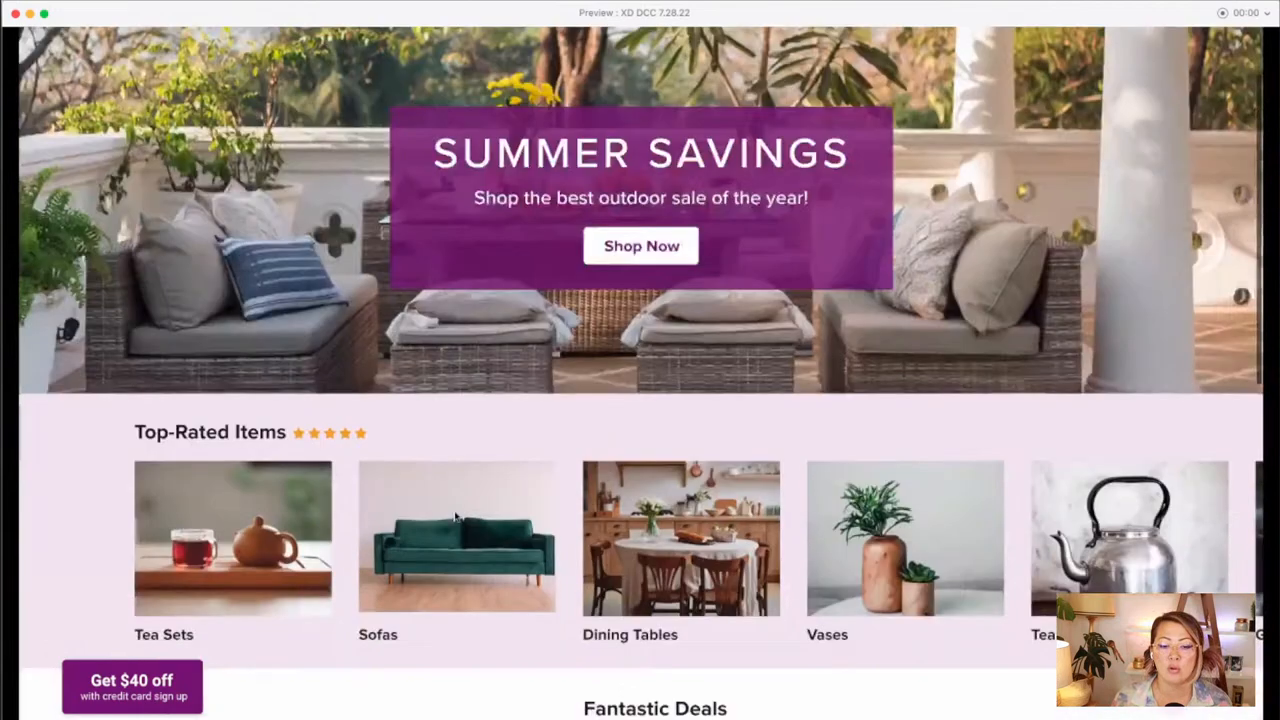
pyautogui.scroll(-3)
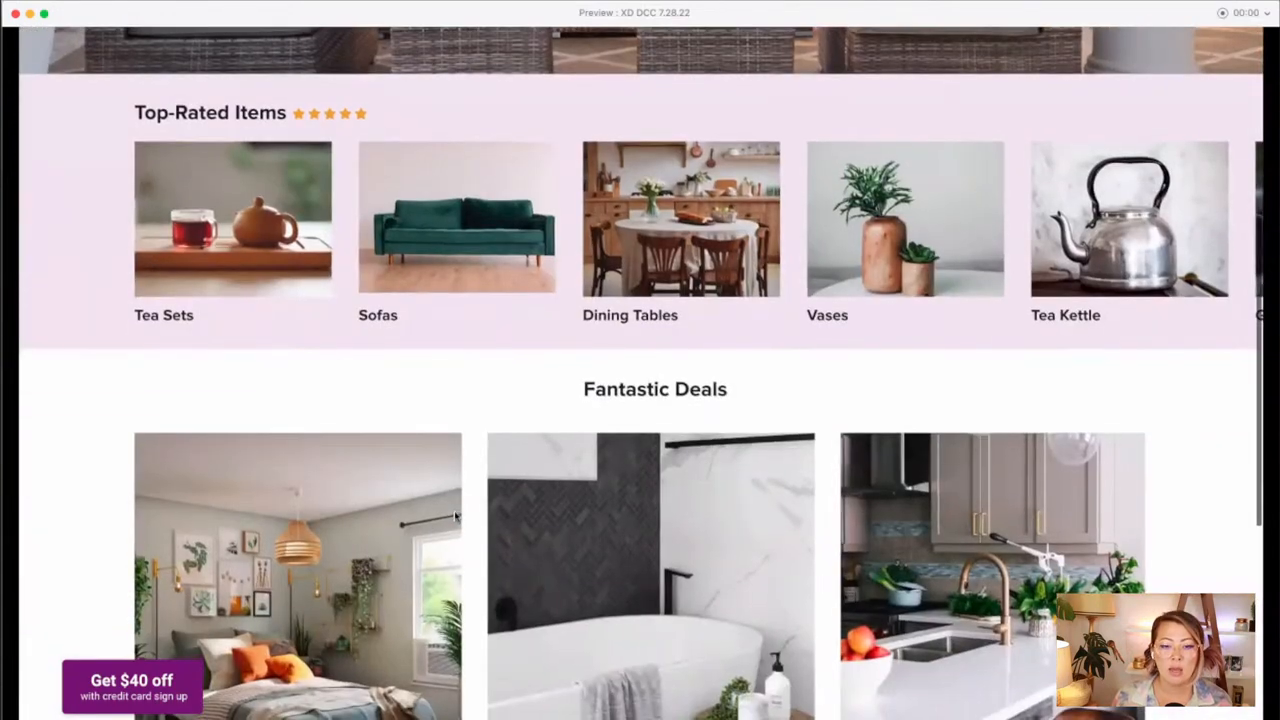
pyautogui.scroll(-3)
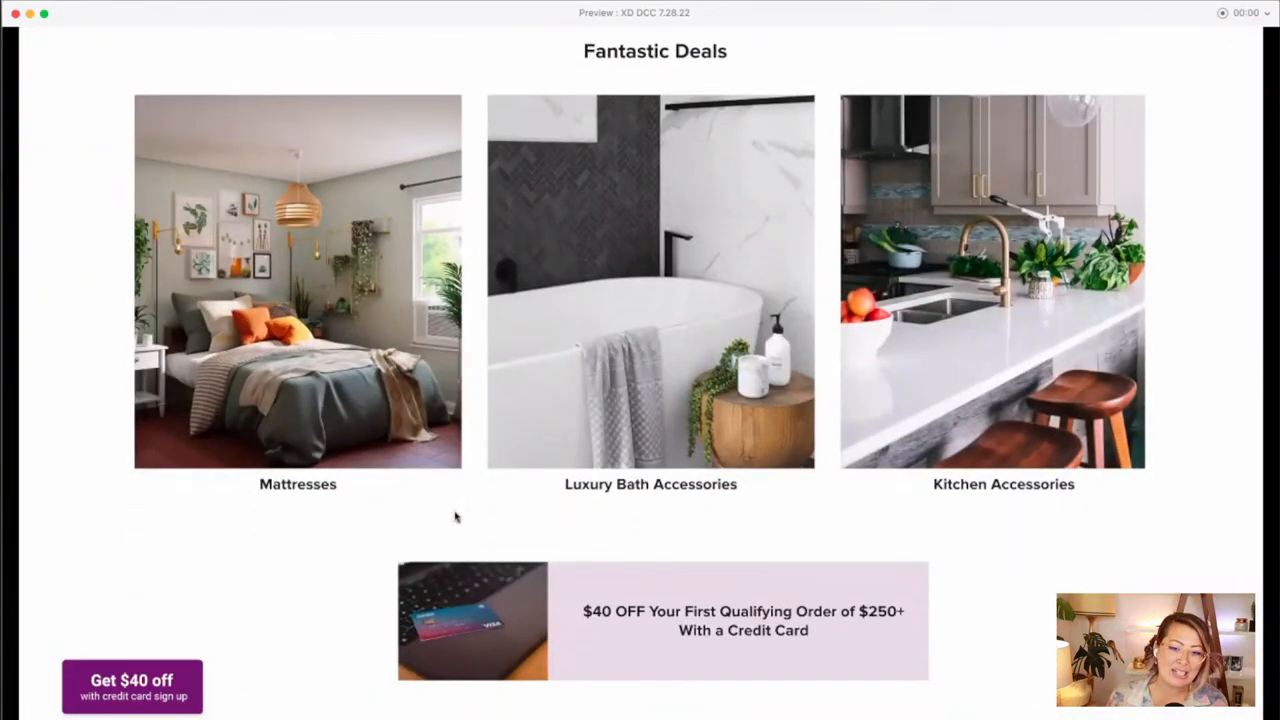
pyautogui.scroll(-3)
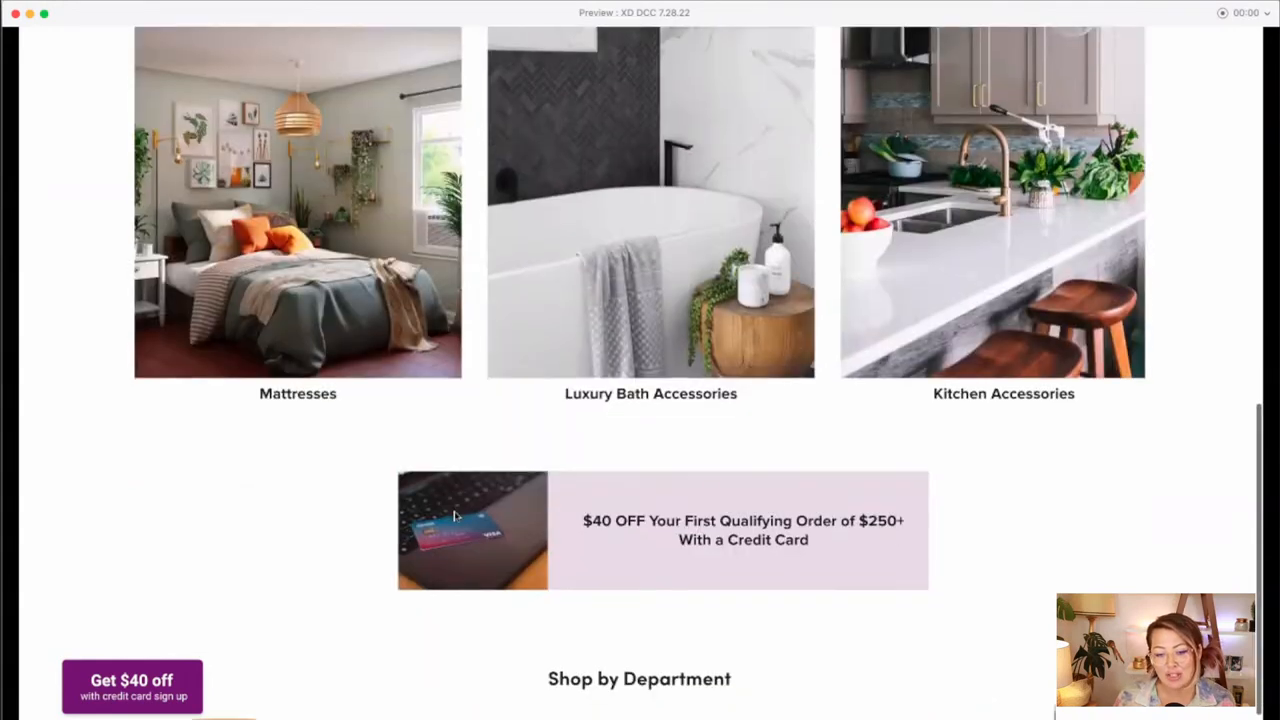
pyautogui.scroll(-3)
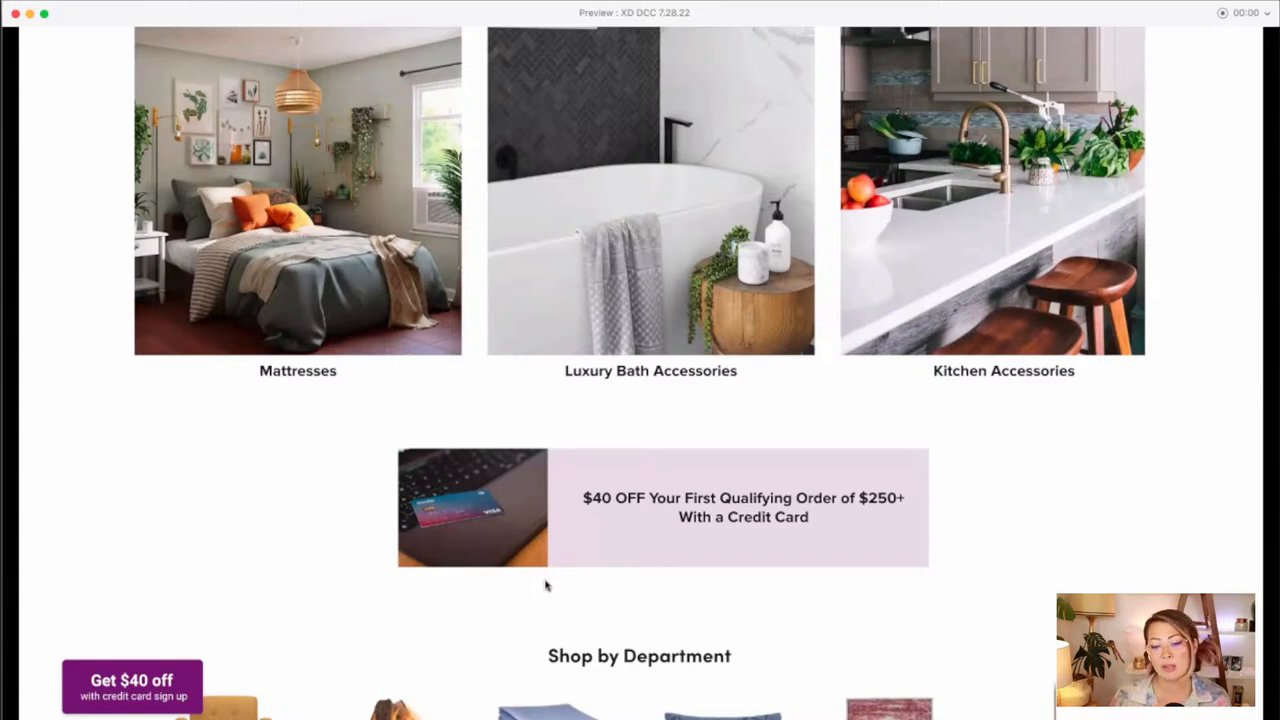
pyautogui.moveTo(648, 570)
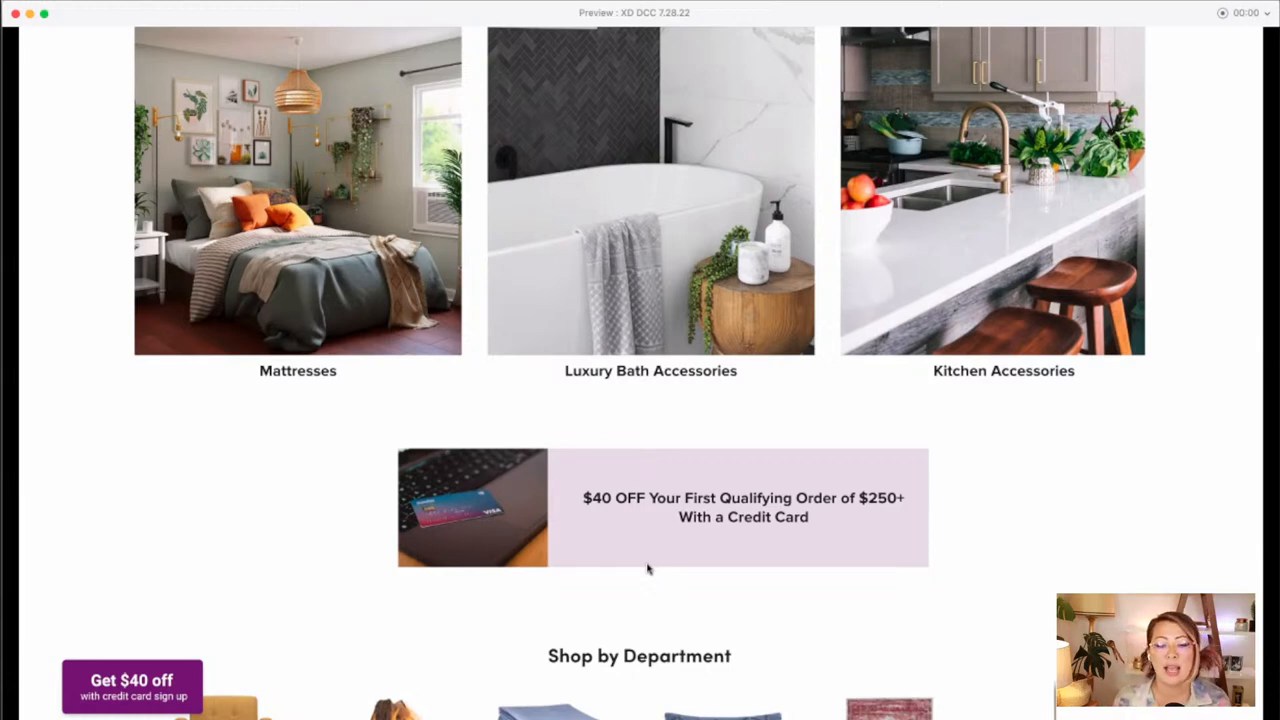
pyautogui.scroll(-3)
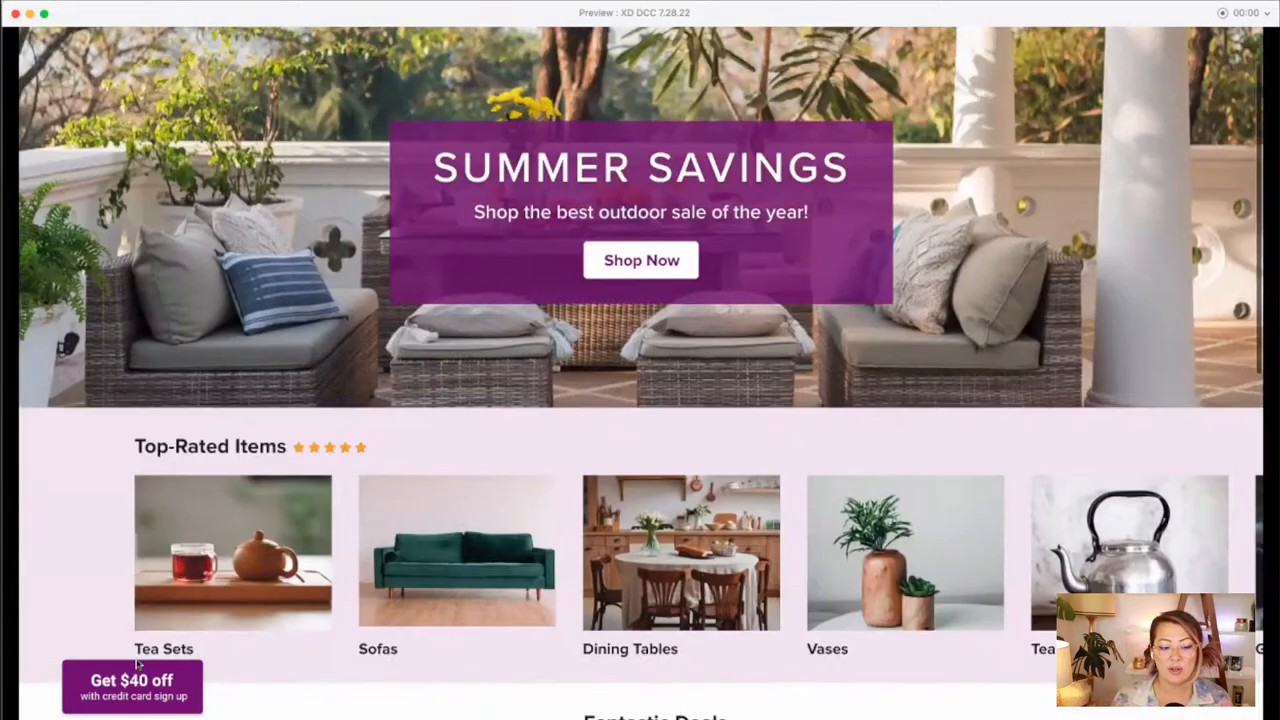
pyautogui.scroll(-3)
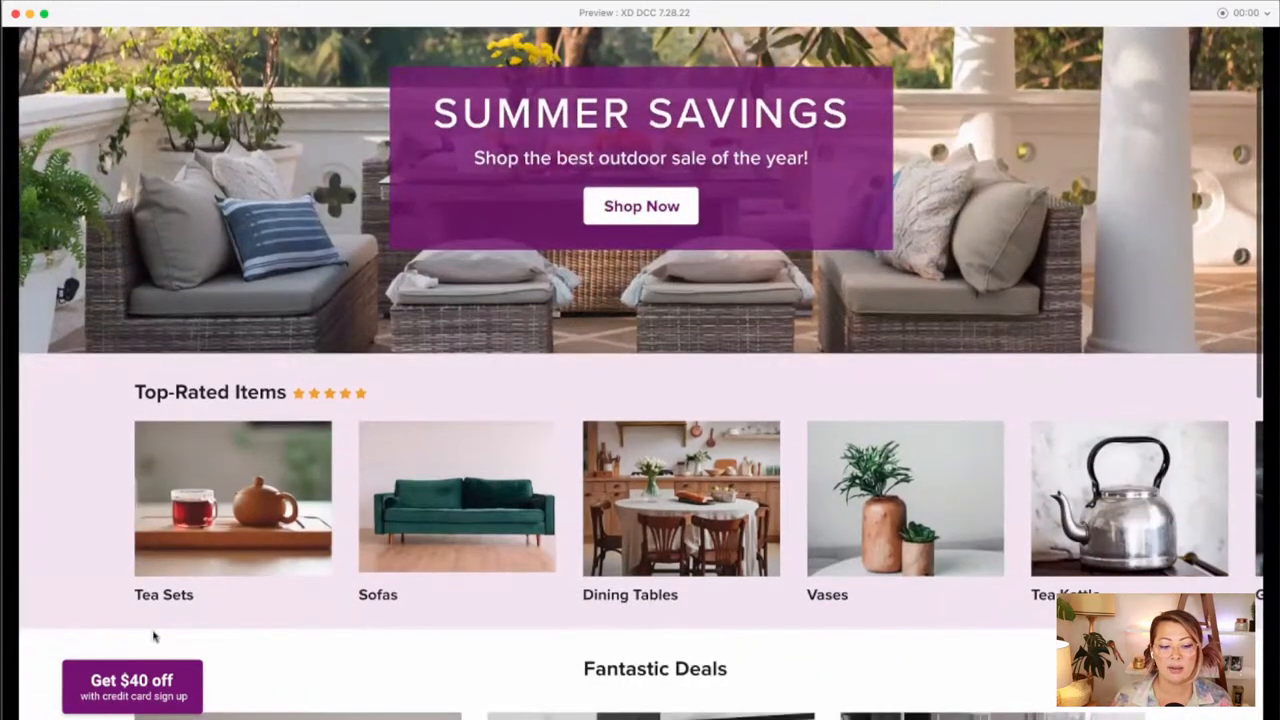
pyautogui.scroll(3)
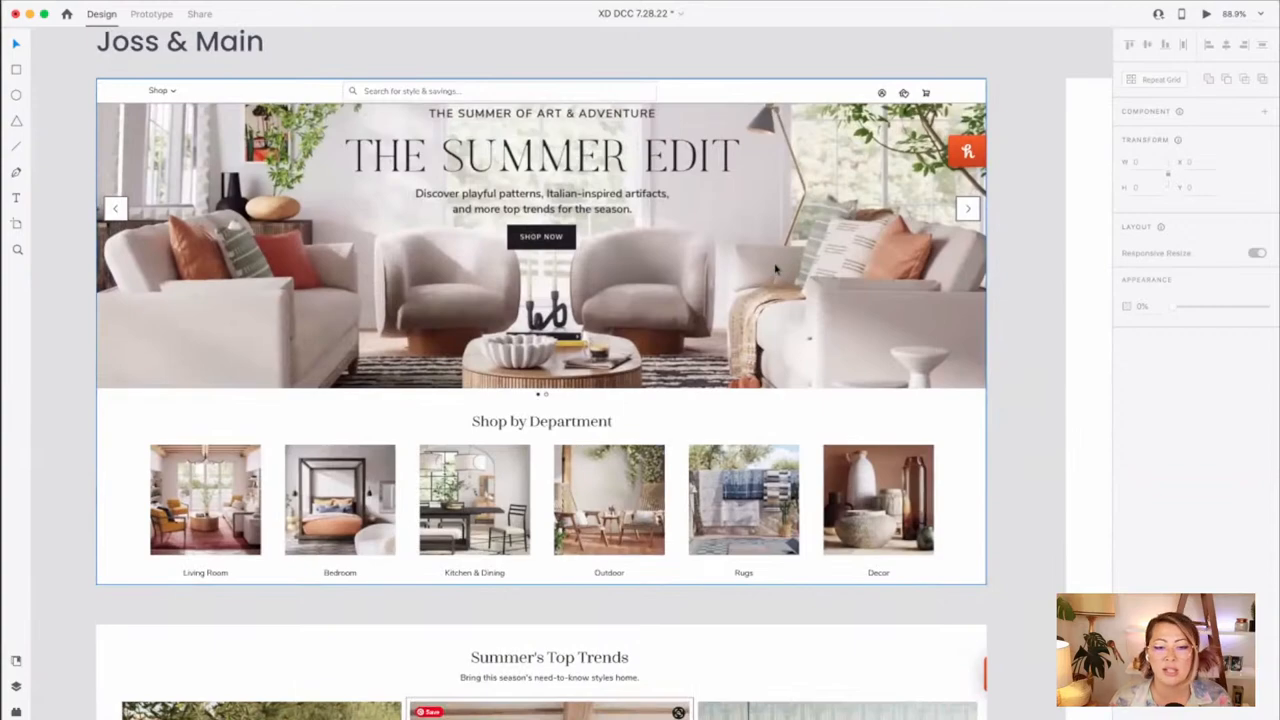
# - Scroll past the Joss & Main and Jungalow artboards to the wireframe sketch
pyautogui.scroll(-3)
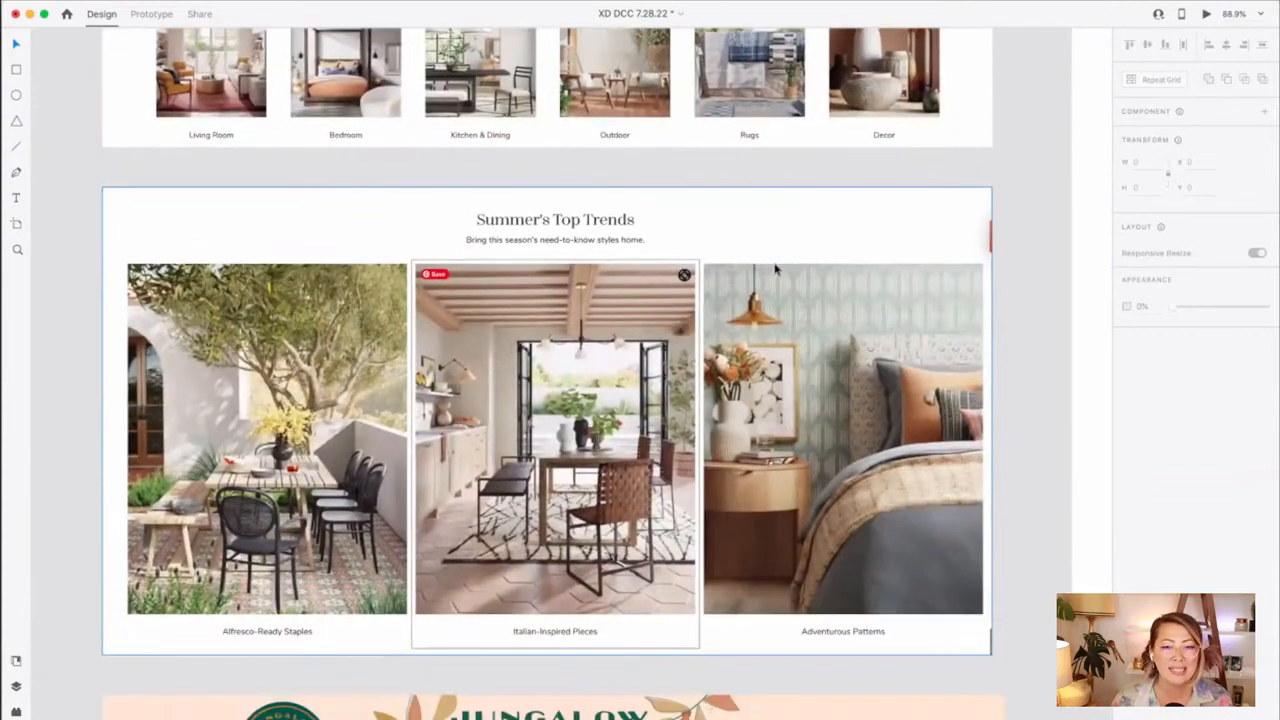
pyautogui.scroll(-3)
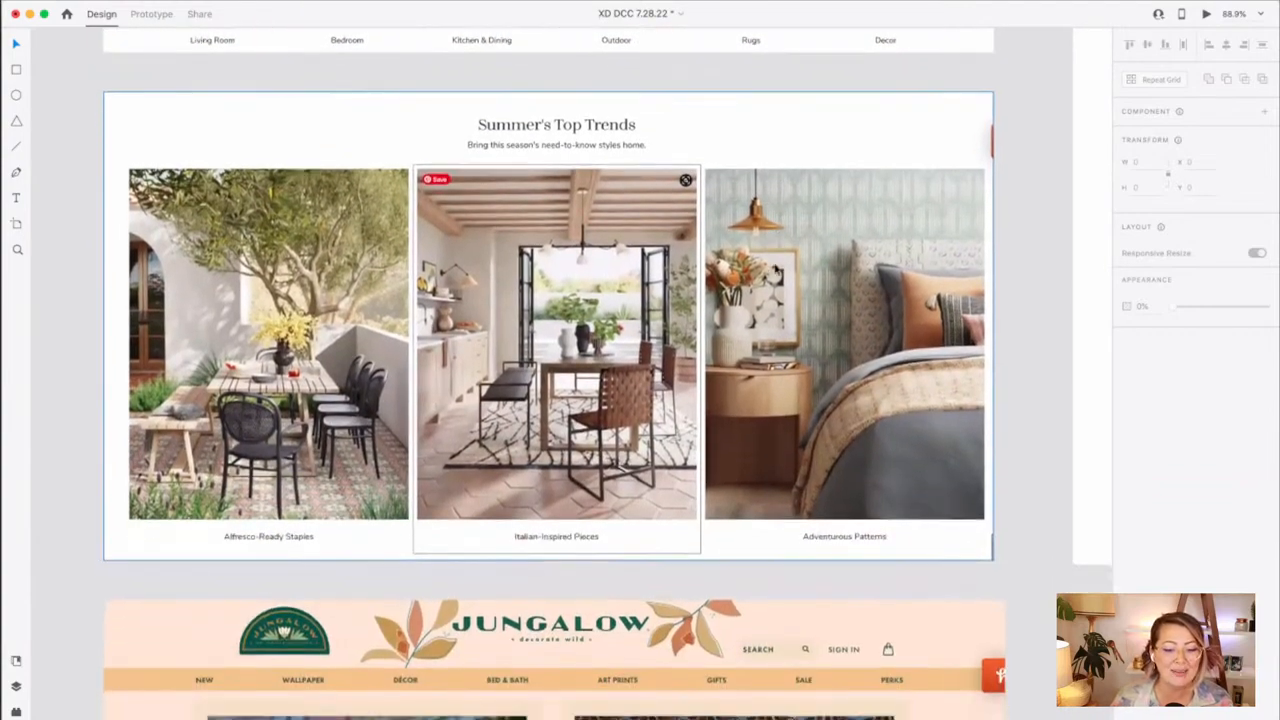
pyautogui.scroll(-3)
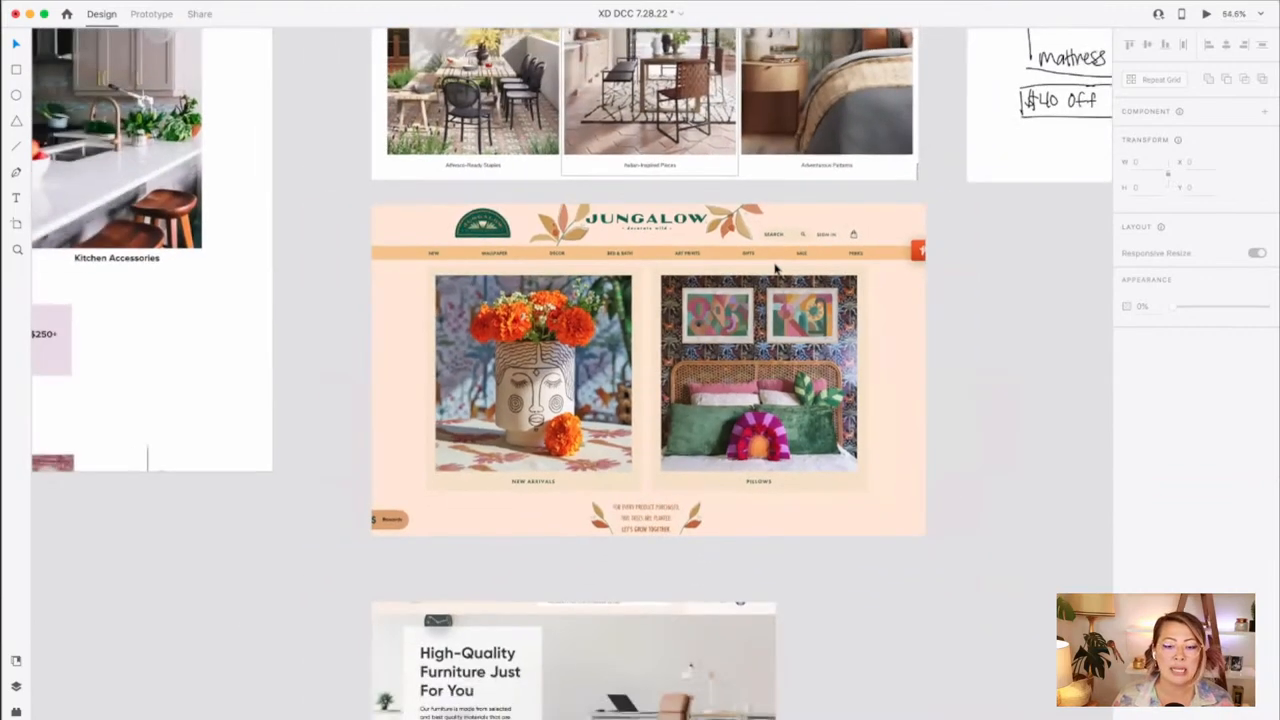
pyautogui.scroll(-3)
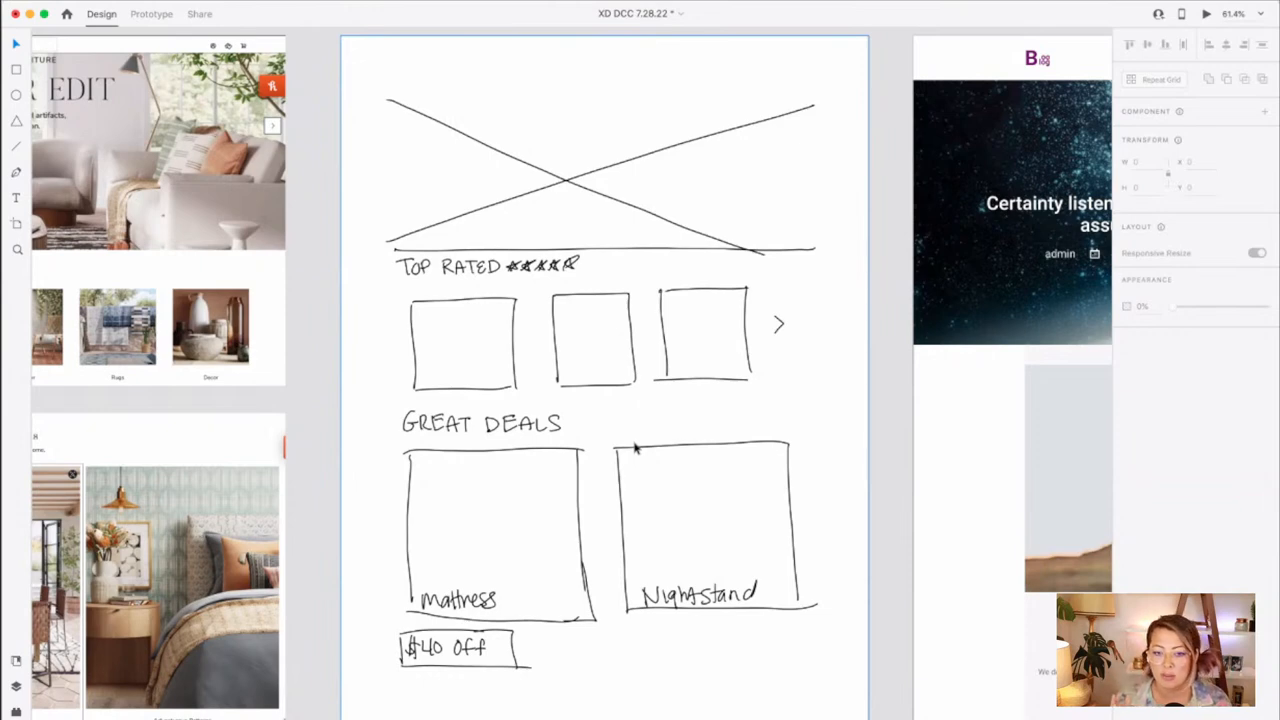
pyautogui.moveTo(550, 373)
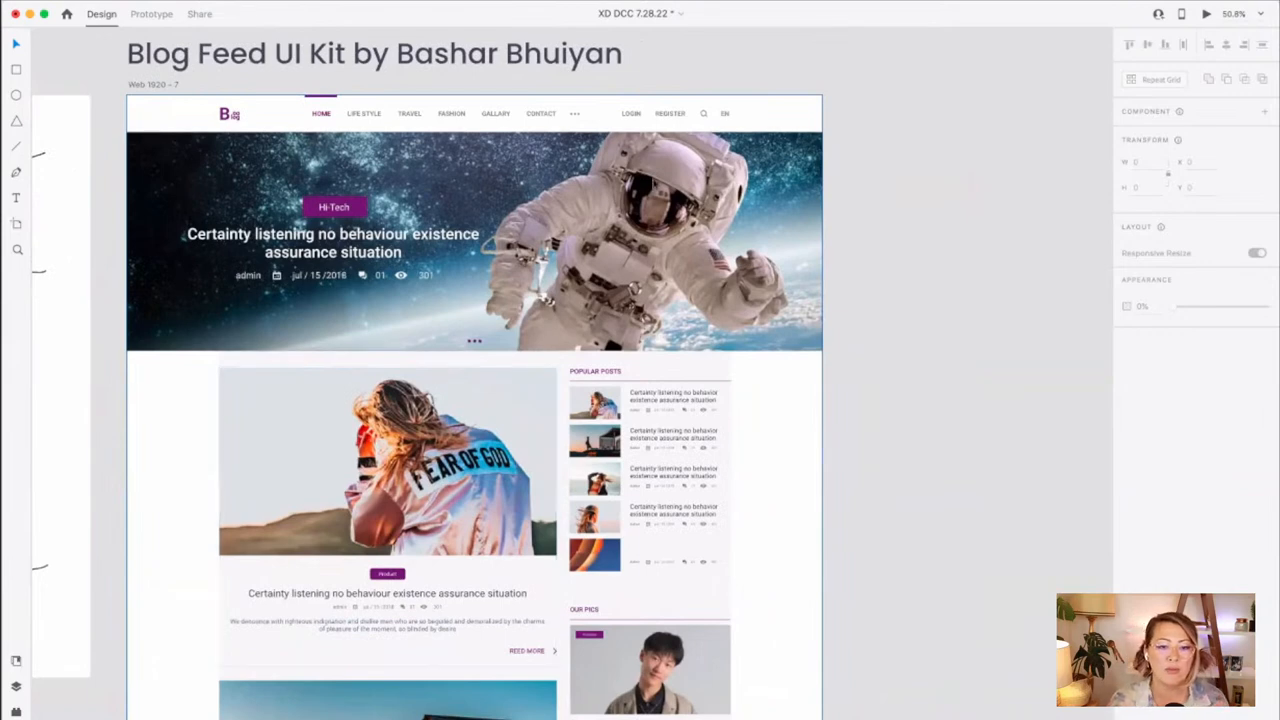
# - Select the Blog Feed UI Kit artboard and zoom out to show it beside the wireframe
pyautogui.click(375, 53)
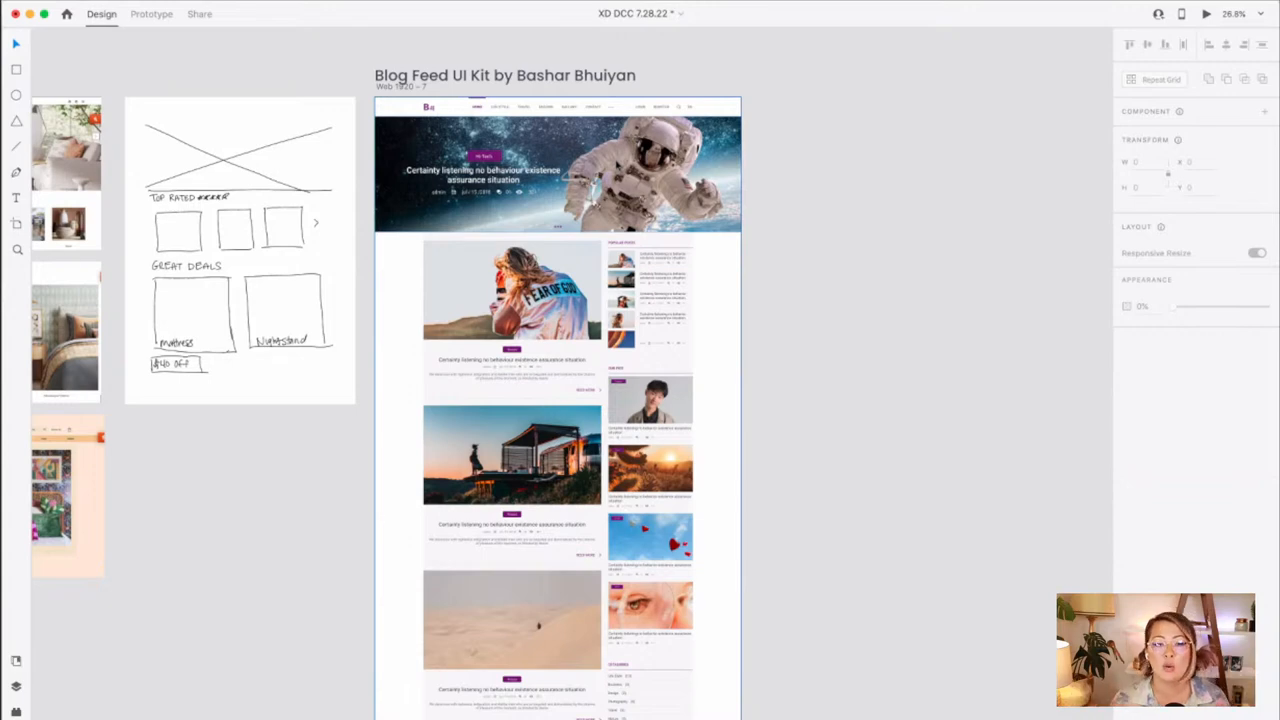
pyautogui.scroll(-3)
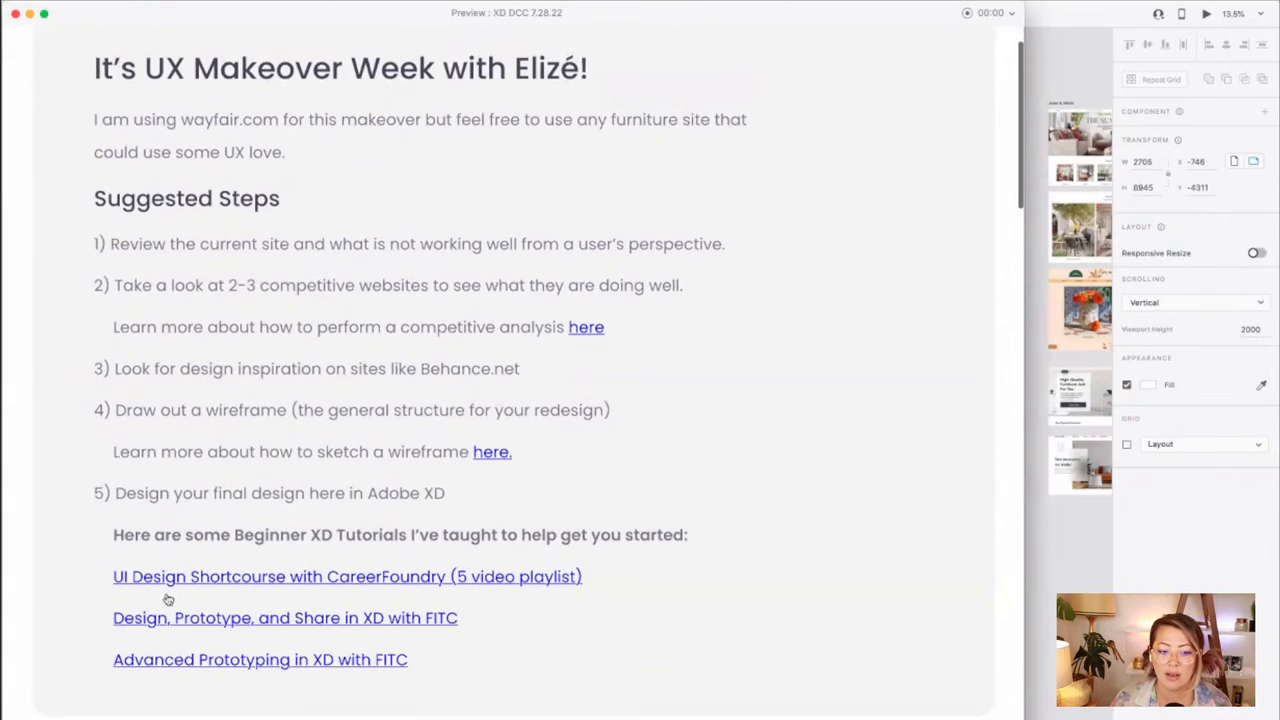
pyautogui.moveTo(70, 70)
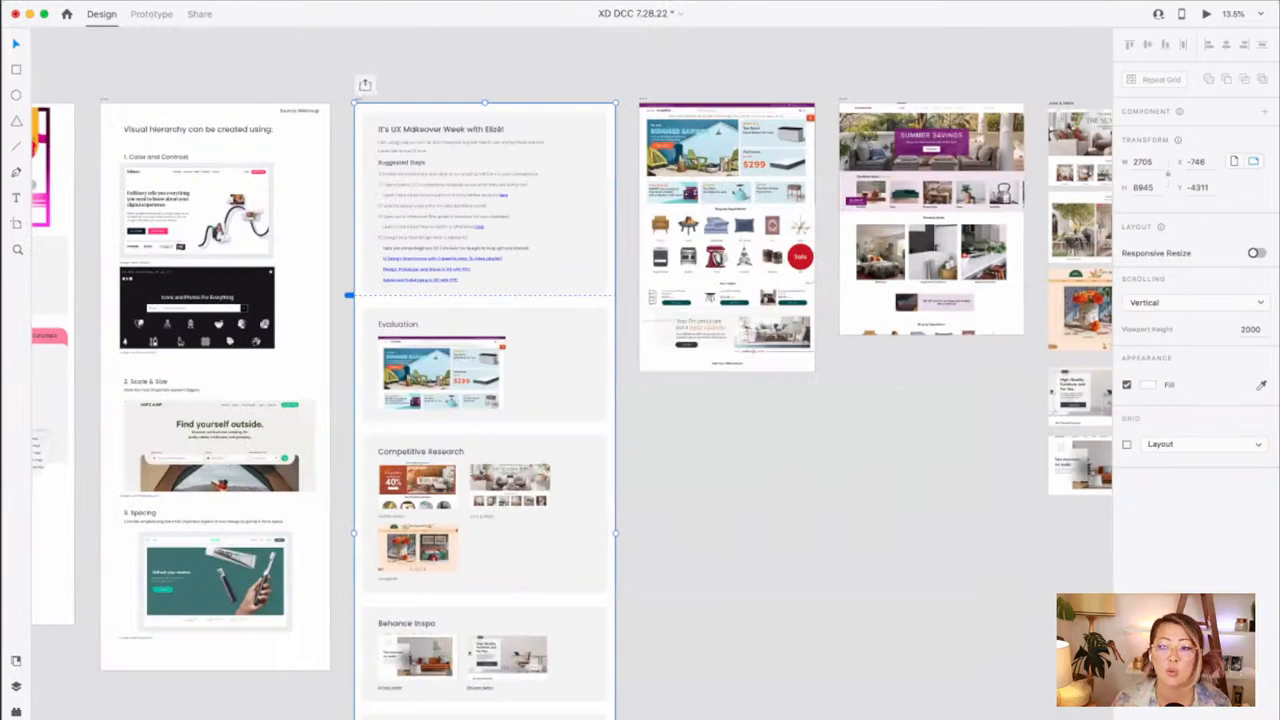
# - Open the UX Makeover Week instructions artboard in Desktop Preview and scroll up
pyautogui.click(1205, 13)
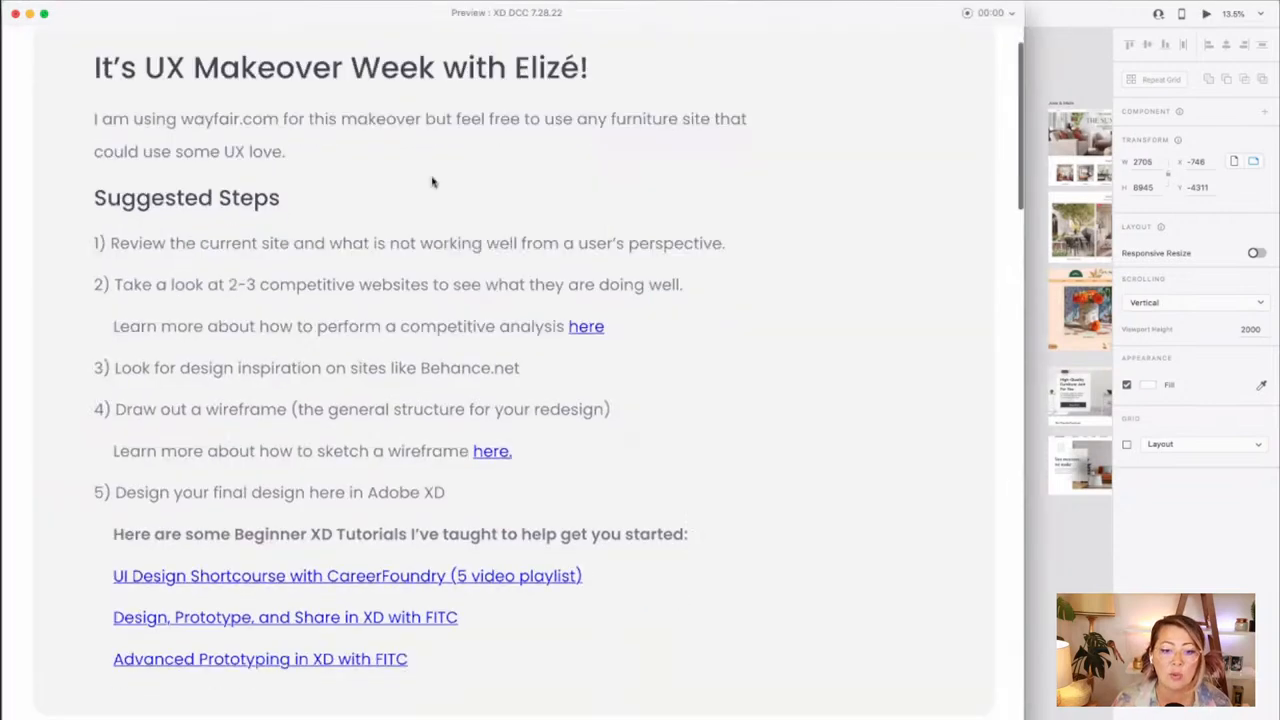
pyautogui.scroll(3)
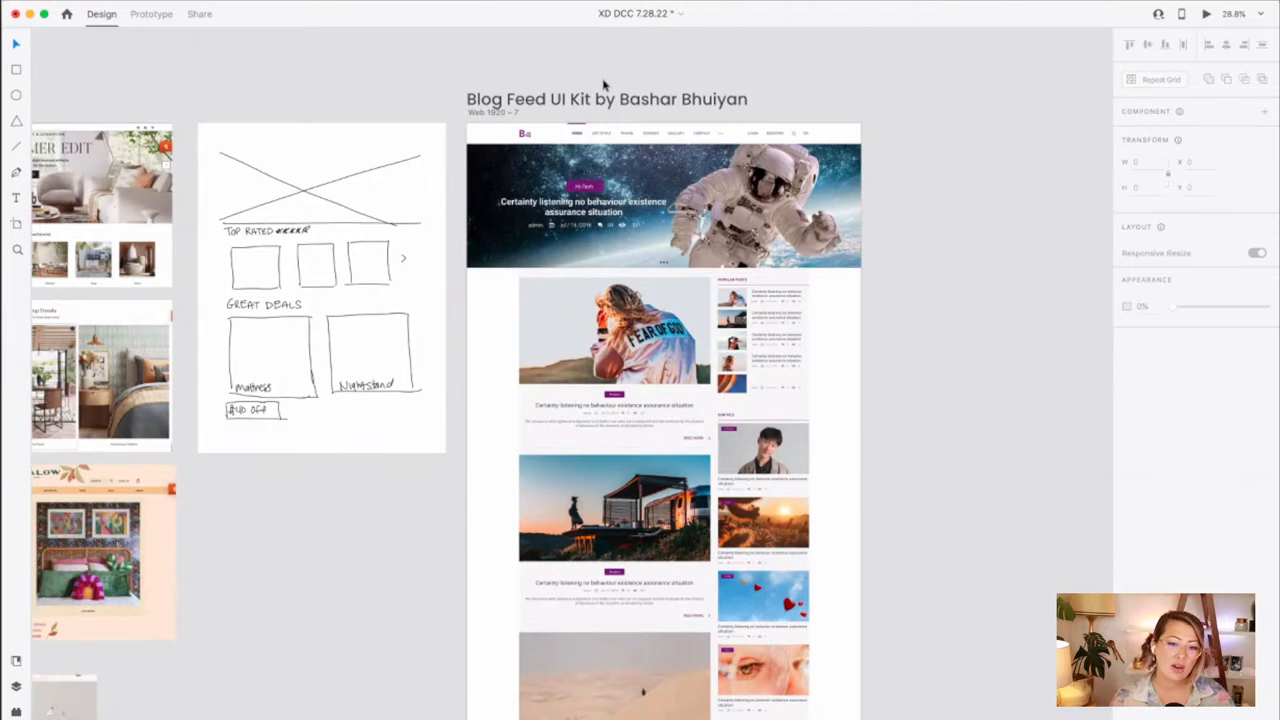
pyautogui.click(593, 200)
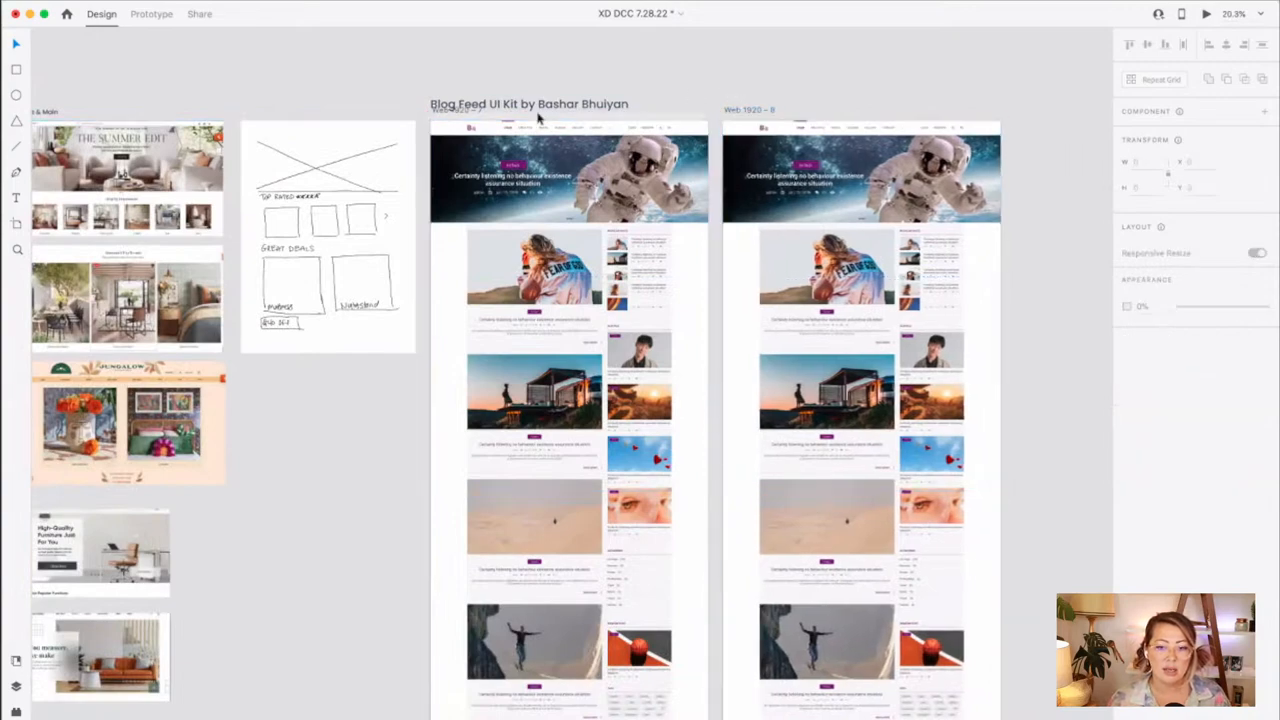
pyautogui.scroll(-3)
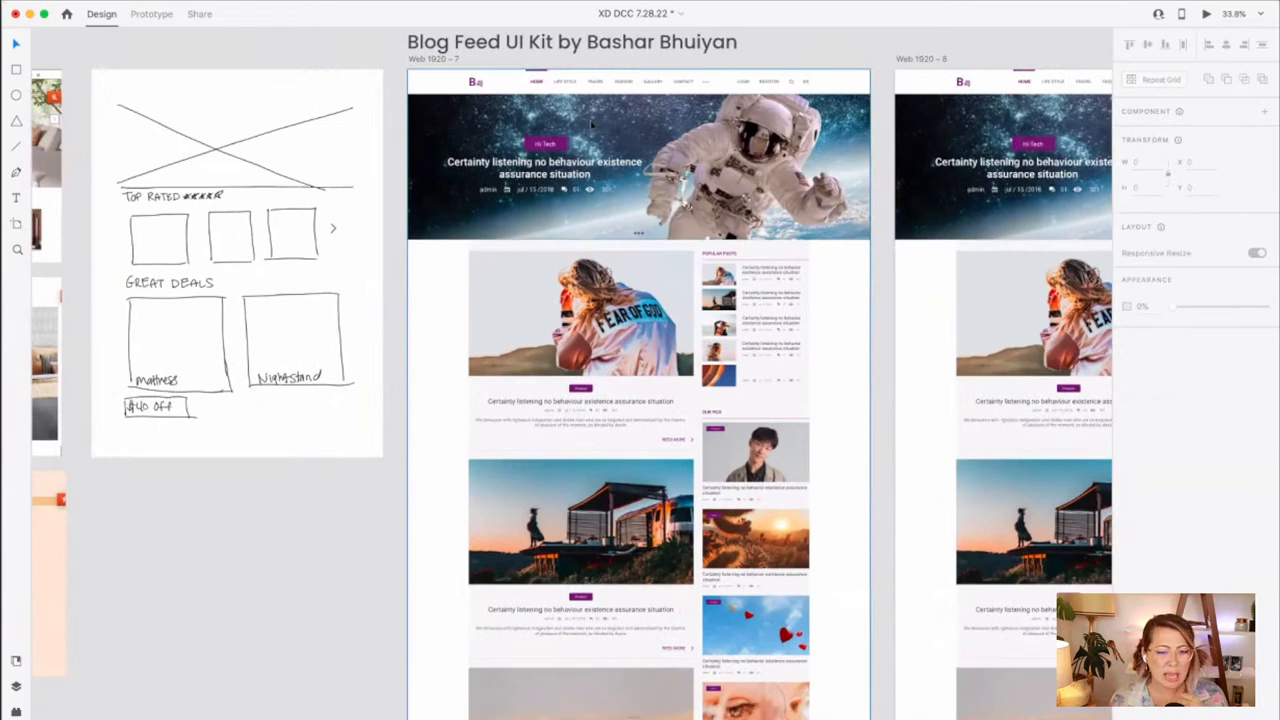
pyautogui.click(640, 160)
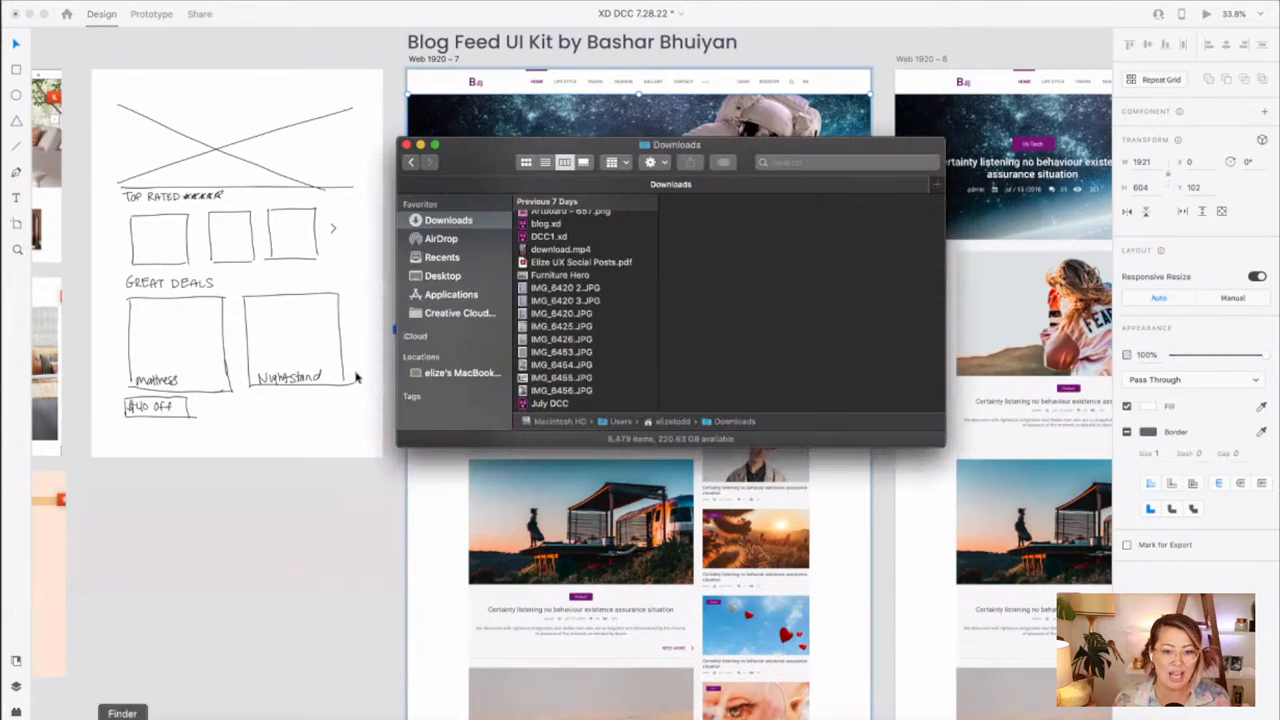
pyautogui.moveTo(465, 158)
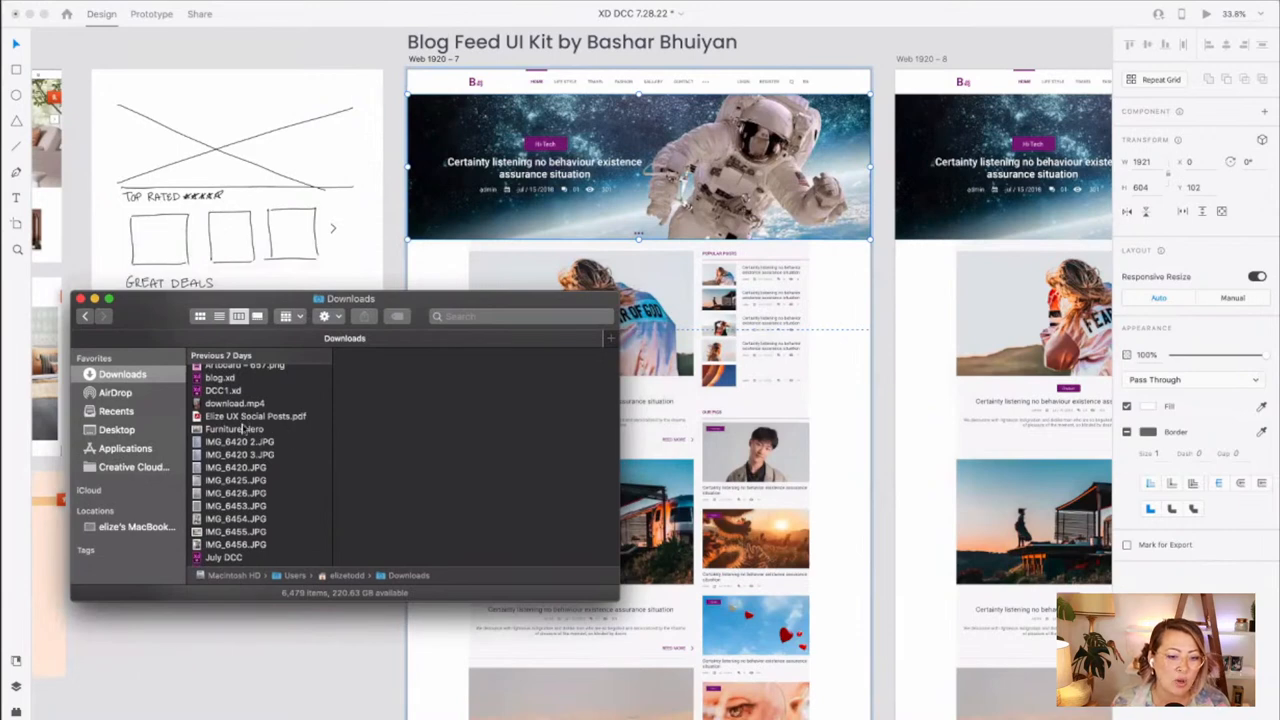
# - Drag the Furniture Hero photo from Downloads onto the astronaut hero image
pyautogui.click(234, 429)
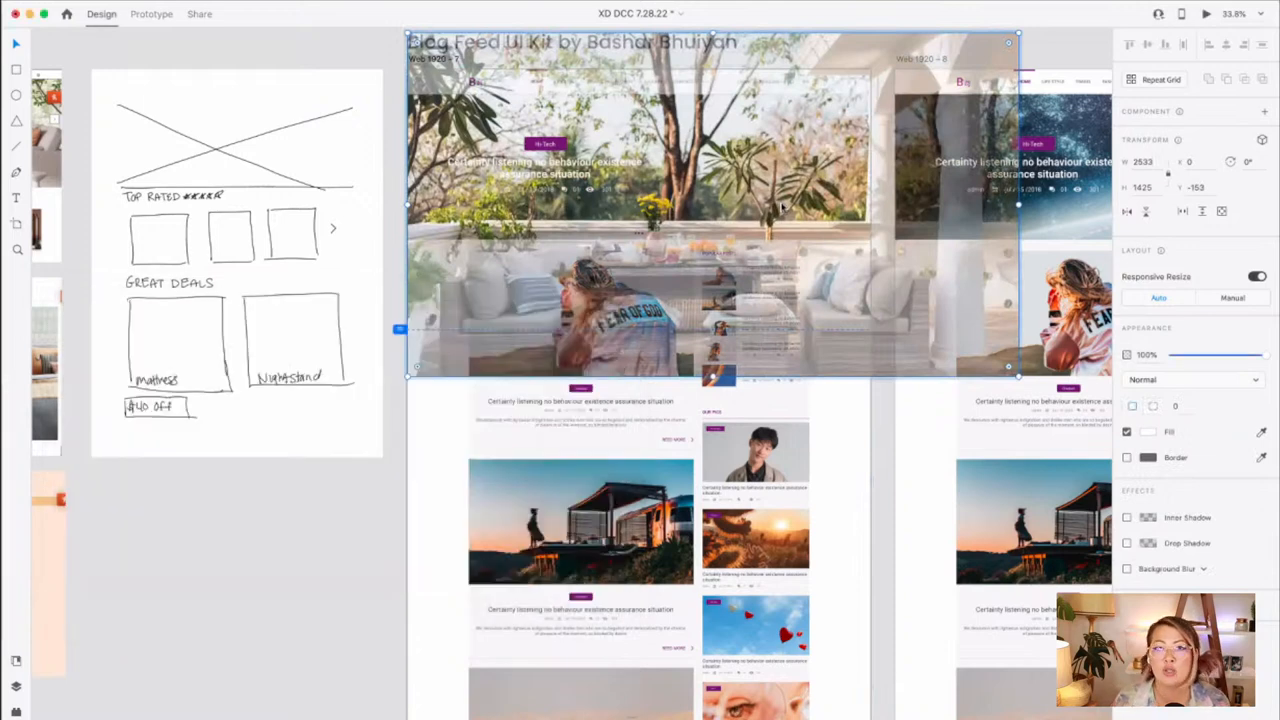
pyautogui.moveTo(958, 313)
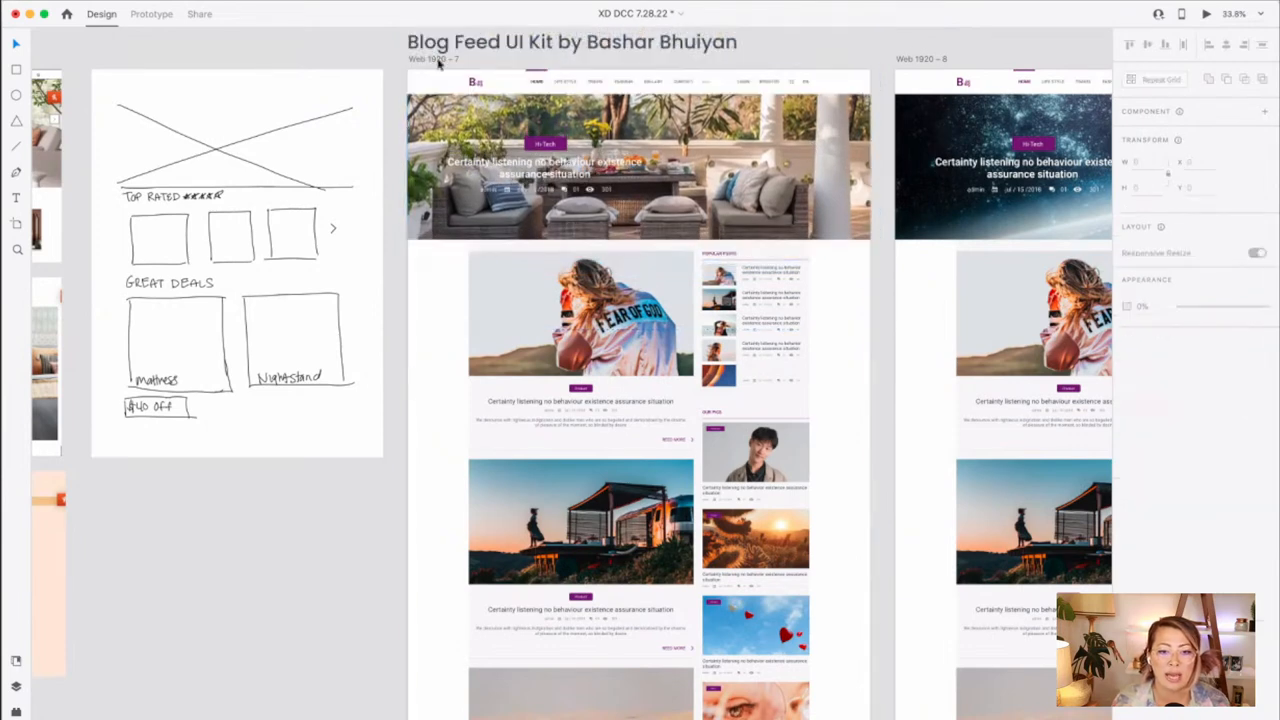
pyautogui.click(638, 165)
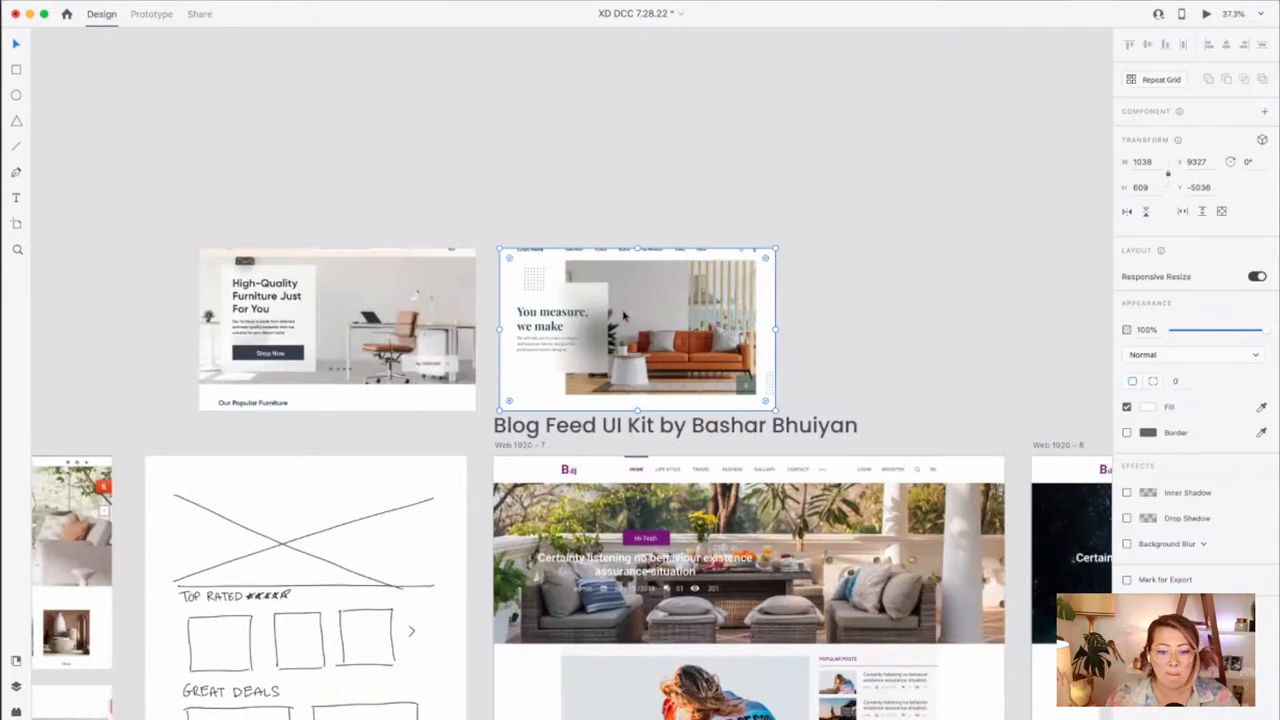
# - Draw a borderless purple rectangle at about 83% opacity, centred over the hero
pyautogui.scroll(-3)
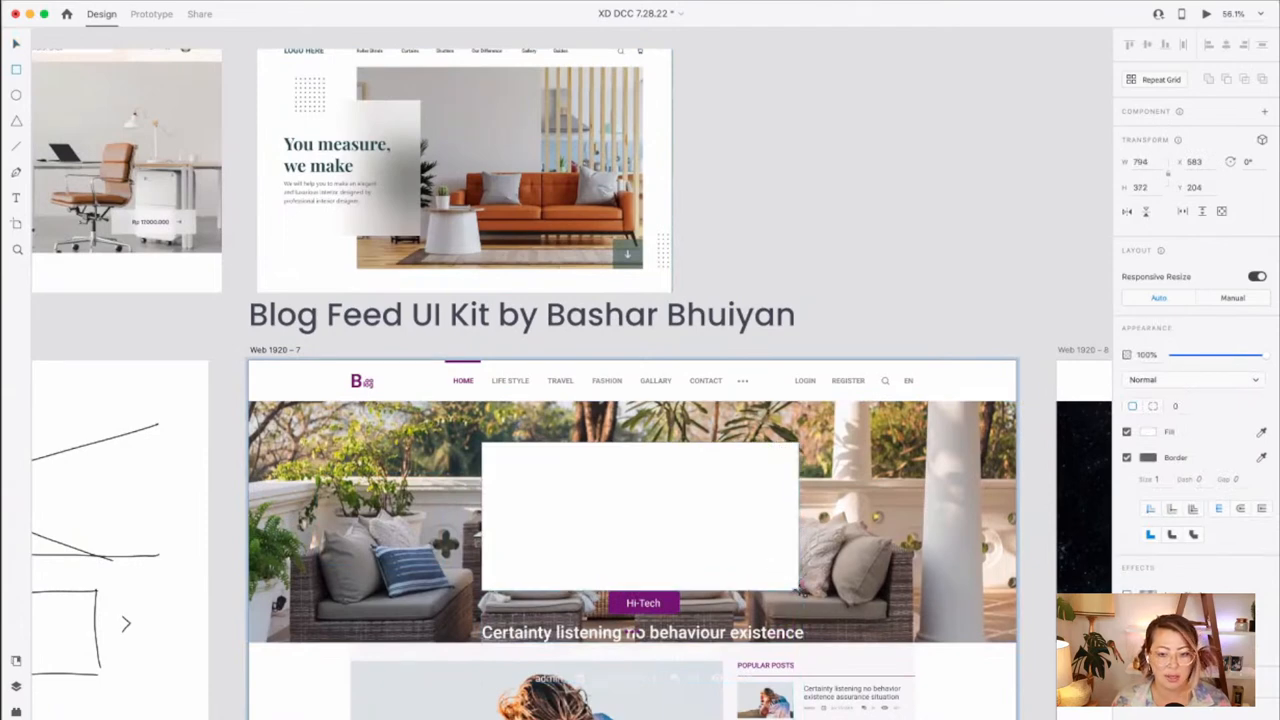
pyautogui.click(640, 515)
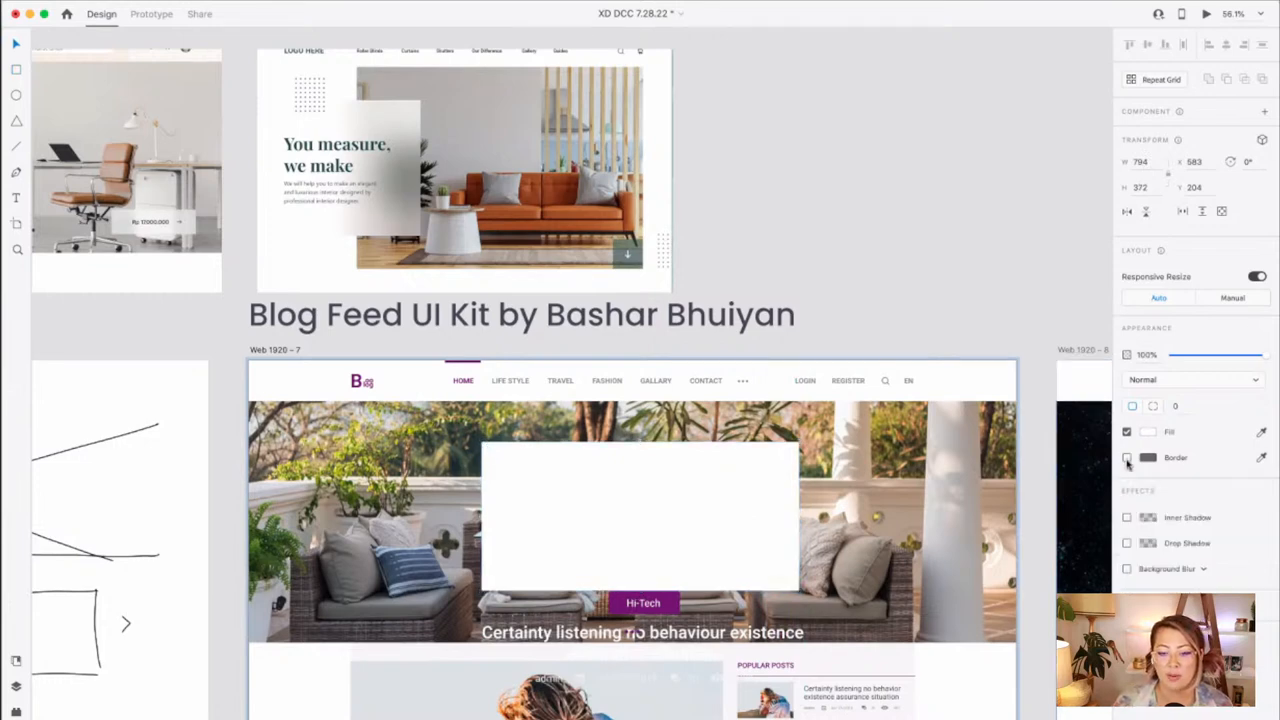
pyautogui.click(1148, 457)
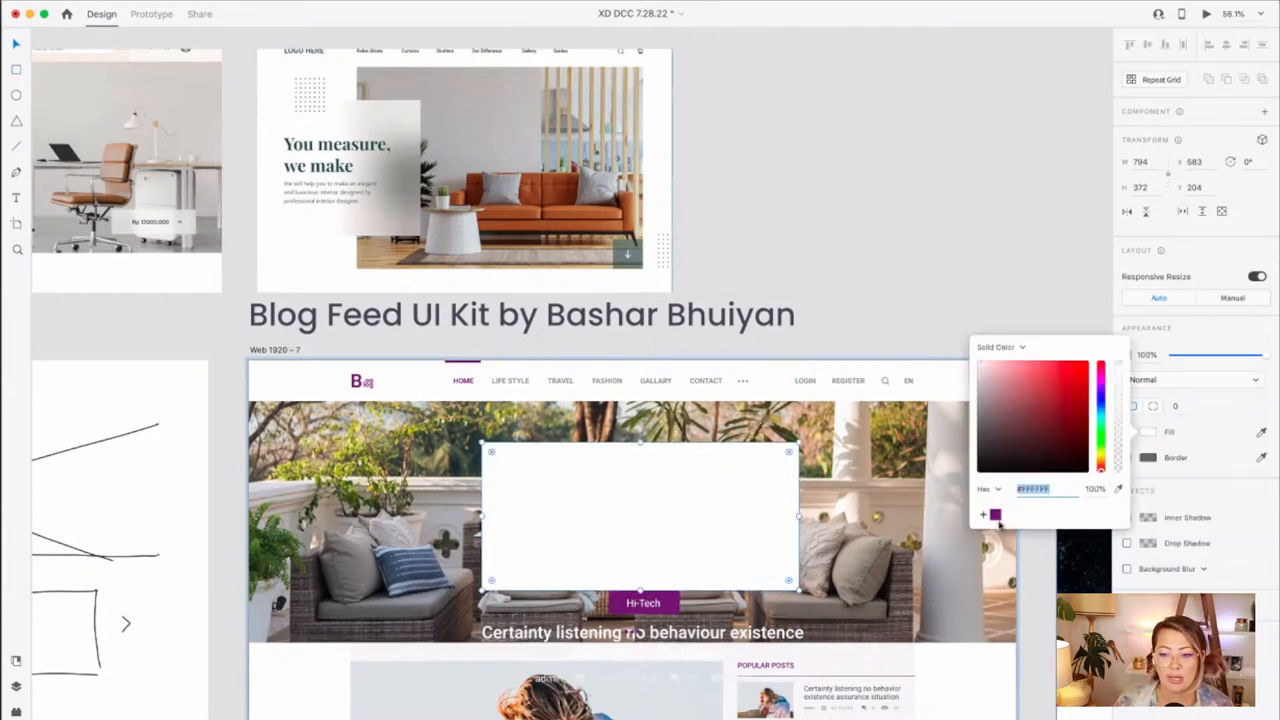
pyautogui.click(1053, 417)
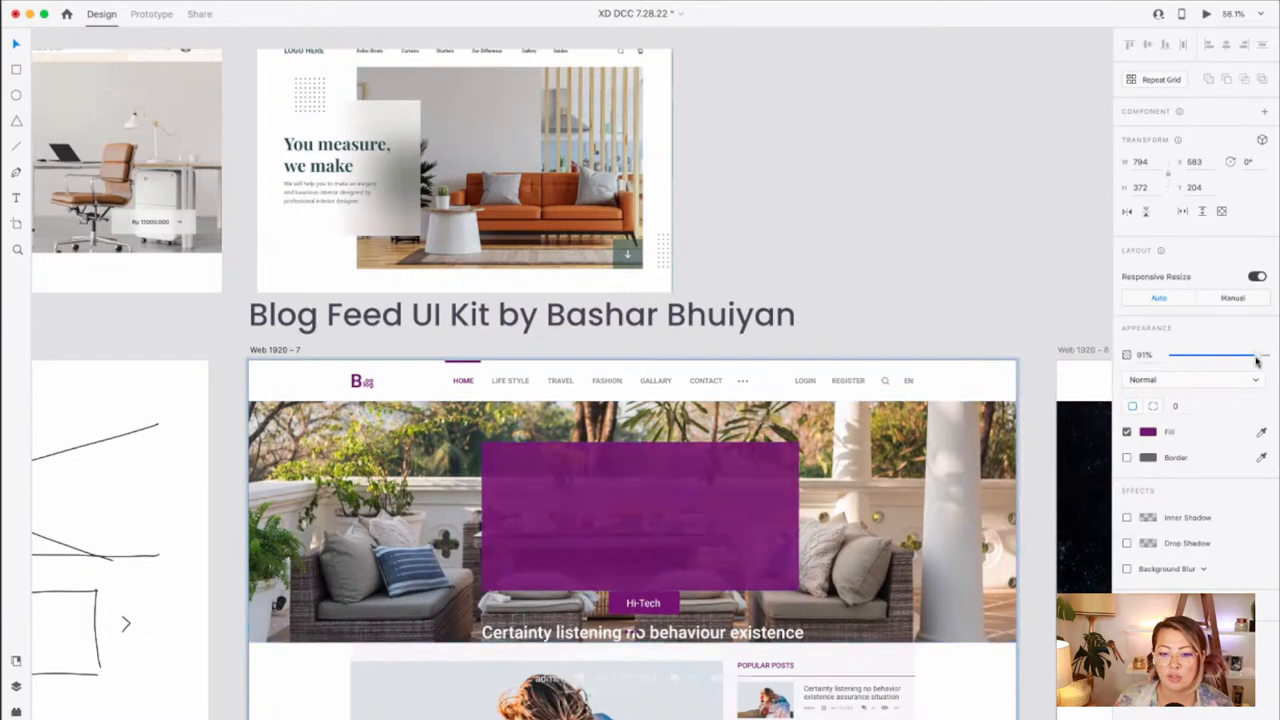
pyautogui.click(640, 515)
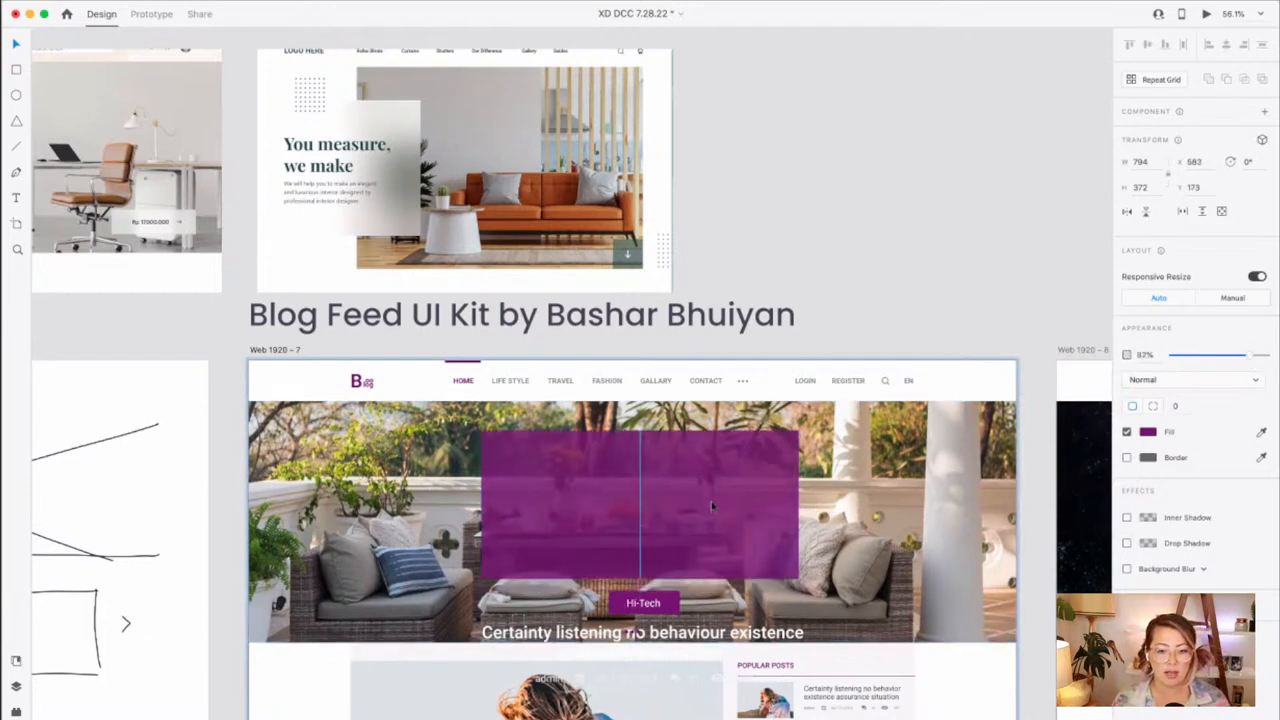
pyautogui.click(640, 510)
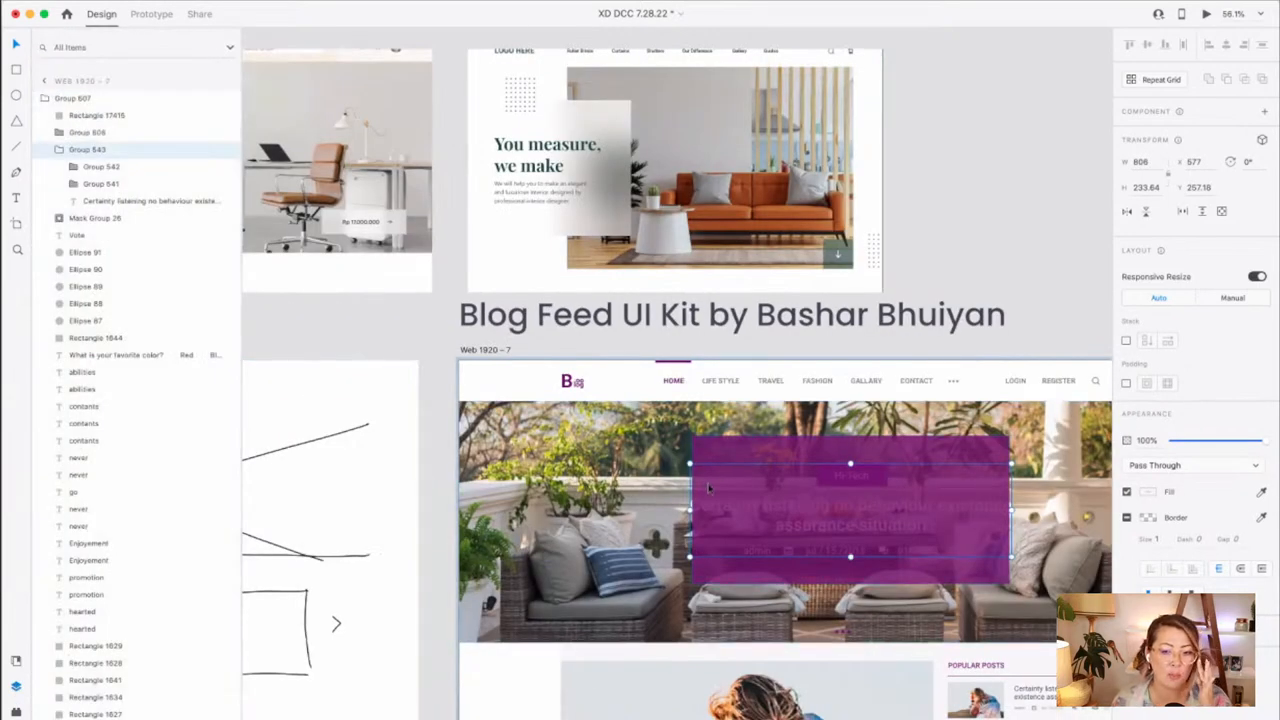
# - Group the purple box with text Group 543 and place the box beneath the text
pyautogui.click(101, 166)
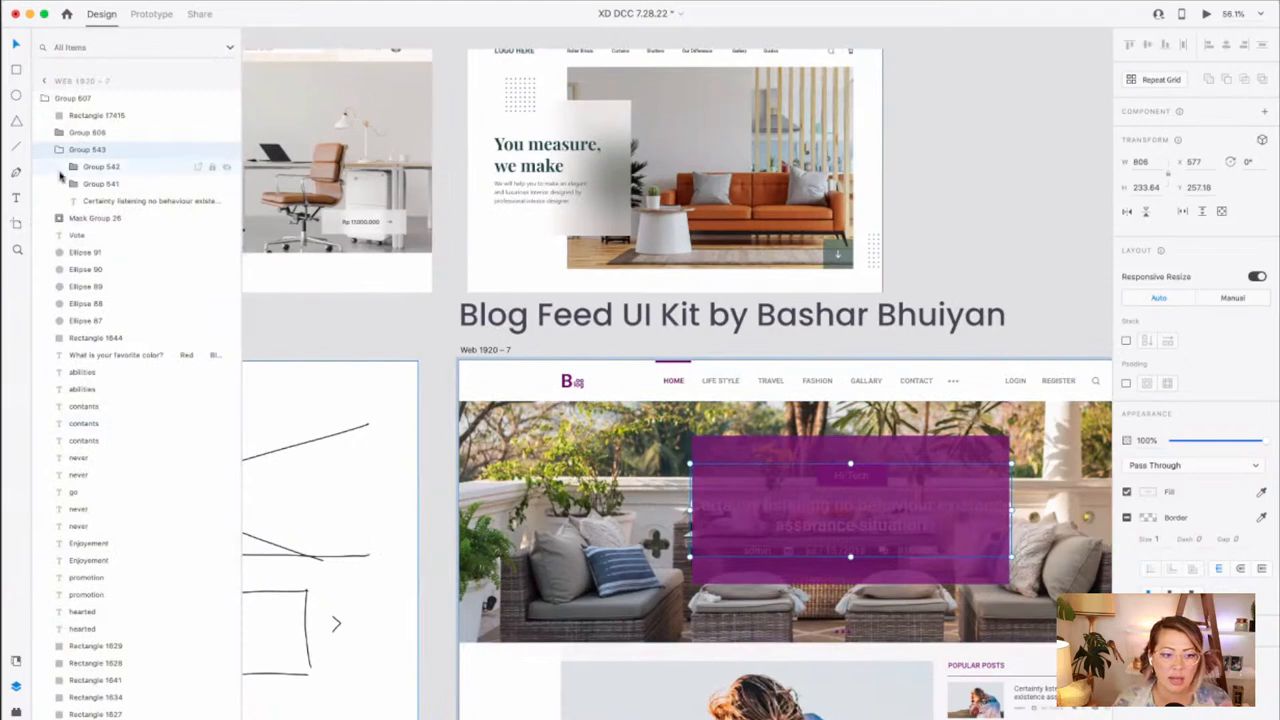
pyautogui.click(87, 149)
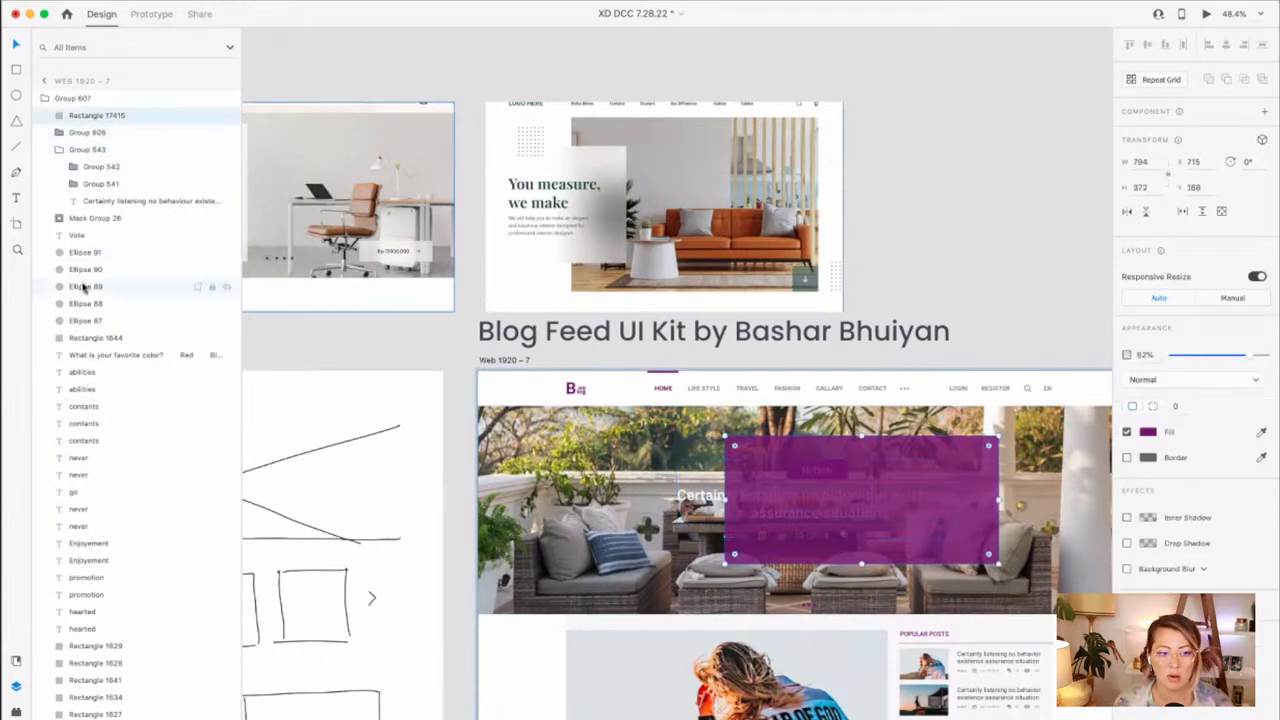
pyautogui.click(87, 149)
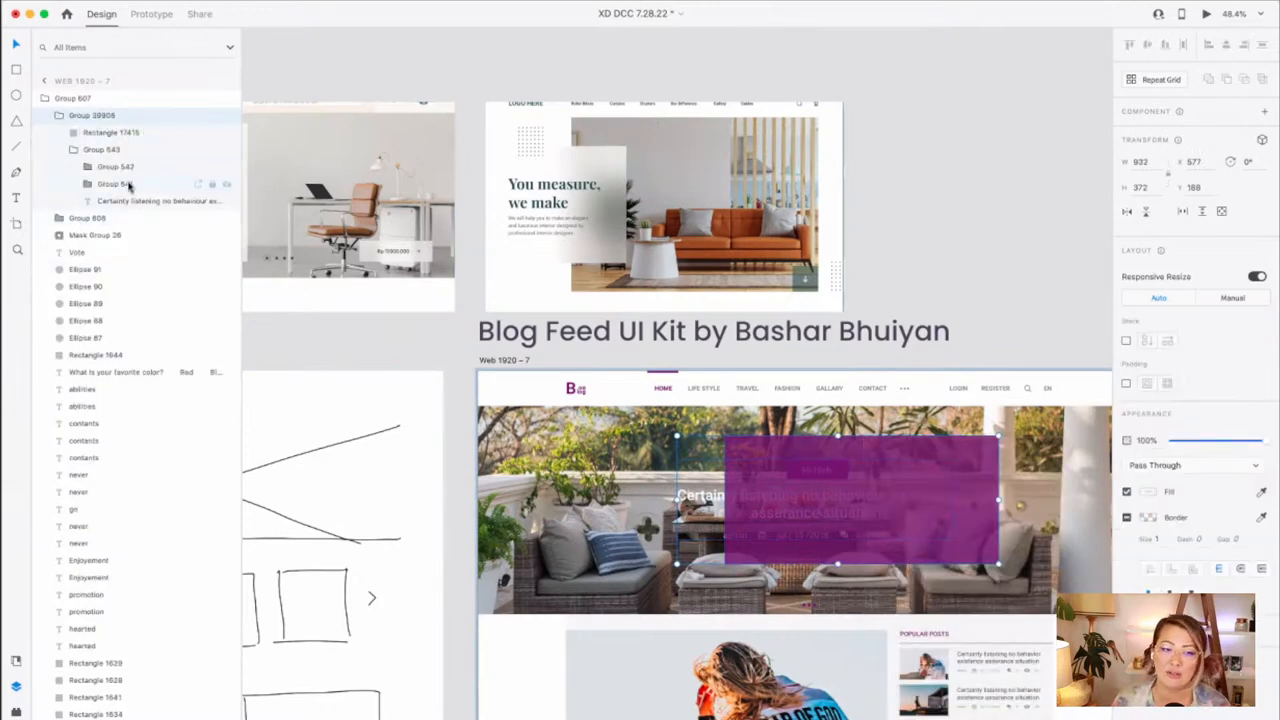
pyautogui.click(72, 149)
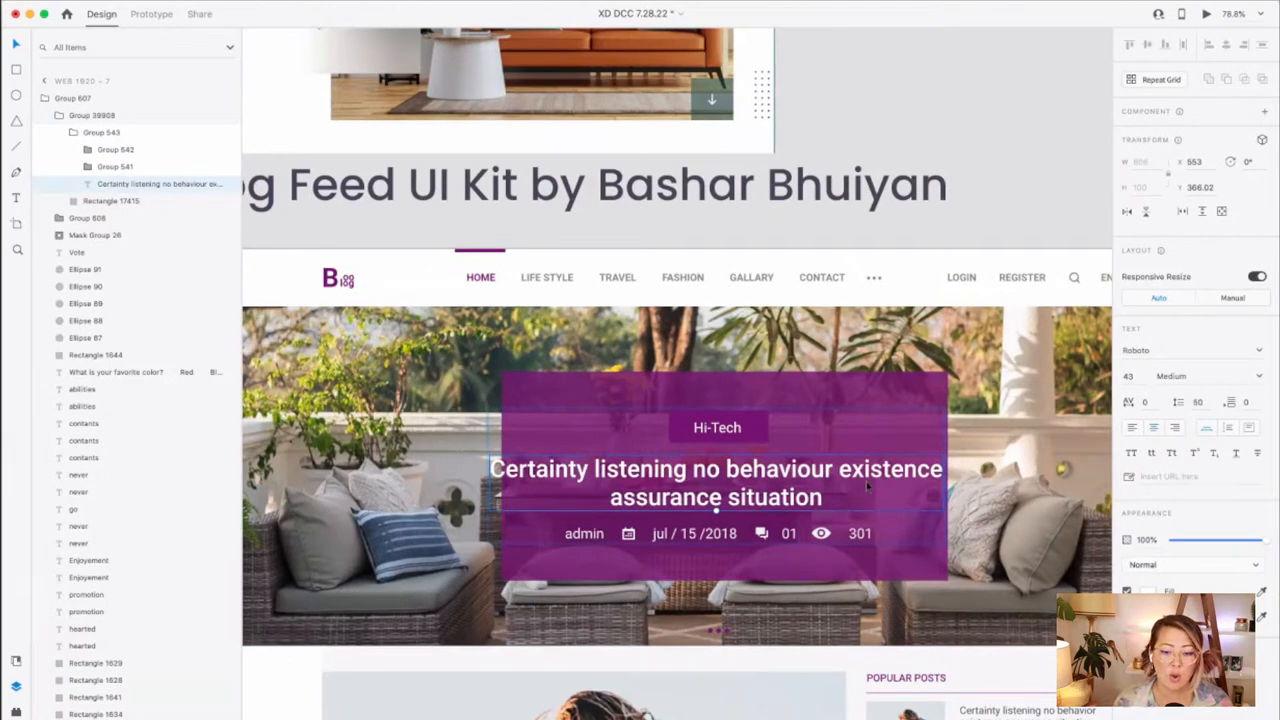
pyautogui.moveTo(868, 487)
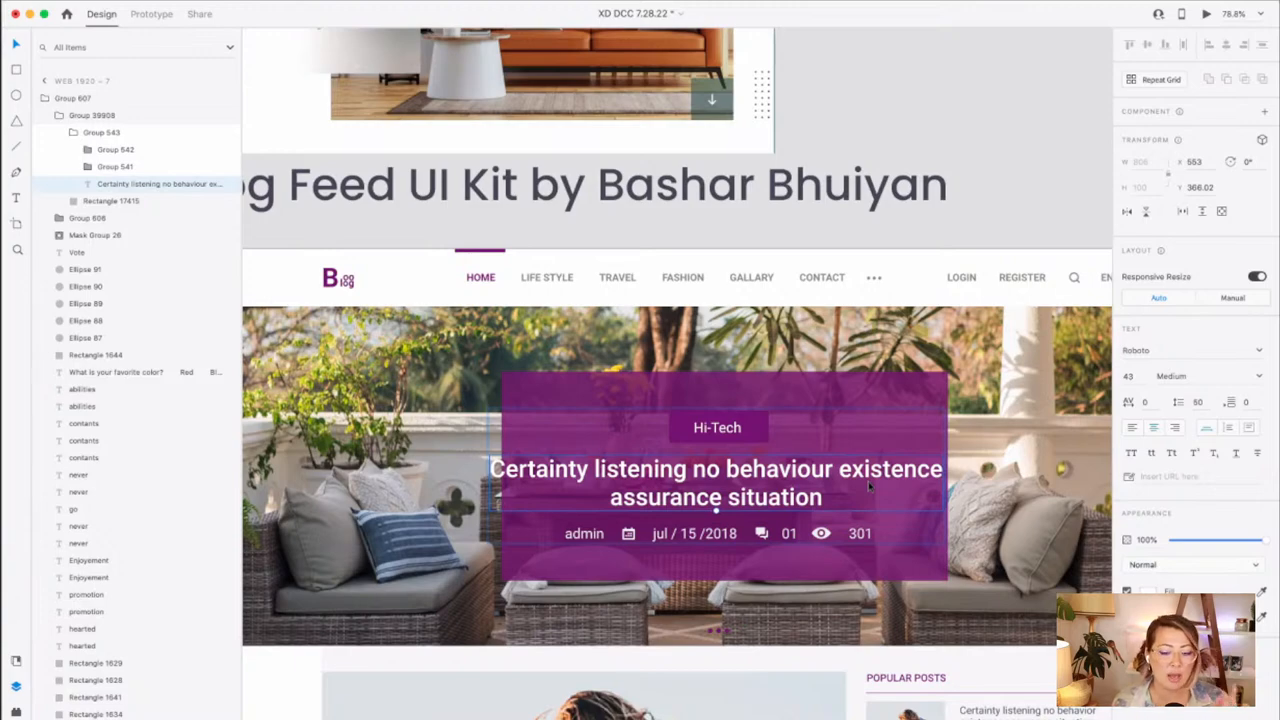
pyautogui.moveTo(855, 488)
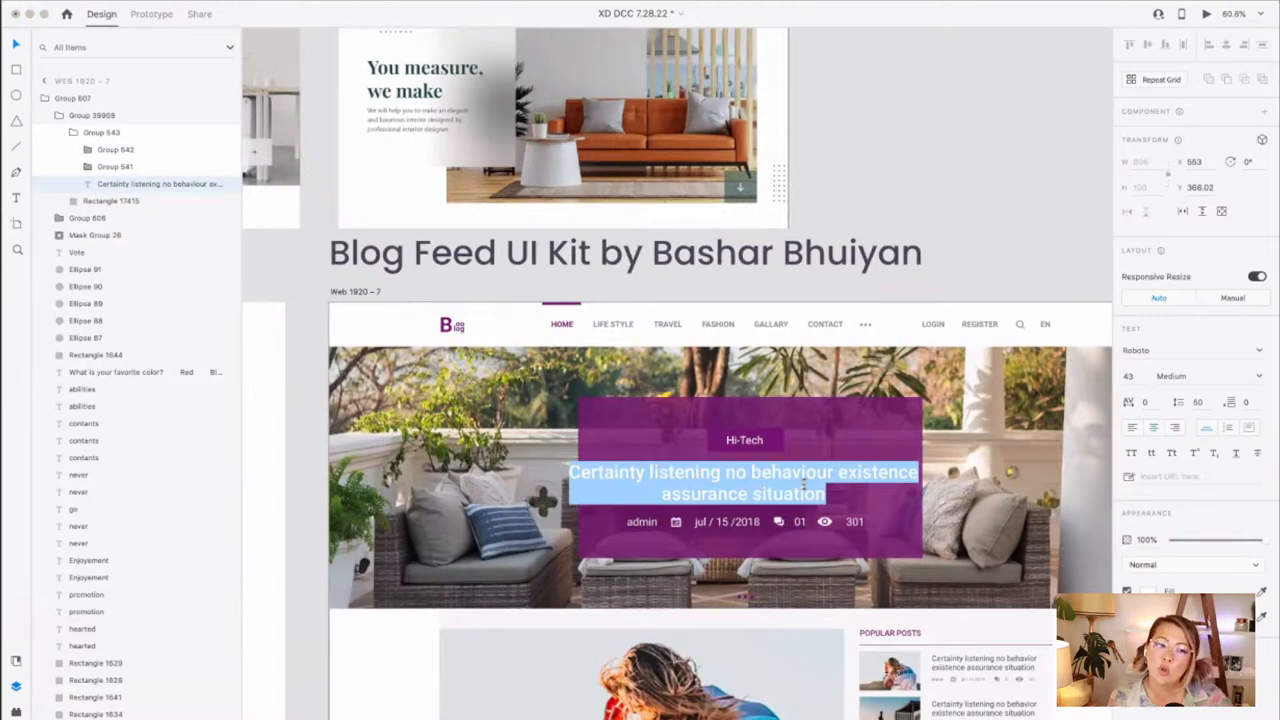
pyautogui.moveTo(800, 485)
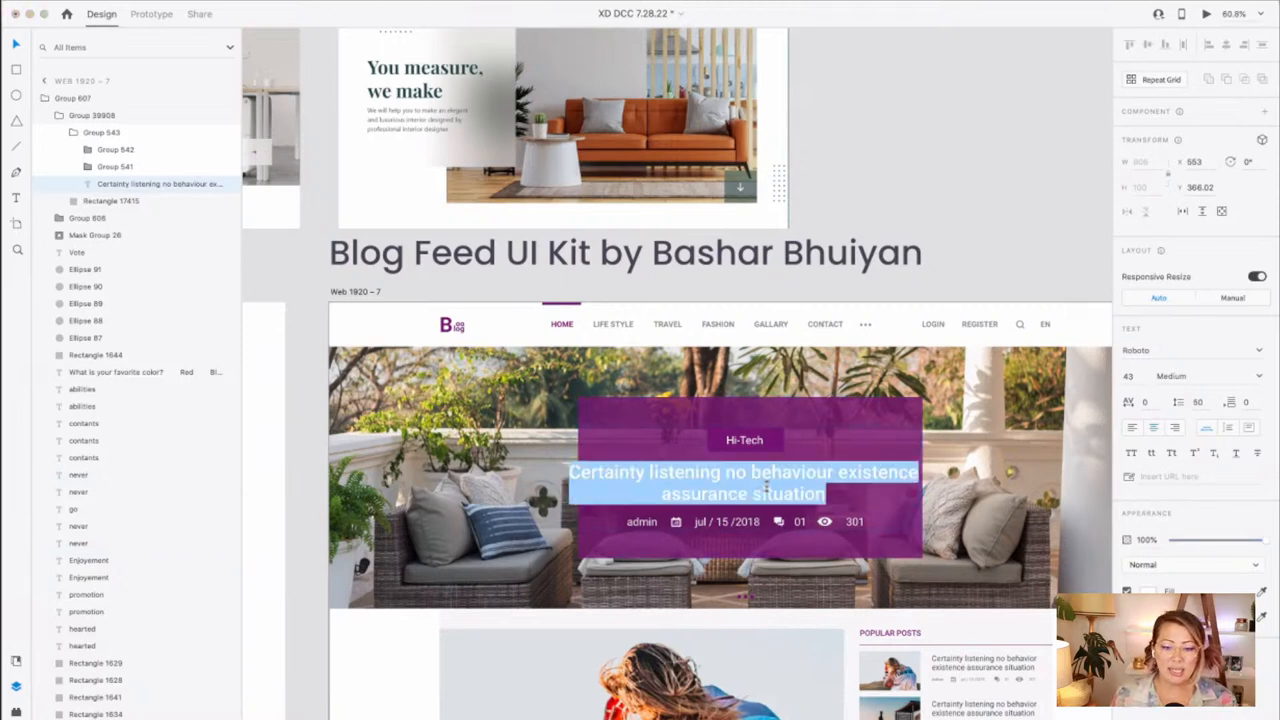
# - Retype the hero headline as SUMMER SAVINGS in large, widely spaced capitals
pyautogui.write('SUMMER SA')
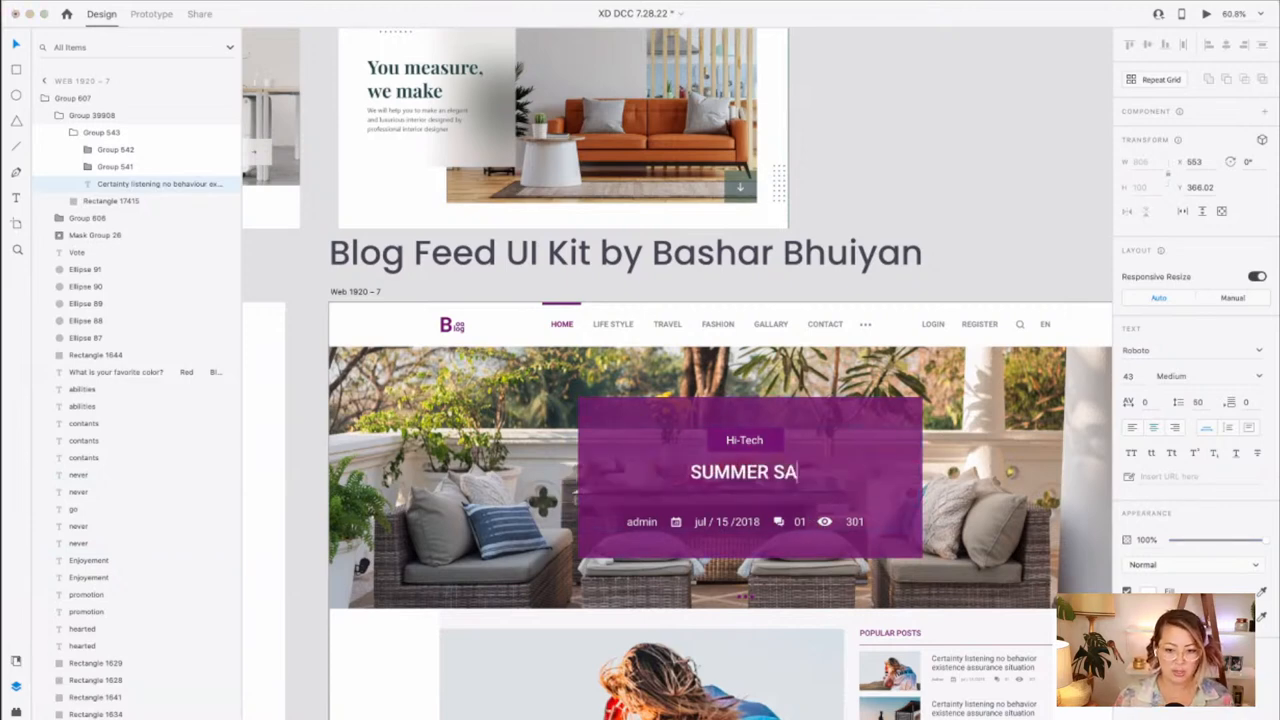
pyautogui.write('VINGS')
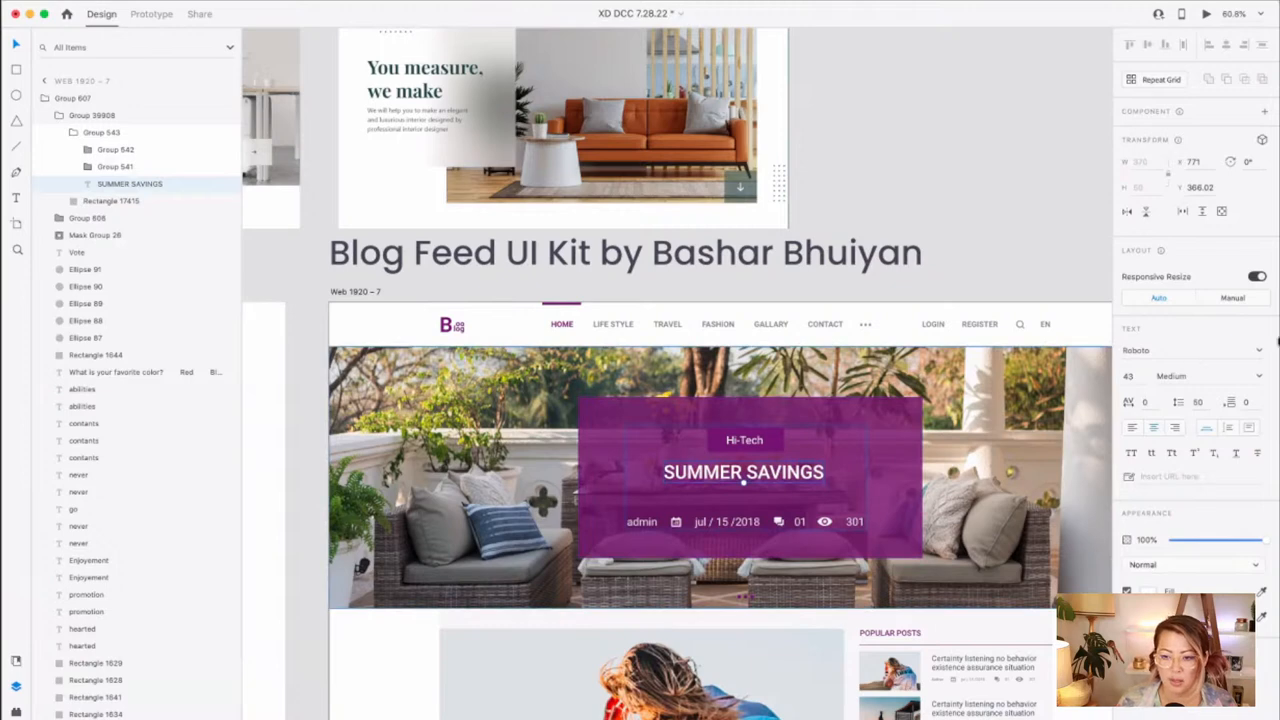
pyautogui.click(1185, 350)
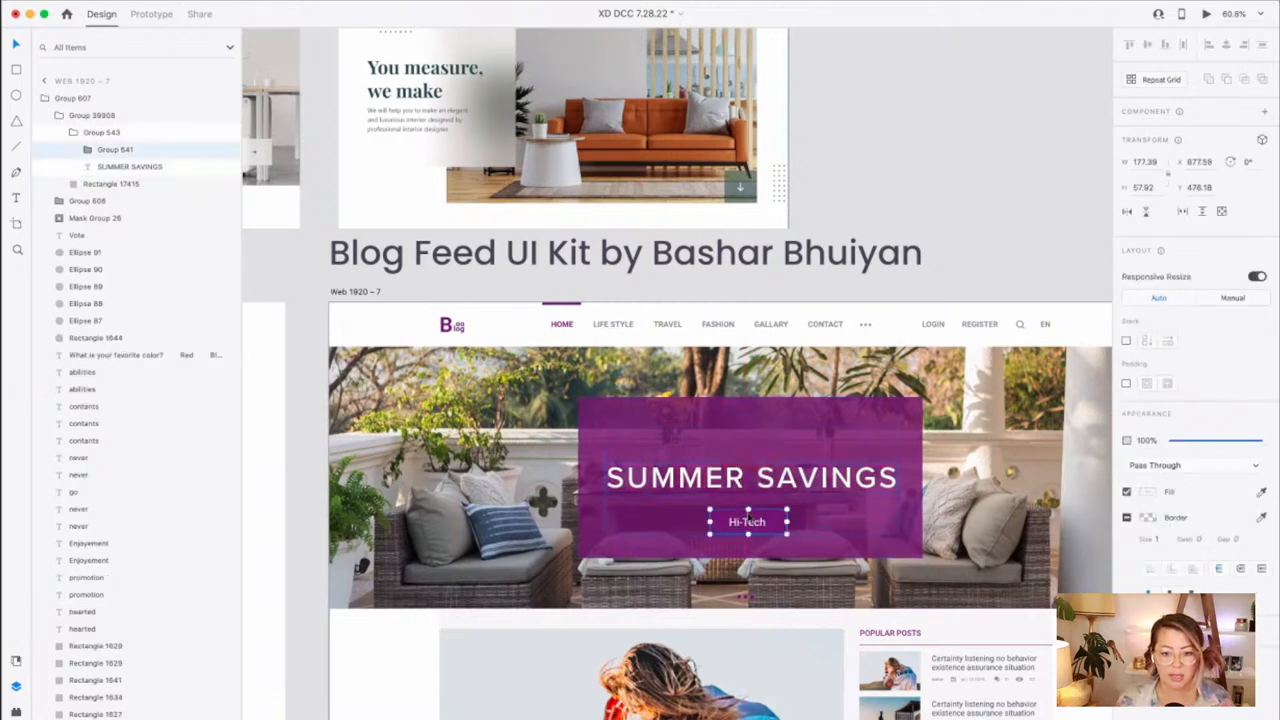
# - Restyle the Hi-Tech label in Proxima Nova, retyped as Shop Outdoor Sale
pyautogui.click(752, 477)
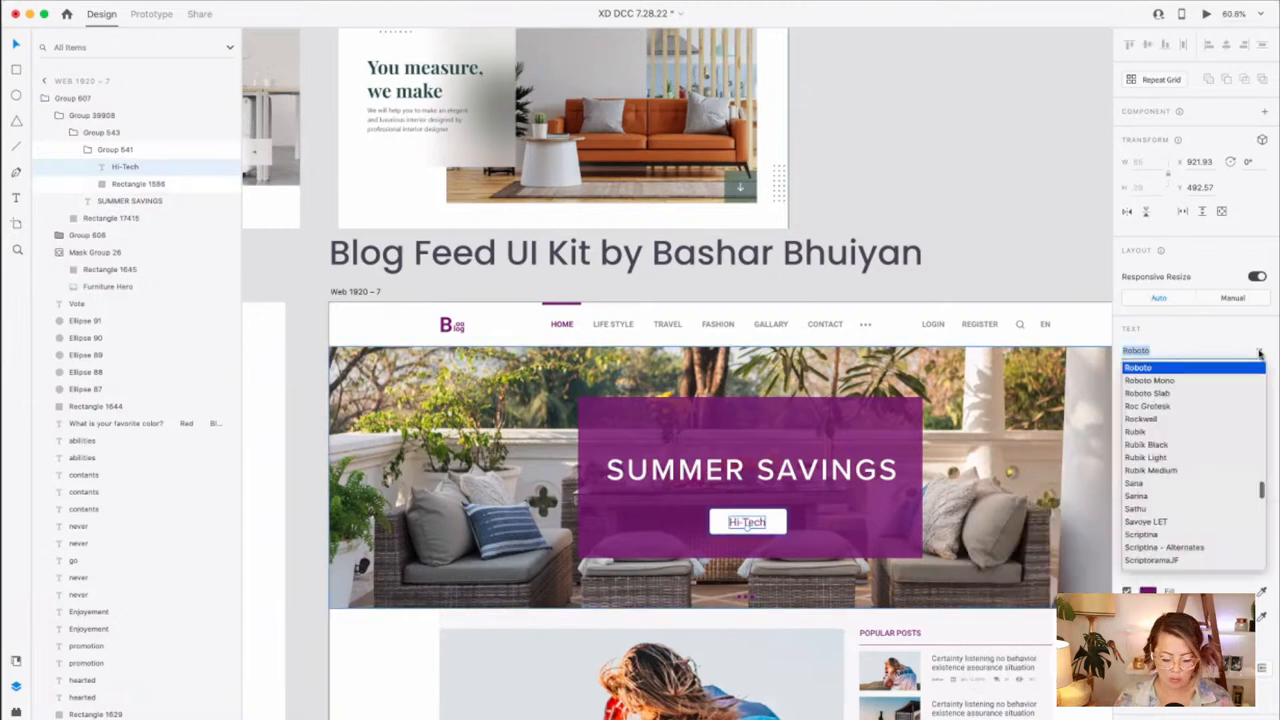
pyautogui.click(1148, 349)
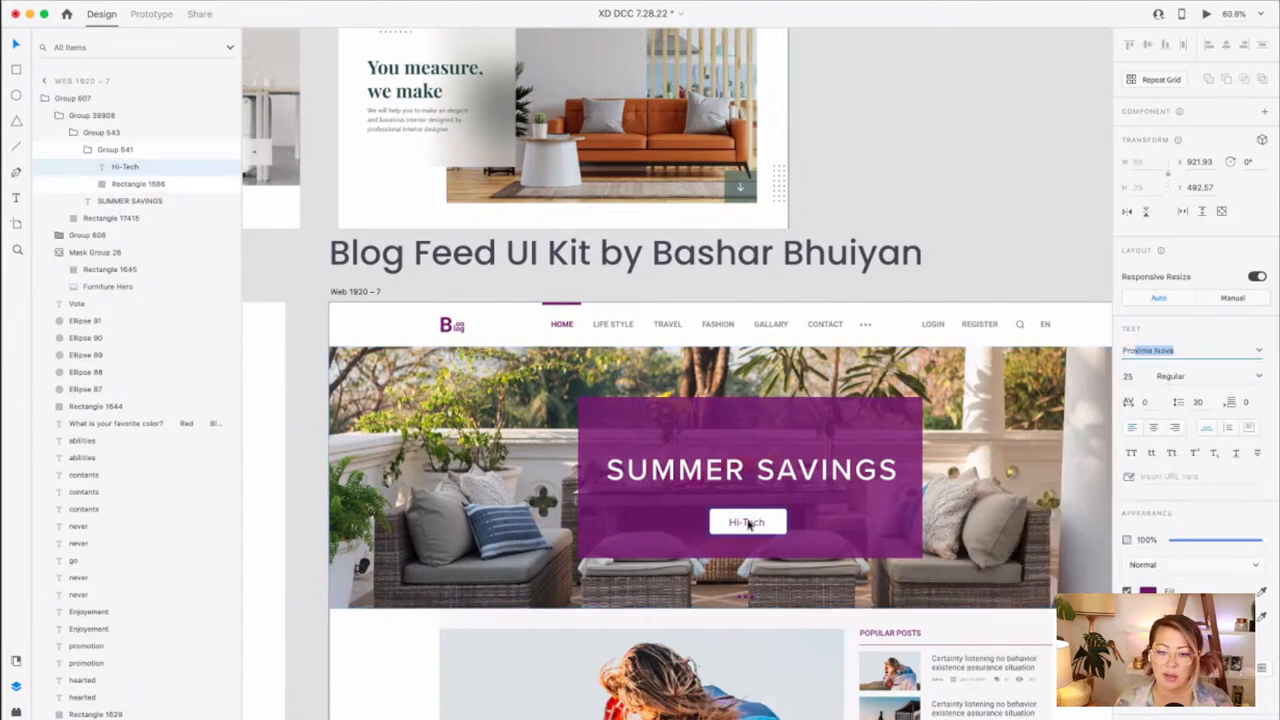
pyautogui.write('Shop Outdoor Sale')
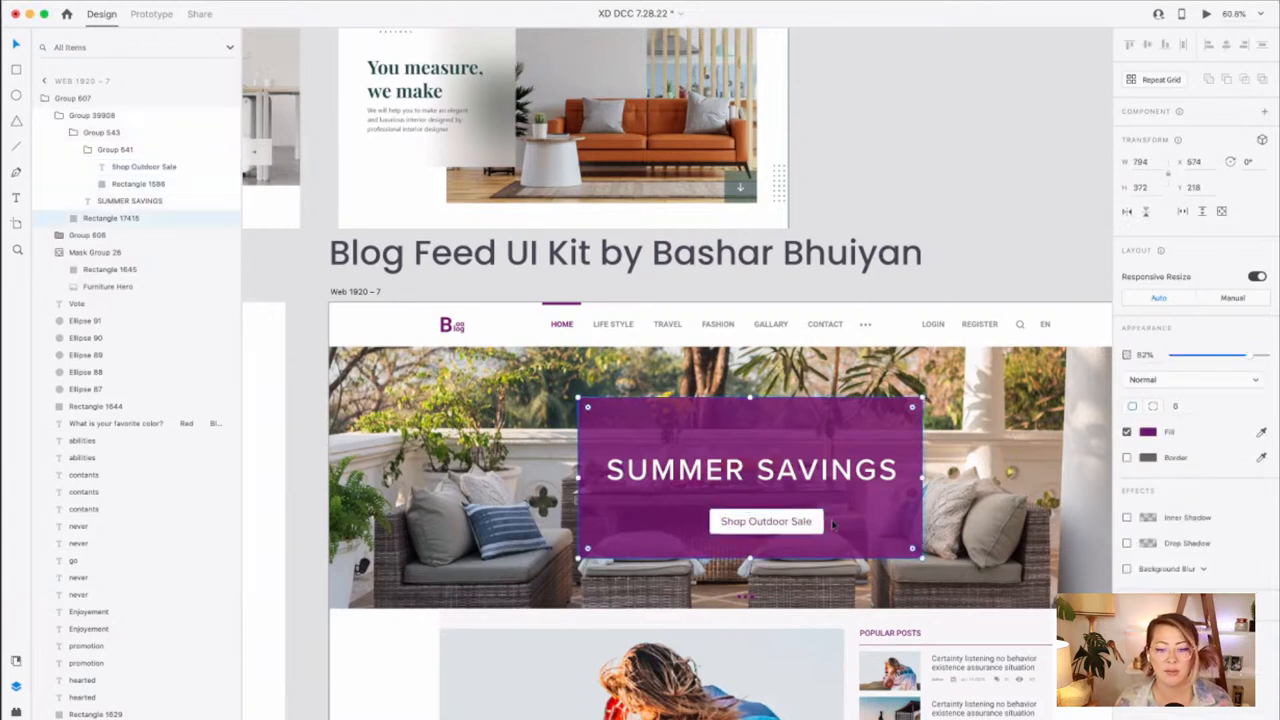
pyautogui.click(766, 521)
pyautogui.write('Shop the best outdoor sale of the year!')
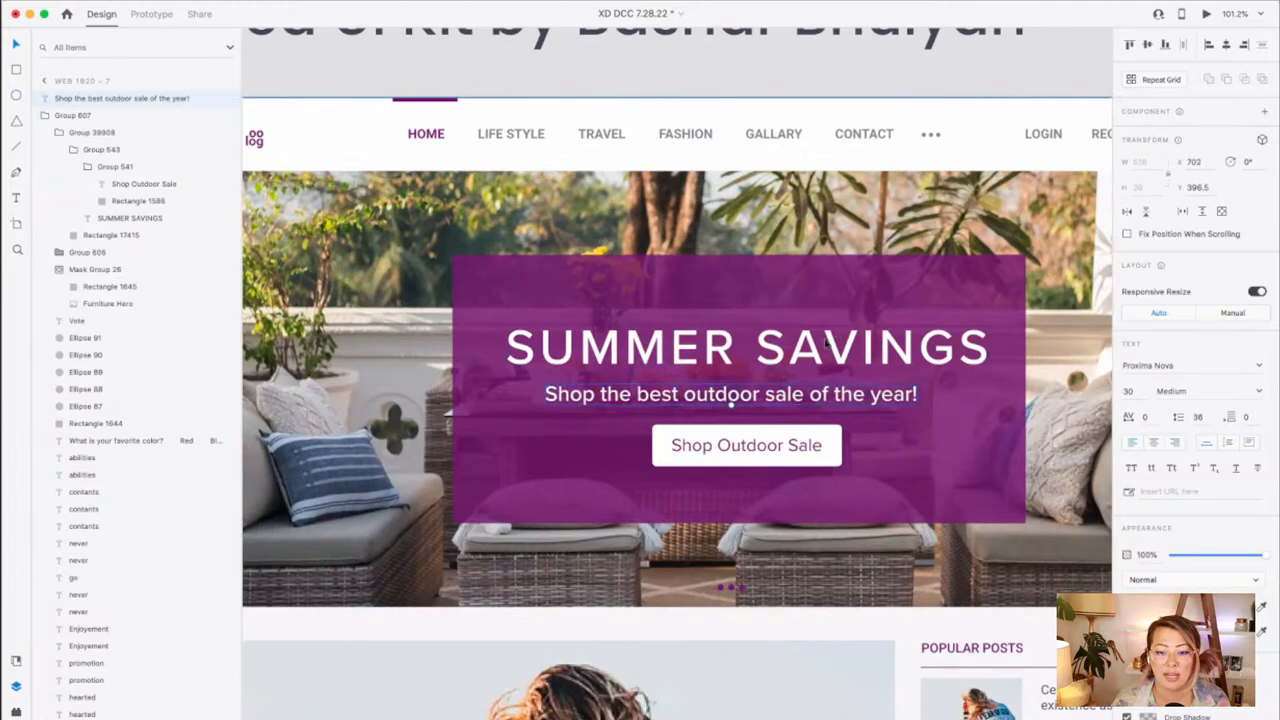
# - Add the subtitle 'Shop the best outdoor sale of the year!' in Proxima Nova Medium, 30 pt
pyautogui.click(745, 335)
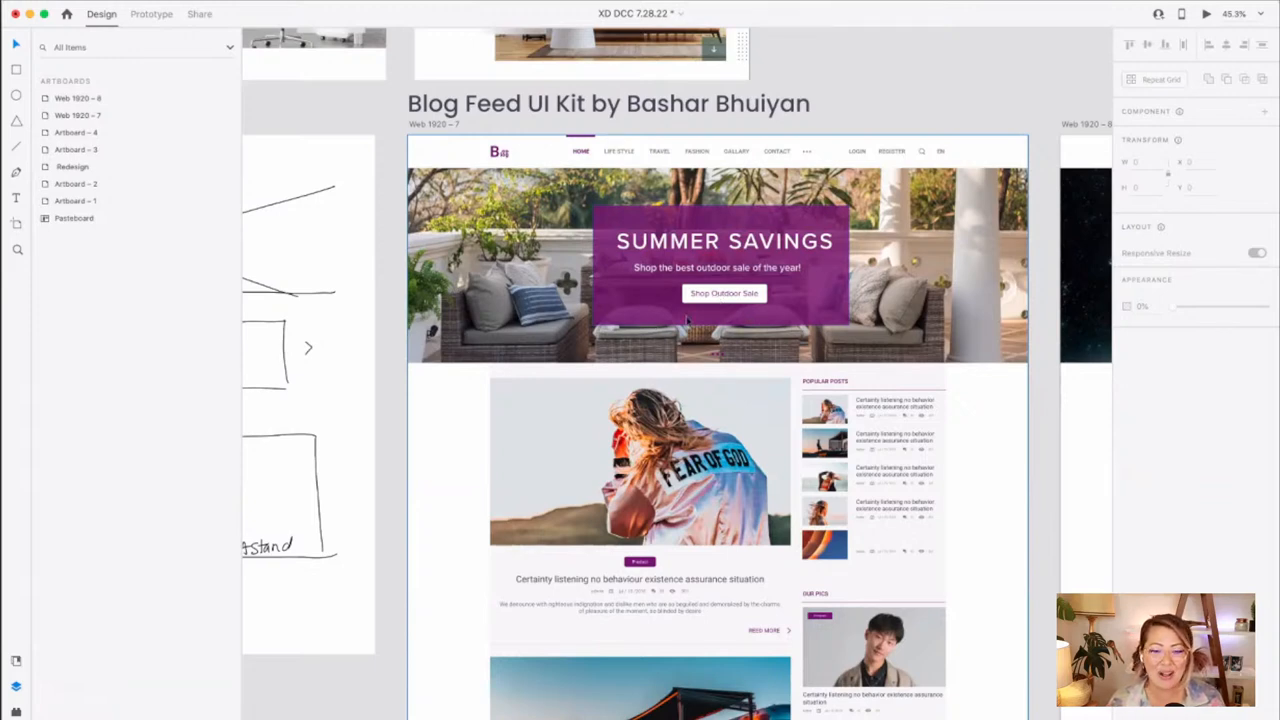
pyautogui.scroll(-3)
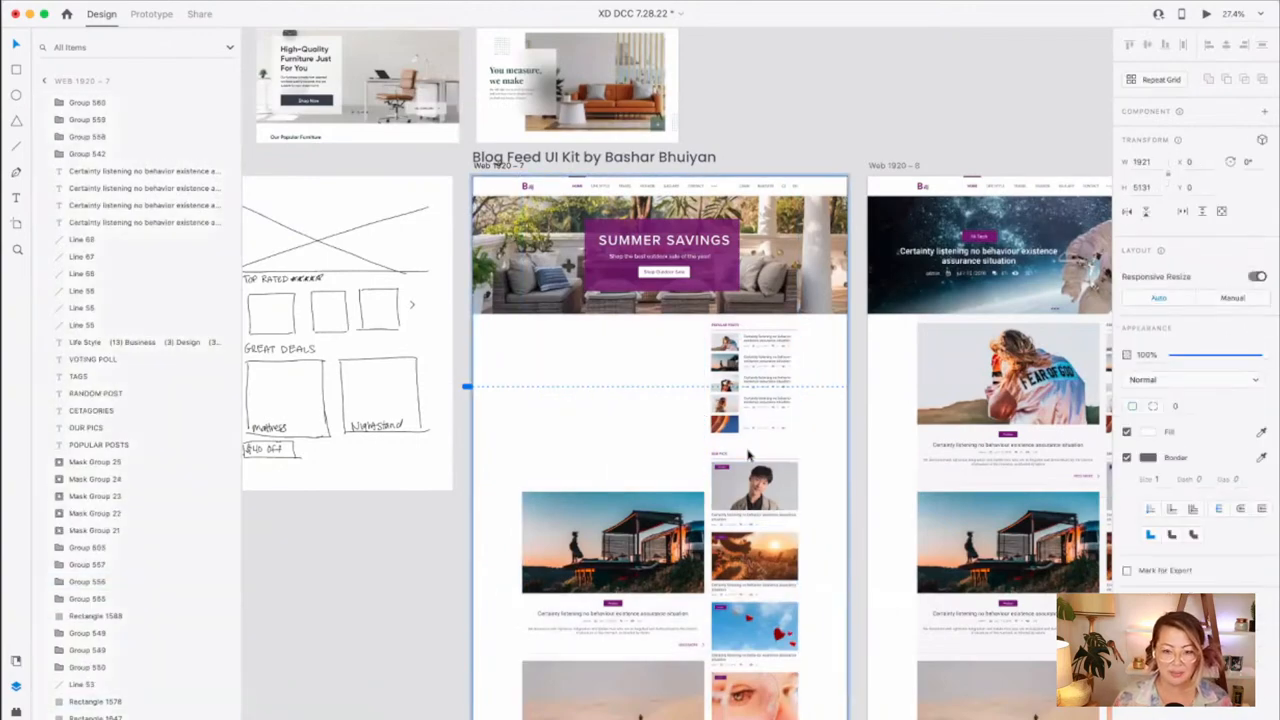
pyautogui.scroll(-3)
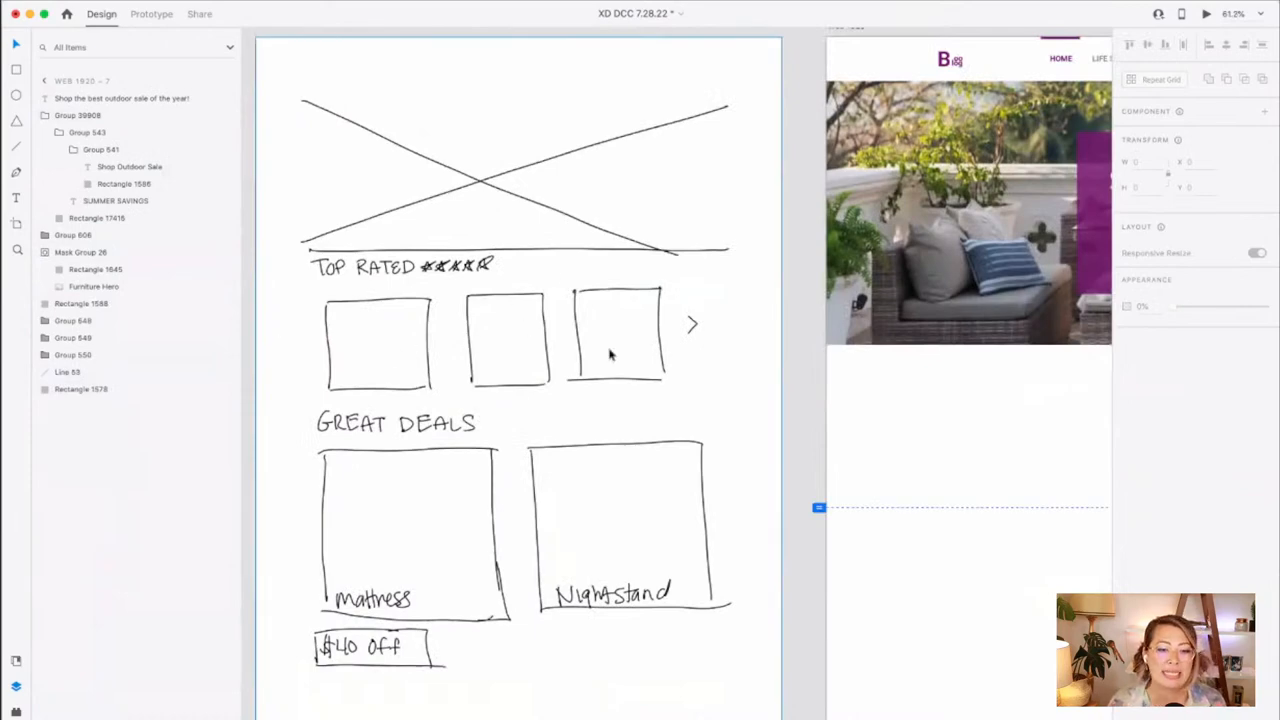
pyautogui.moveTo(333, 303)
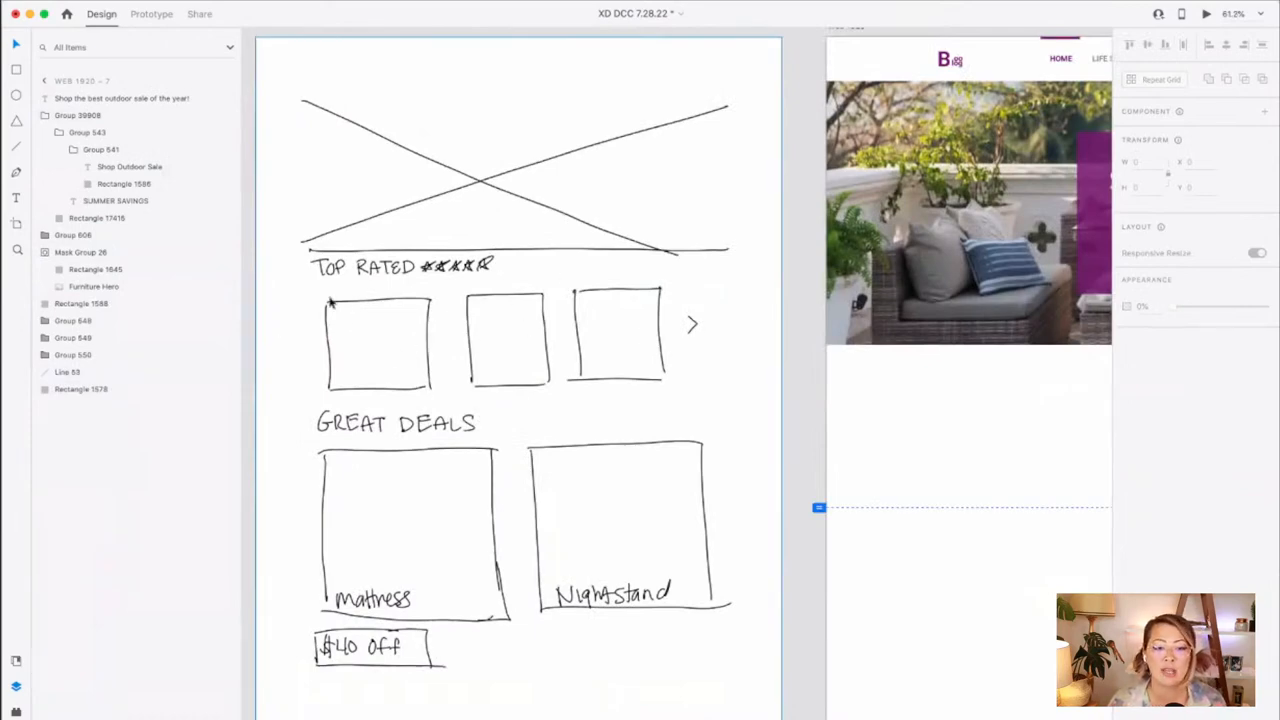
pyautogui.scroll(-3)
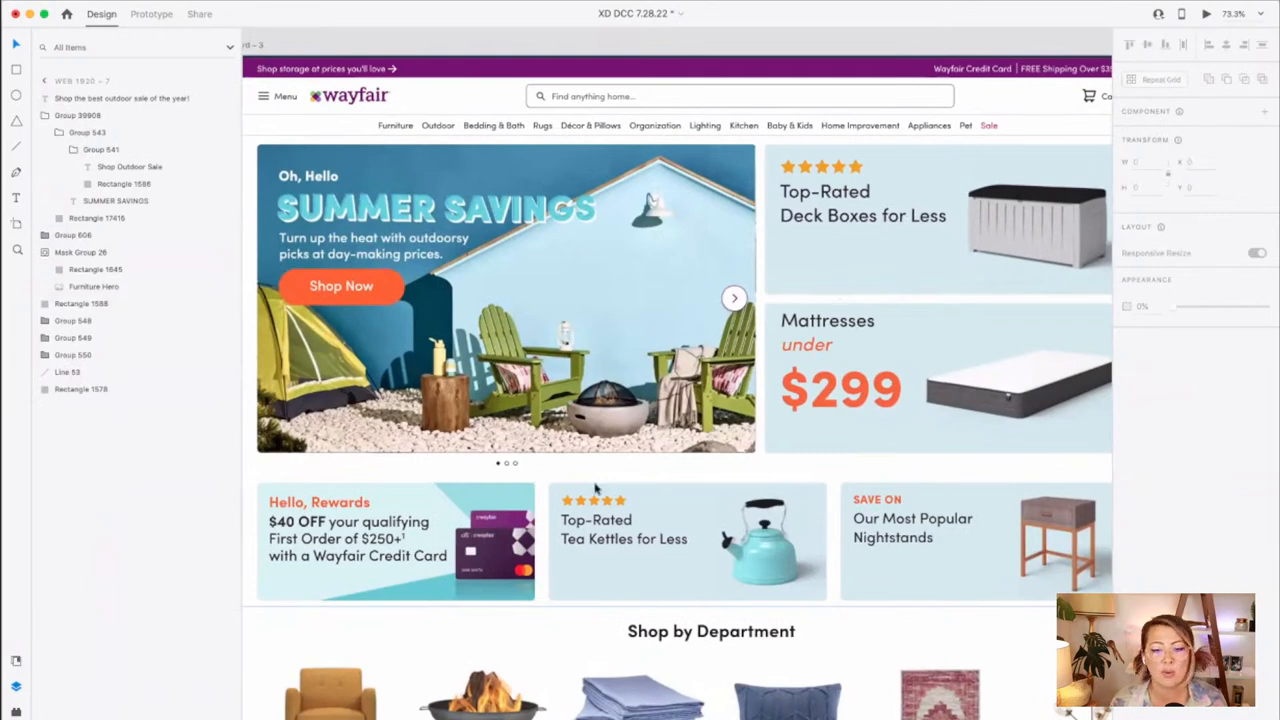
pyautogui.moveTo(608, 520)
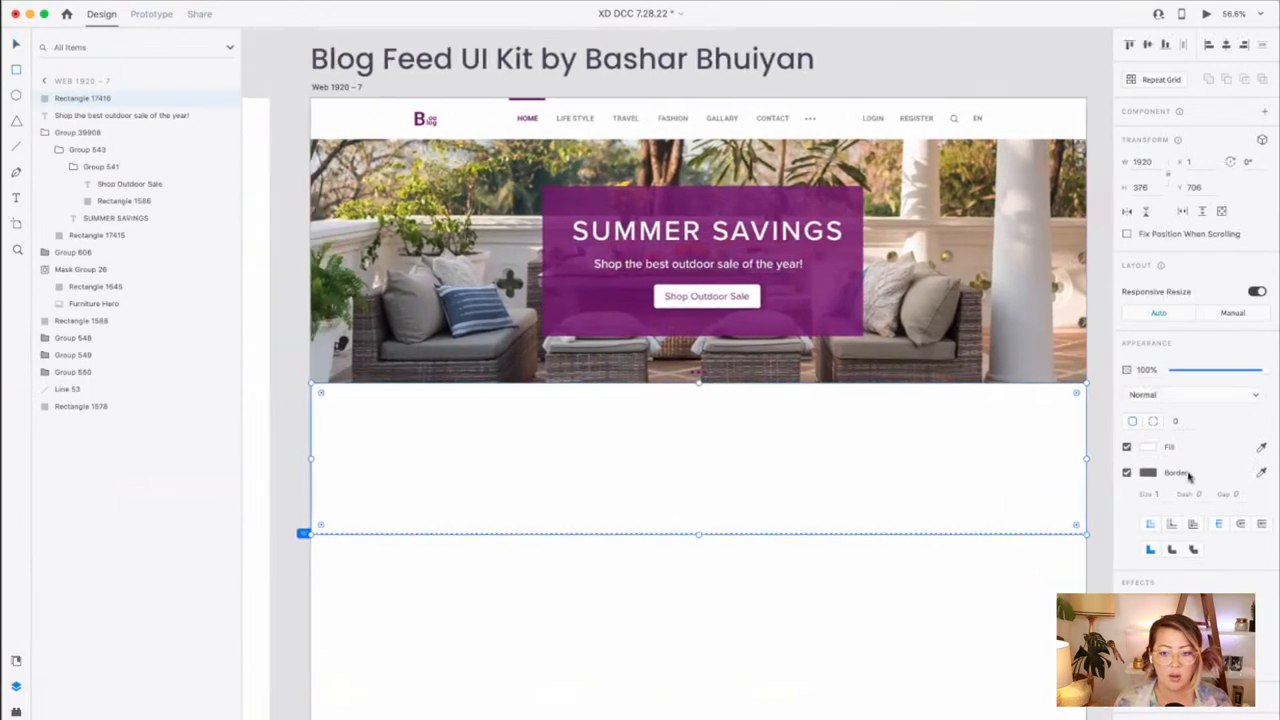
# - Remove the band's border and fade its purple fill to 17% opacity
pyautogui.click(1148, 472)
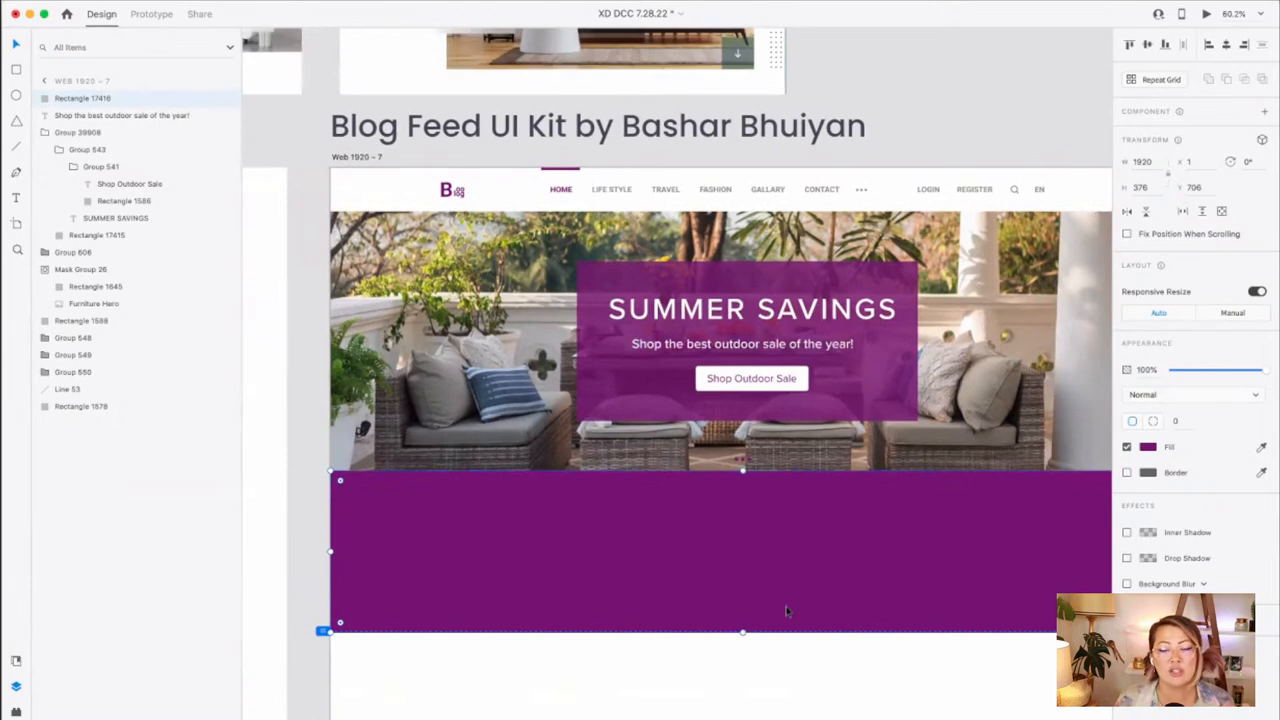
pyautogui.moveTo(783, 607)
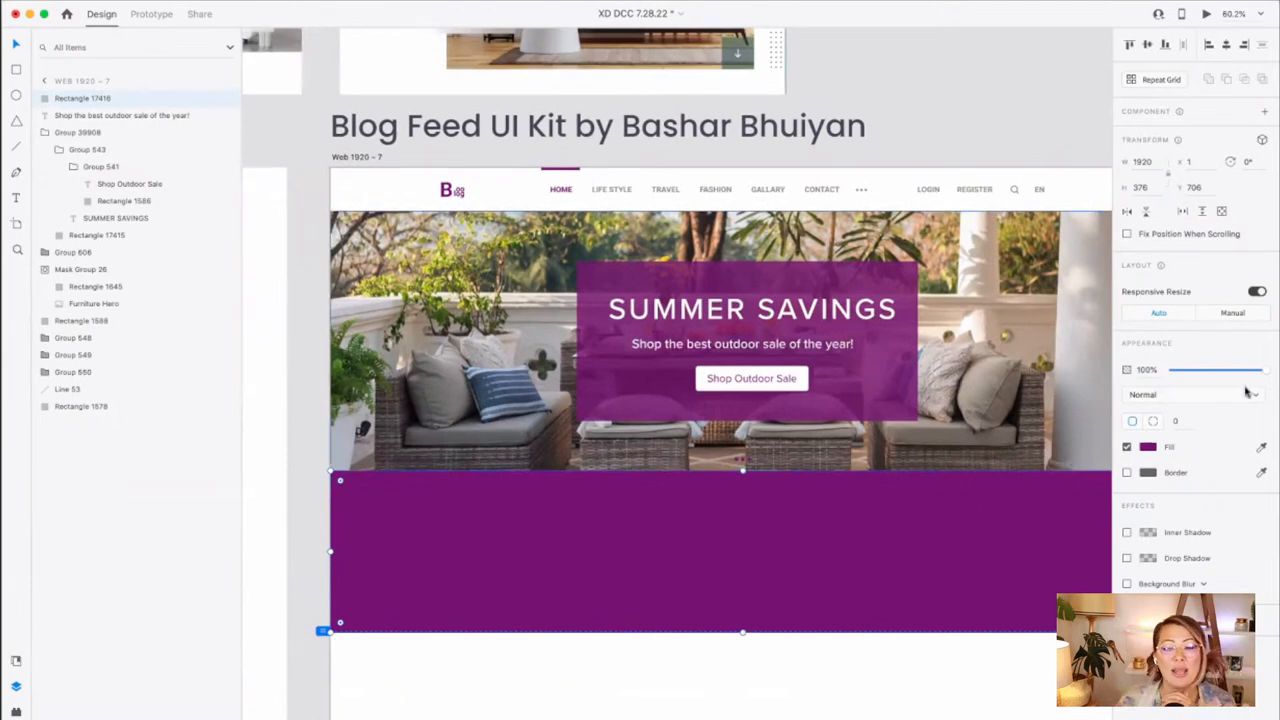
pyautogui.moveTo(1270, 370); pyautogui.dragTo(1185, 370)
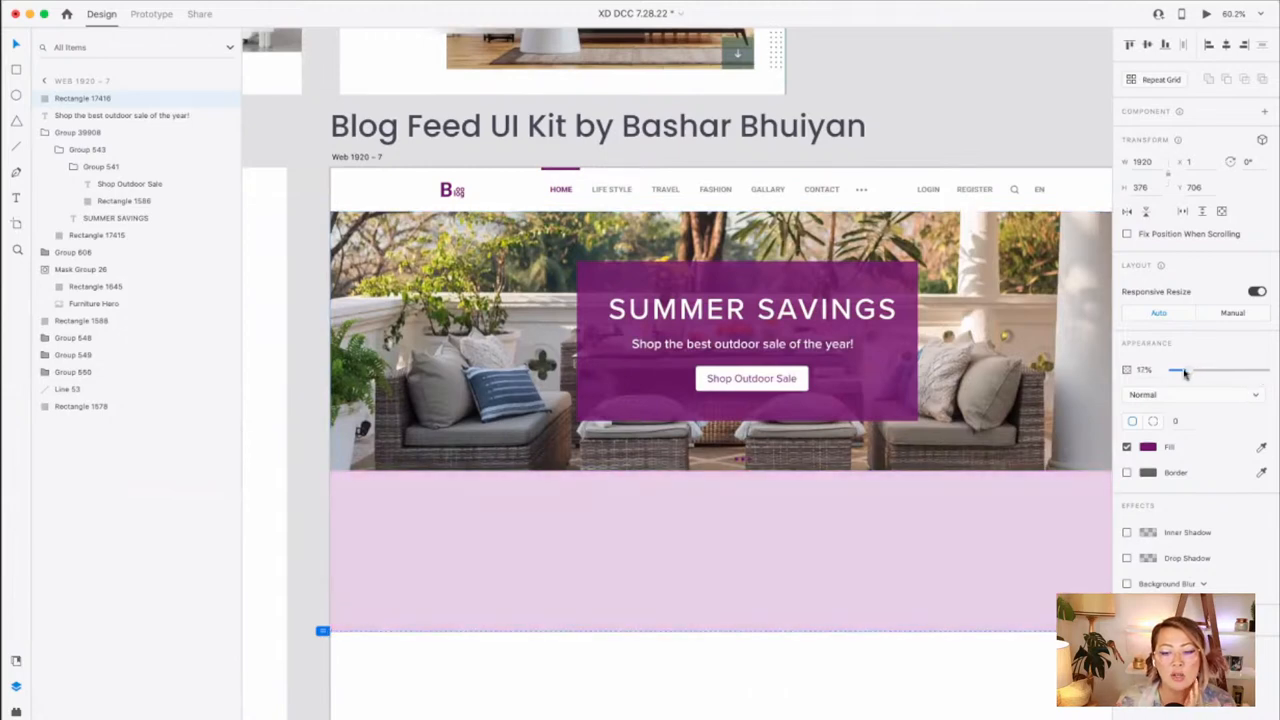
pyautogui.moveTo(1185, 371); pyautogui.dragTo(1178, 371)
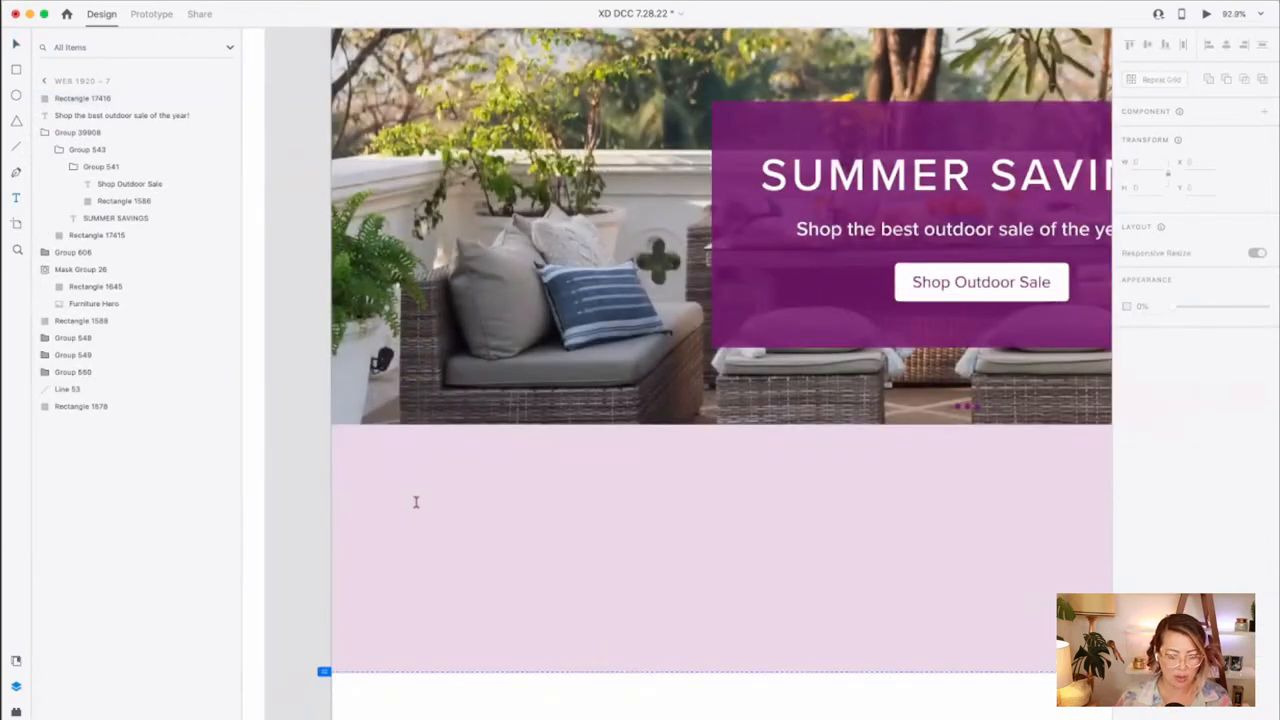
# - Type the 'Top Rated' heading at the top left of the purple band
pyautogui.write('Top')
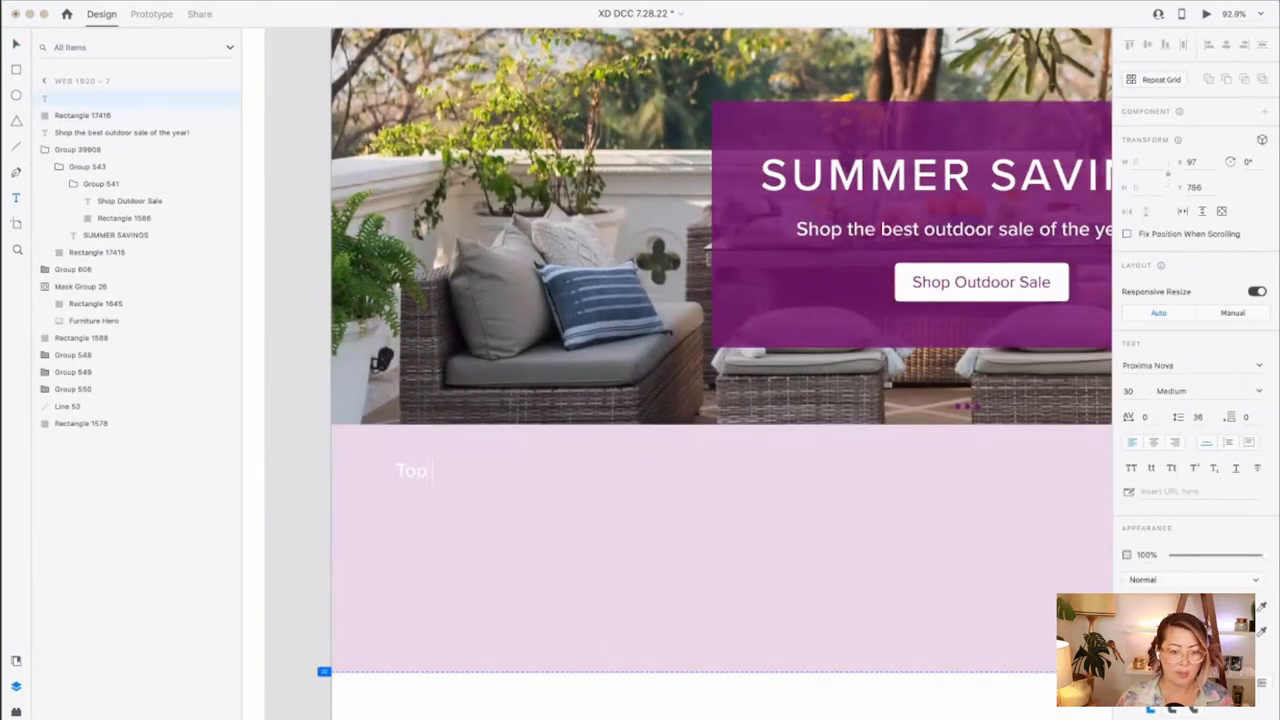
pyautogui.write('Rated')
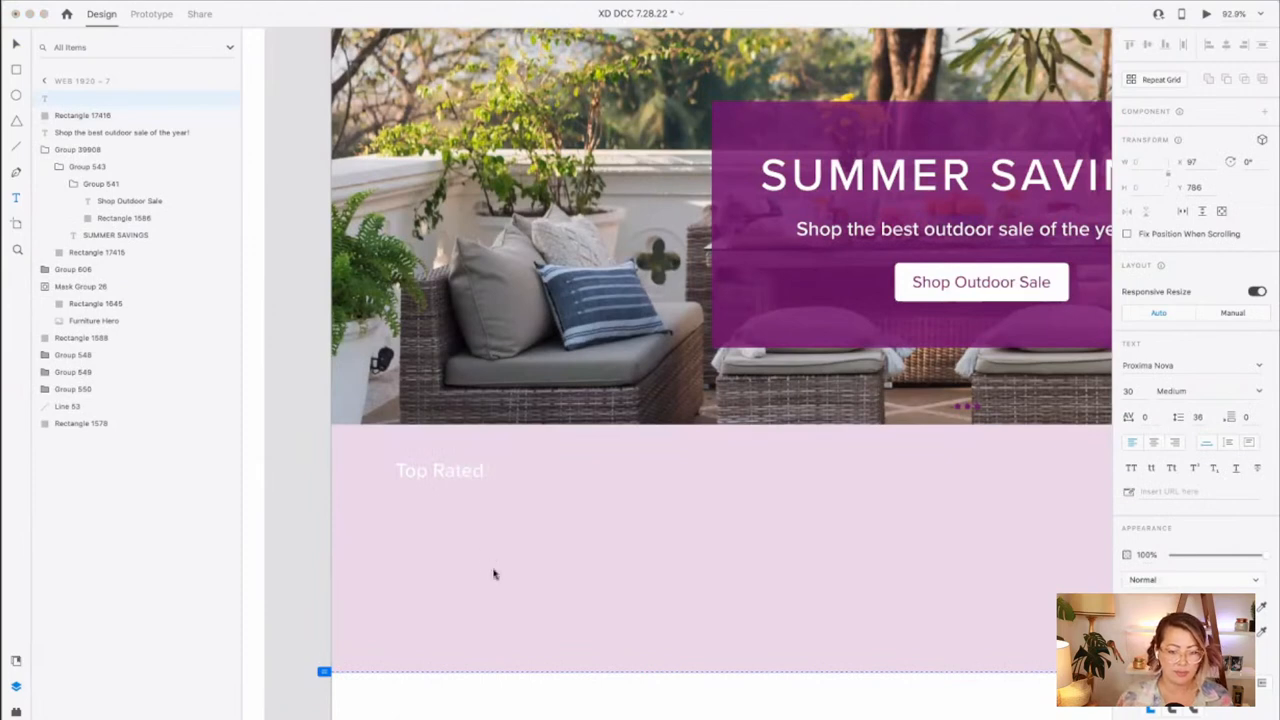
pyautogui.click(440, 470)
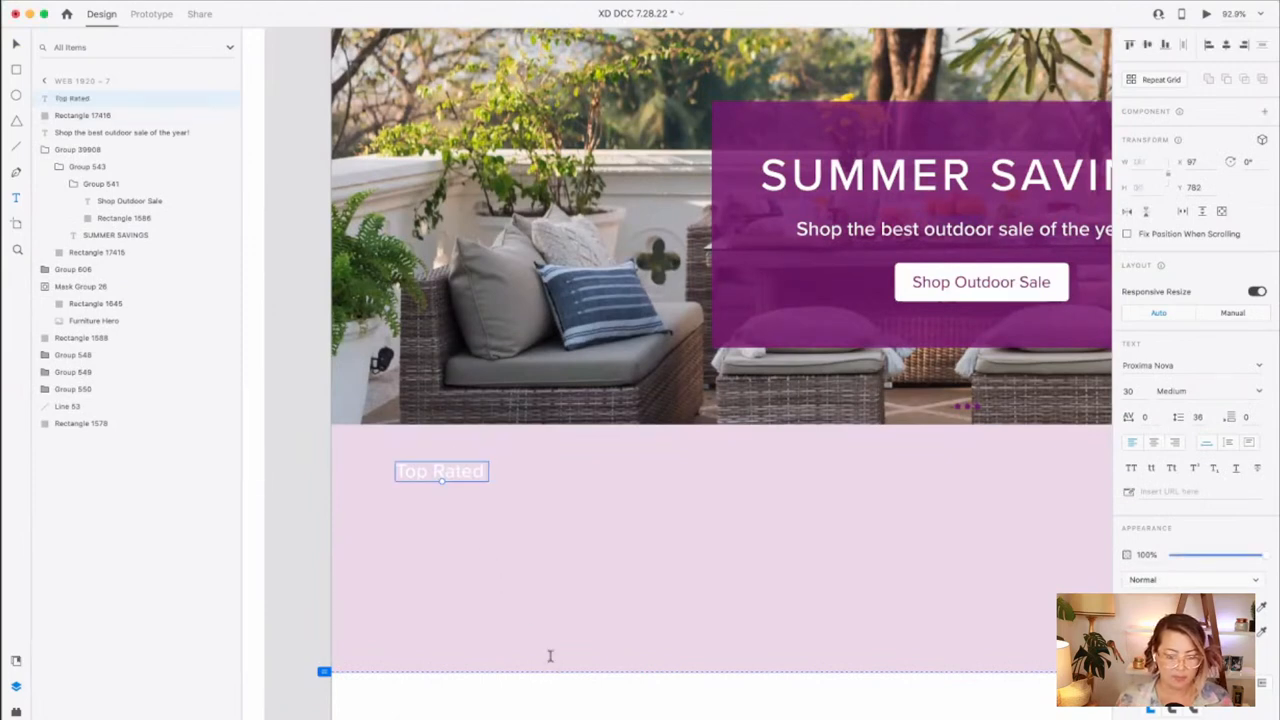
pyautogui.click(1127, 554)
pyautogui.write('star')
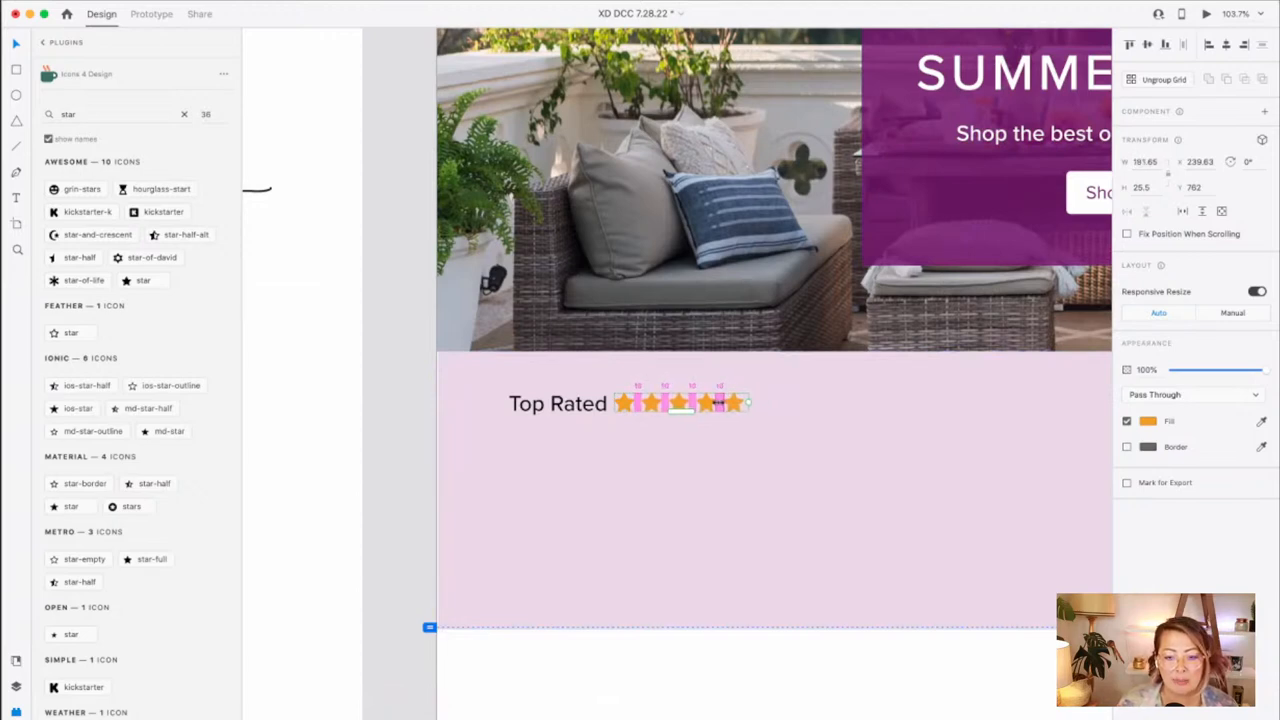
# - Resize the star Repeat Grid back to a single row of five stars
pyautogui.moveTo(680, 410); pyautogui.dragTo(680, 460)
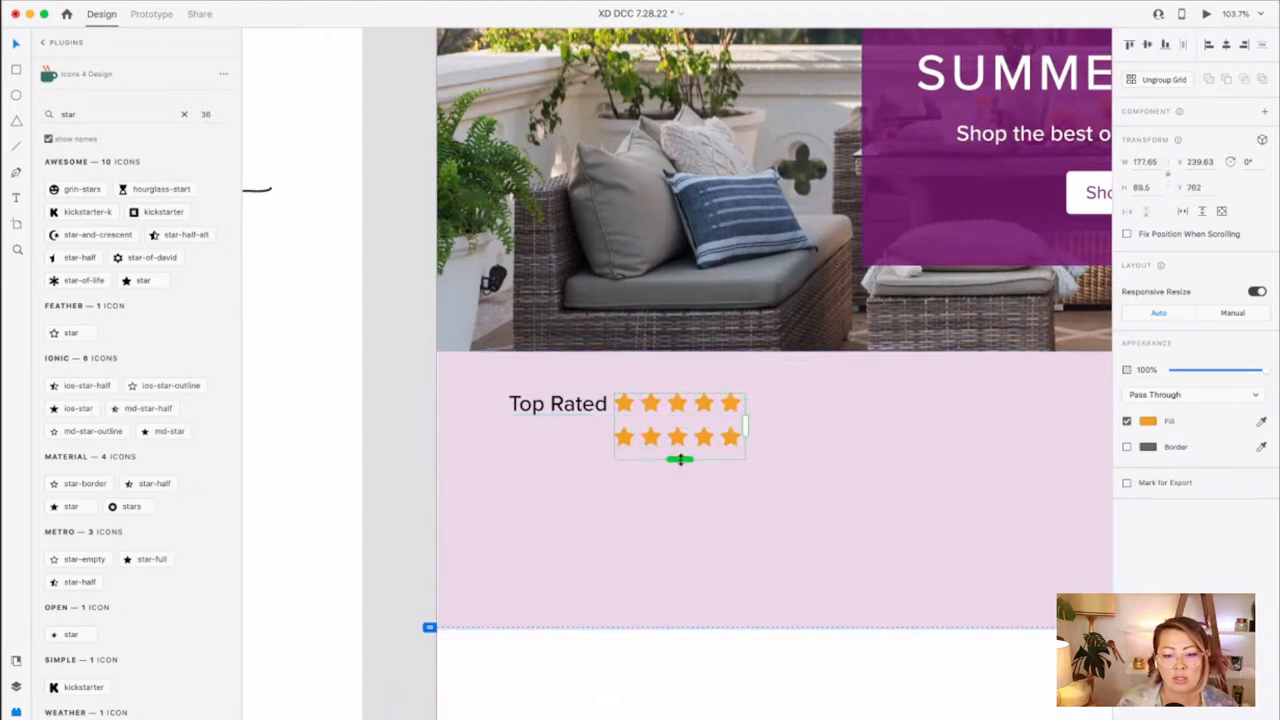
pyautogui.moveTo(680, 460); pyautogui.dragTo(678, 418)
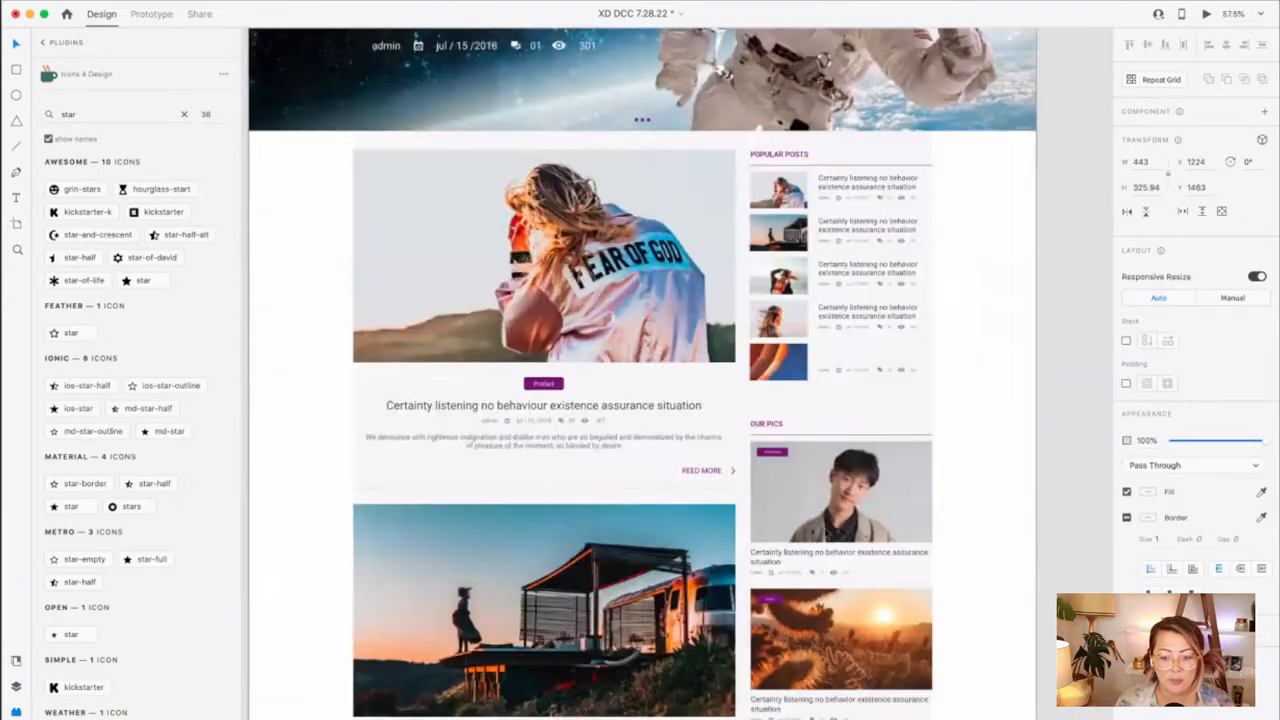
pyautogui.scroll(-3)
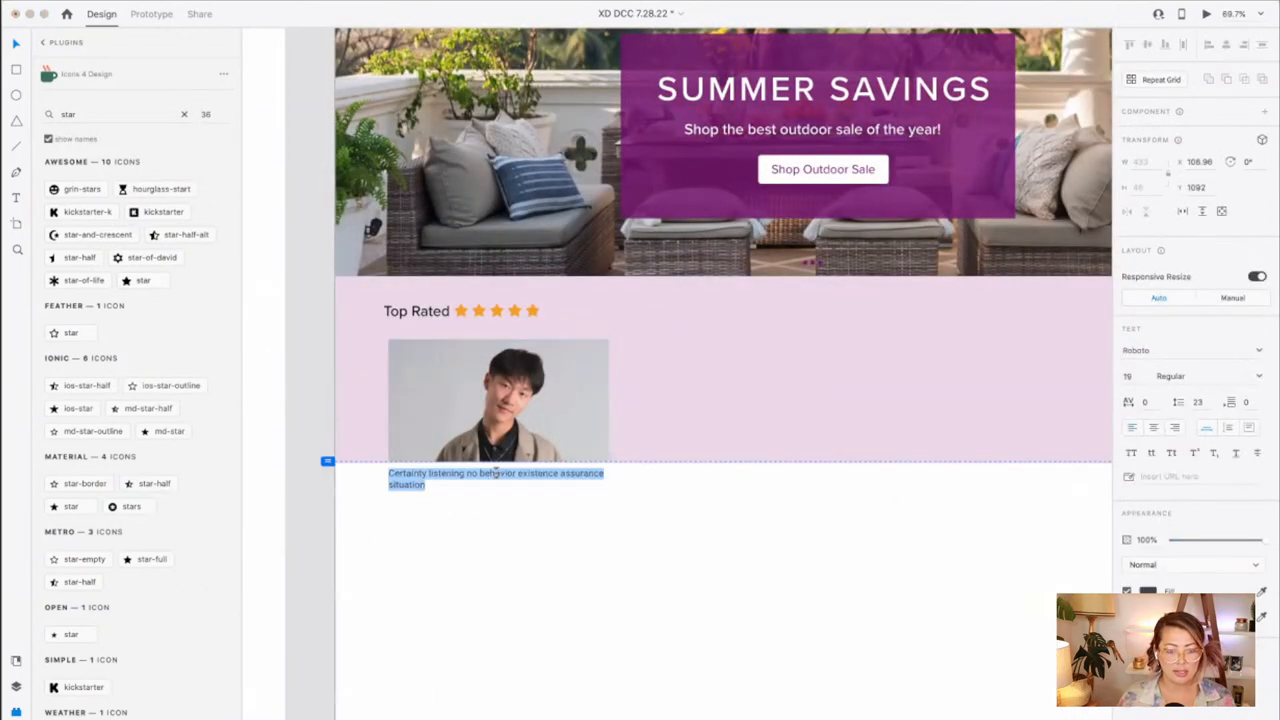
# - Change the photo card's caption text to 'Tea Kettle'
pyautogui.write('Tea')
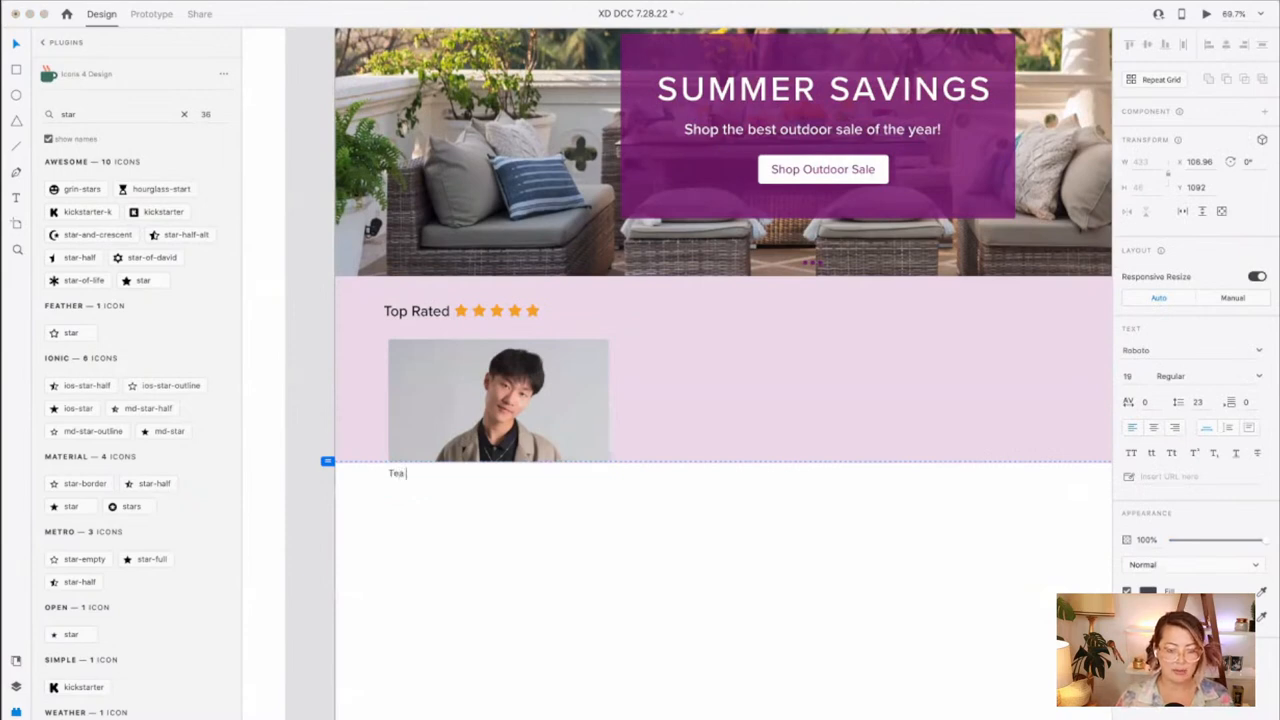
pyautogui.write('Kettle')
pyautogui.click(1193, 350)
pyautogui.write('Pr')
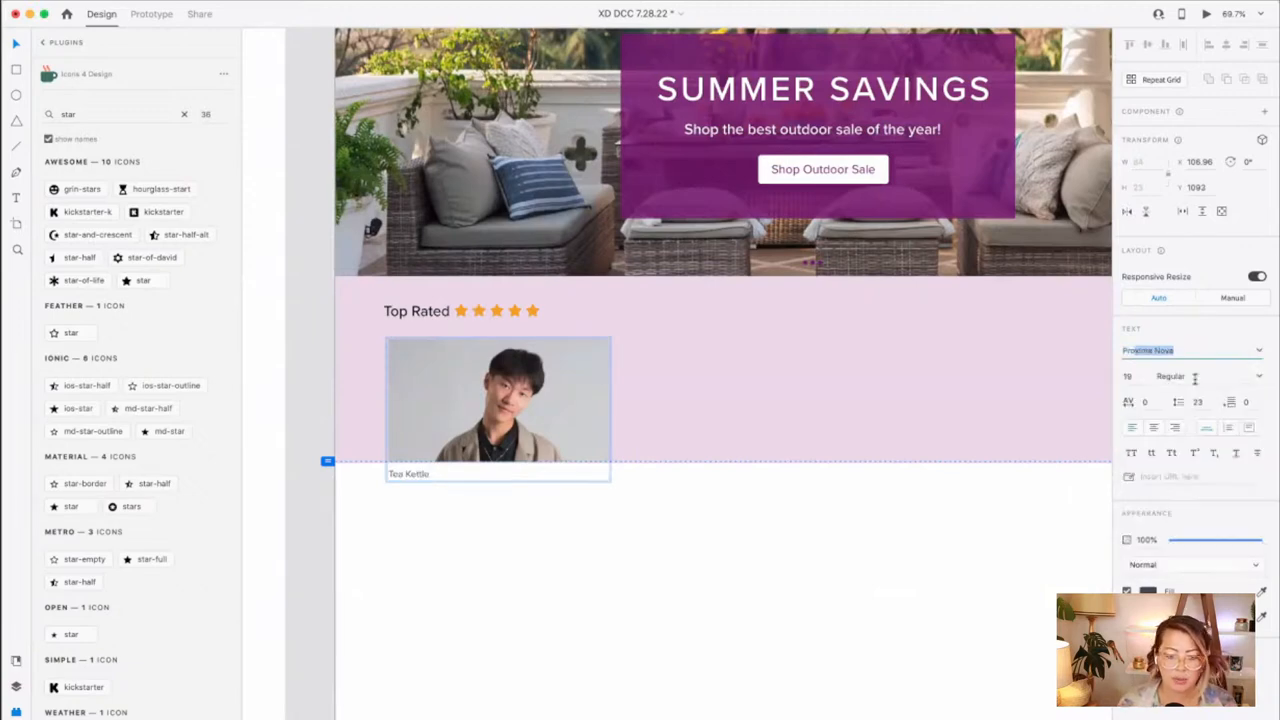
# - Make the Top Rated heading Bold
pyautogui.click(416, 311)
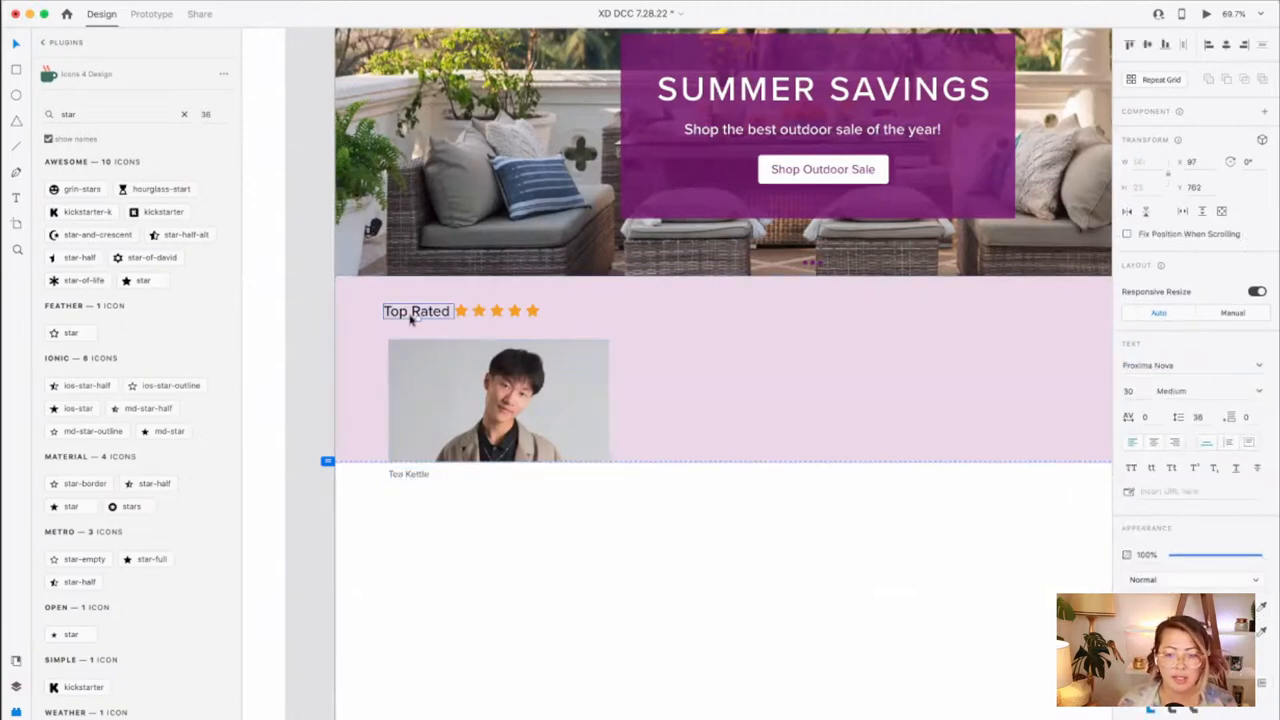
pyautogui.click(497, 400)
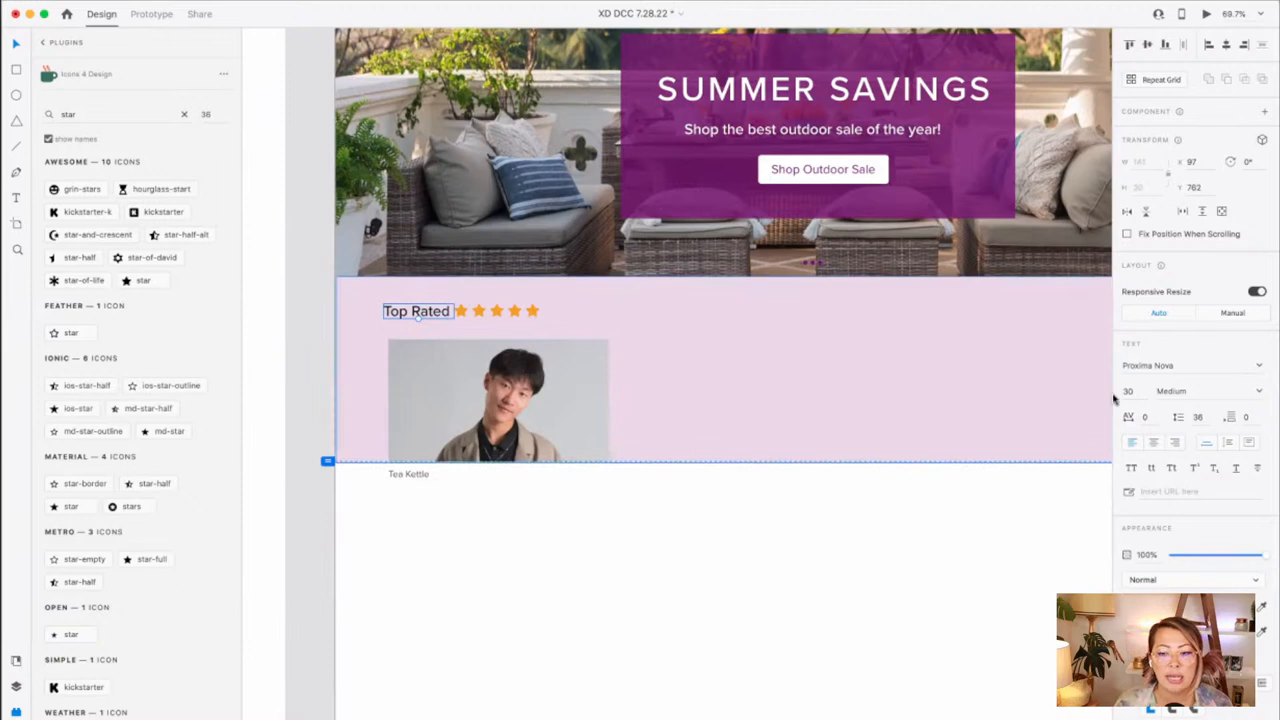
pyautogui.click(1190, 391)
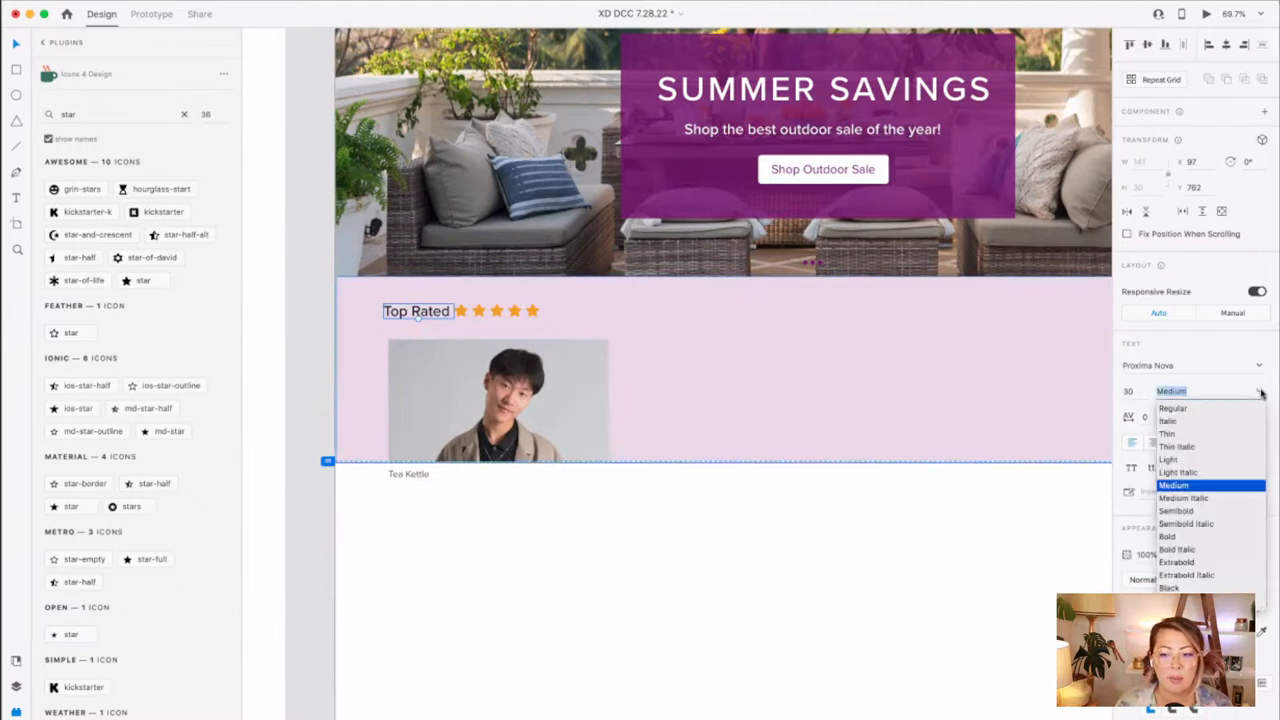
pyautogui.click(1167, 536)
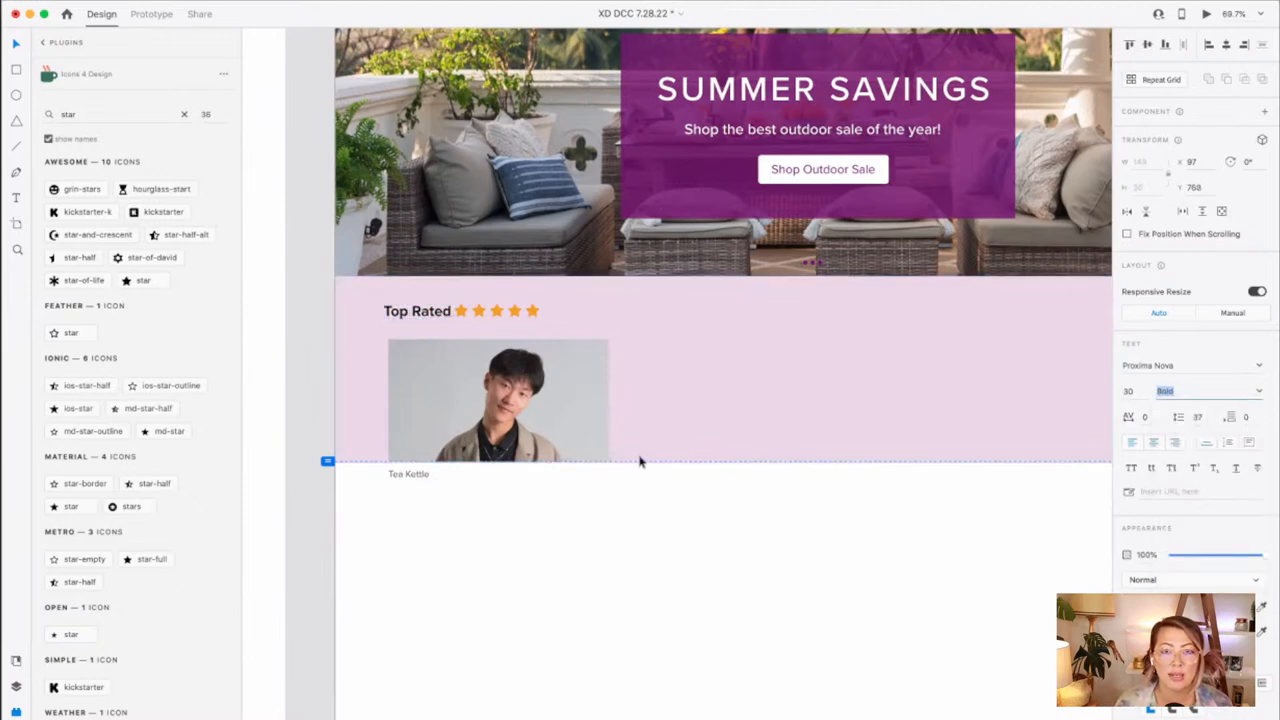
# - Set the Tea Kettle caption to Medium weight and size 22
pyautogui.click(417, 311)
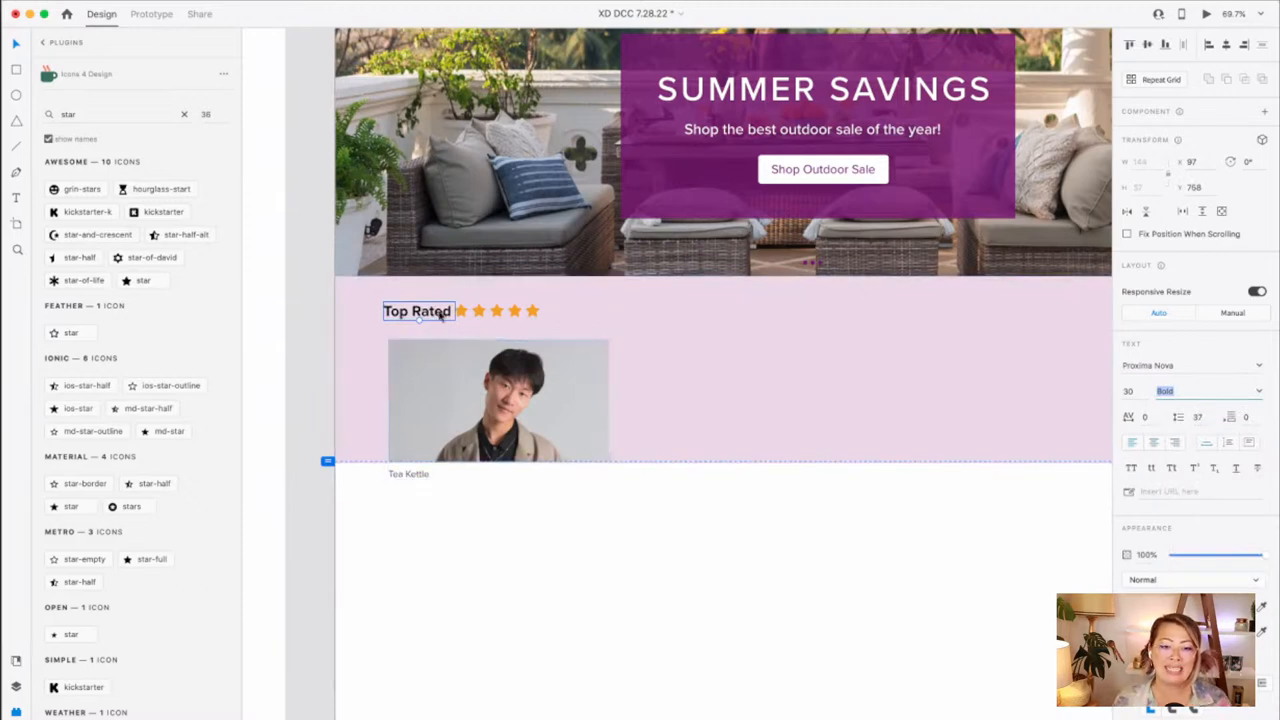
pyautogui.click(497, 400)
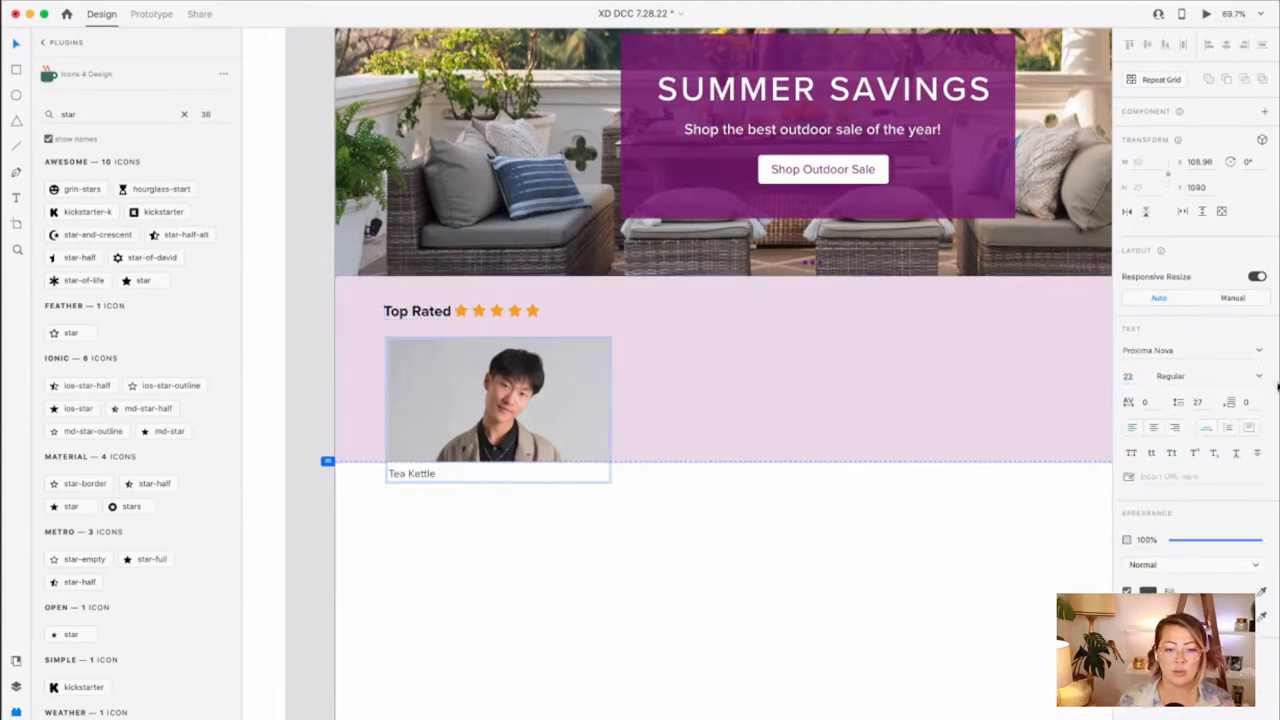
pyautogui.click(1210, 376)
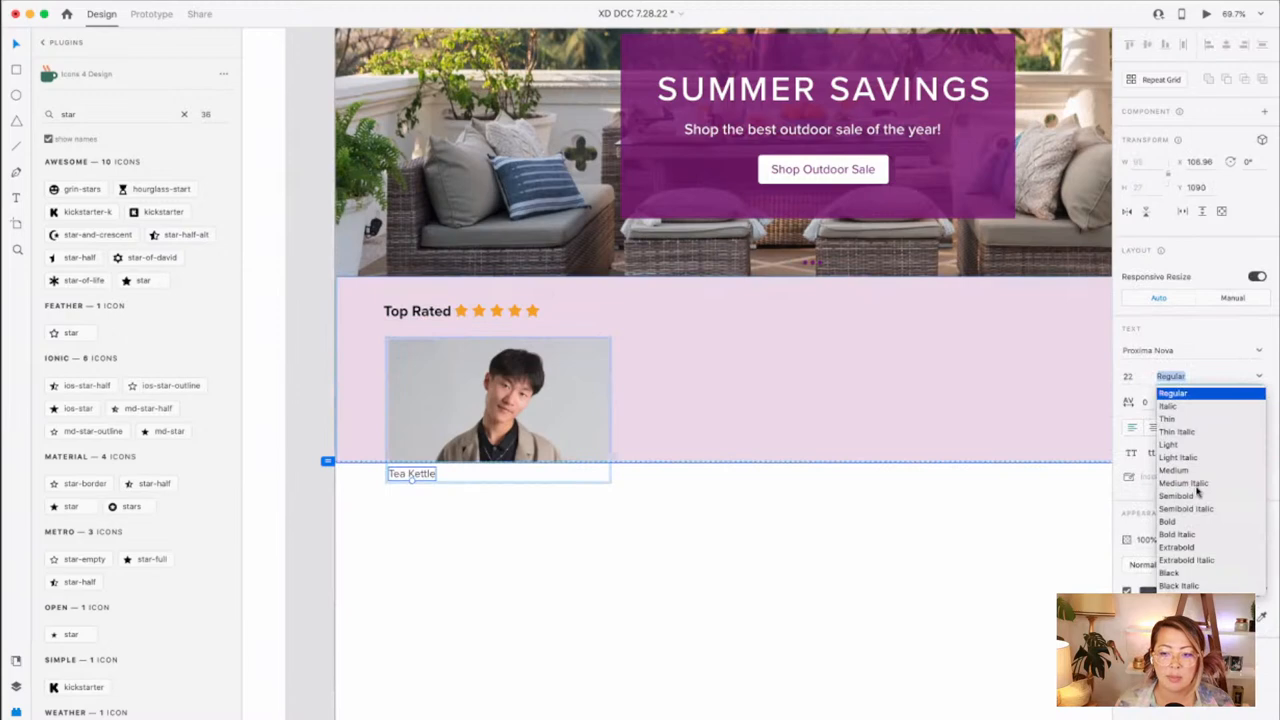
pyautogui.click(1173, 470)
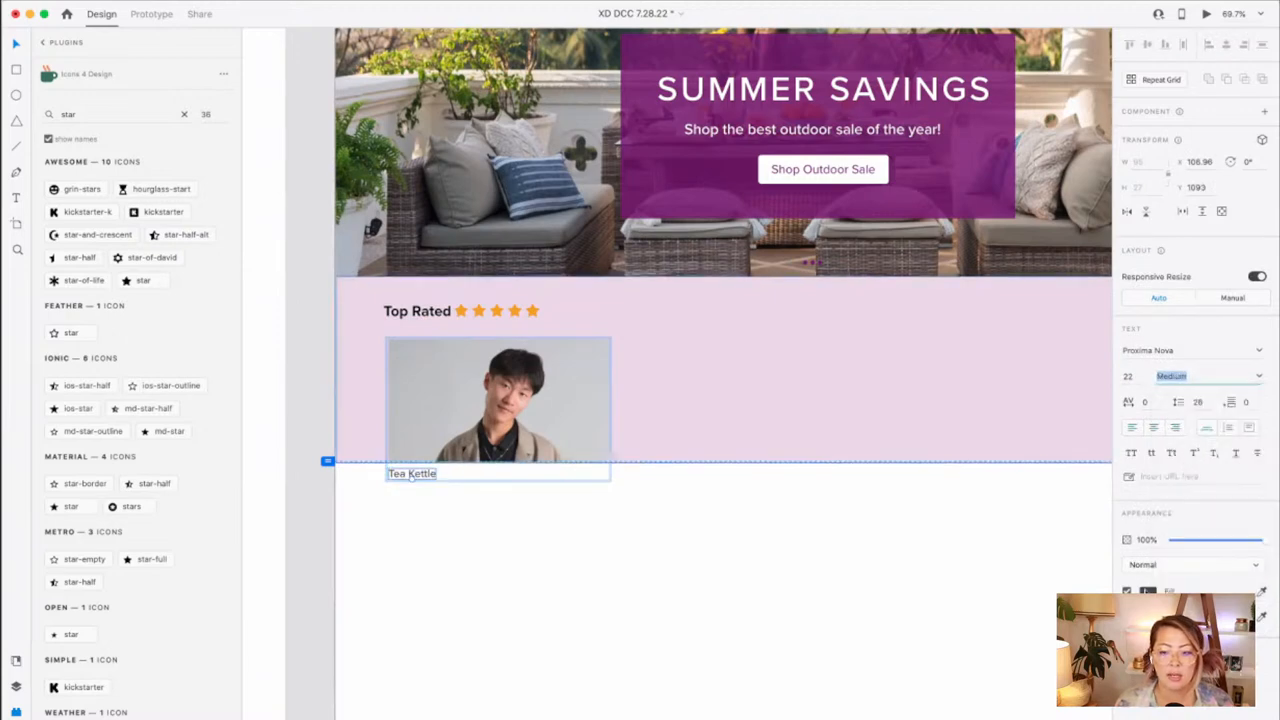
pyautogui.click(660, 533)
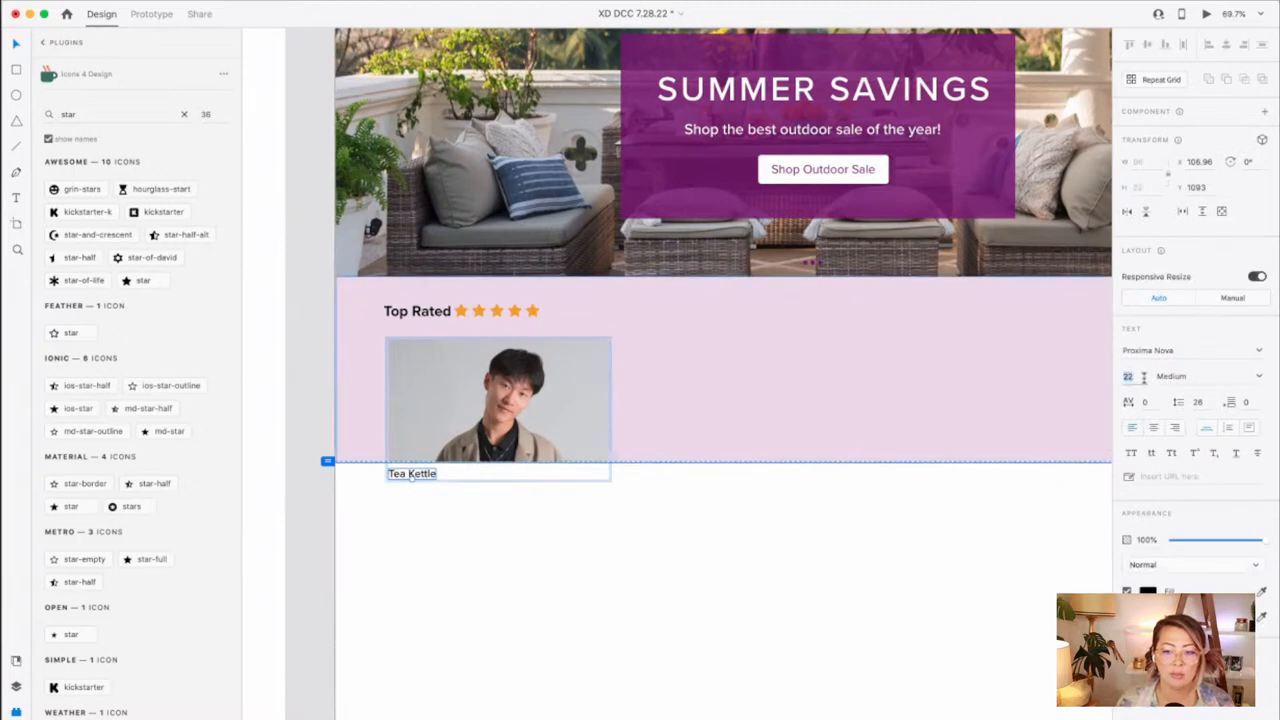
# - Apply the teapot stock photo from a 'tea' search to the first card
pyautogui.click(497, 400)
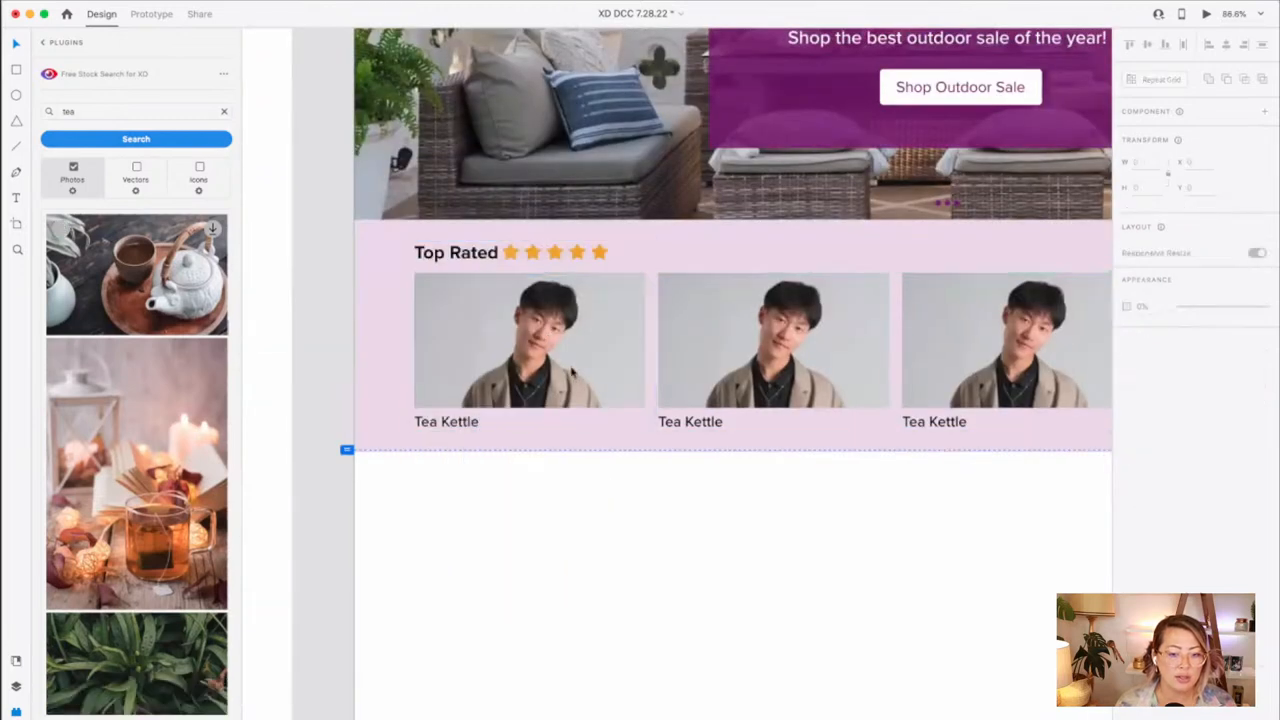
pyautogui.click(530, 340)
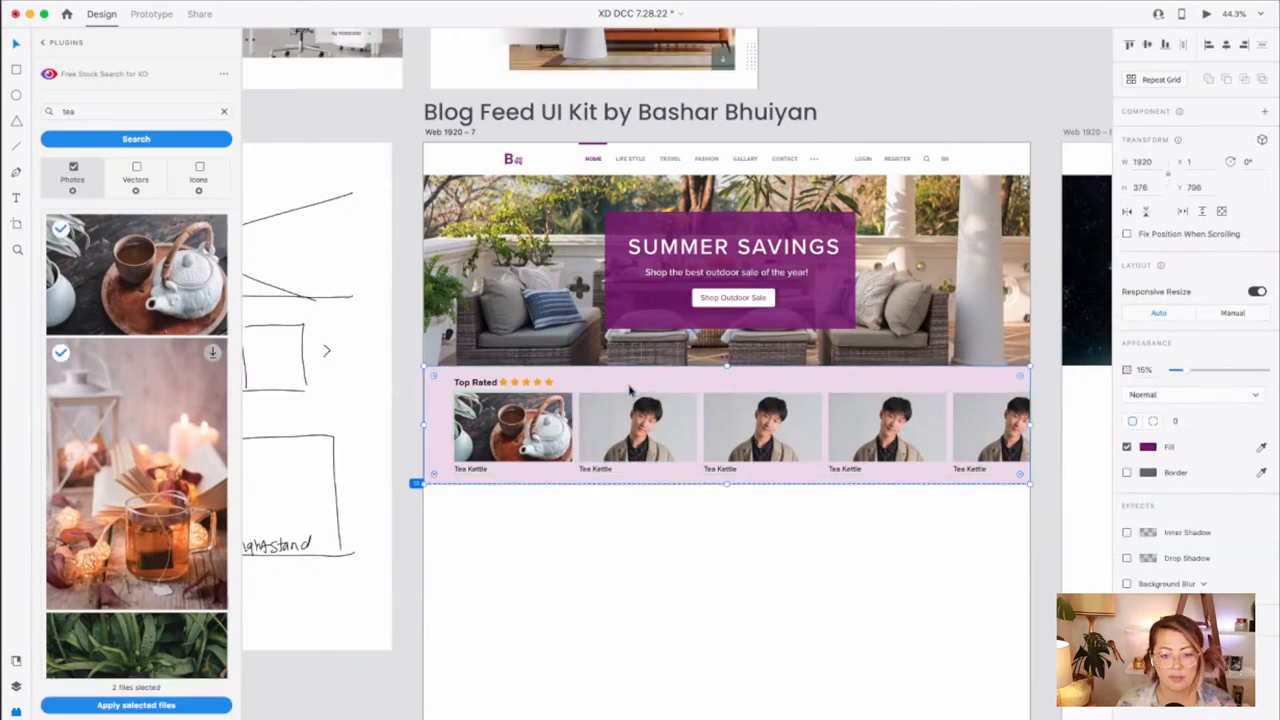
pyautogui.click(637, 425)
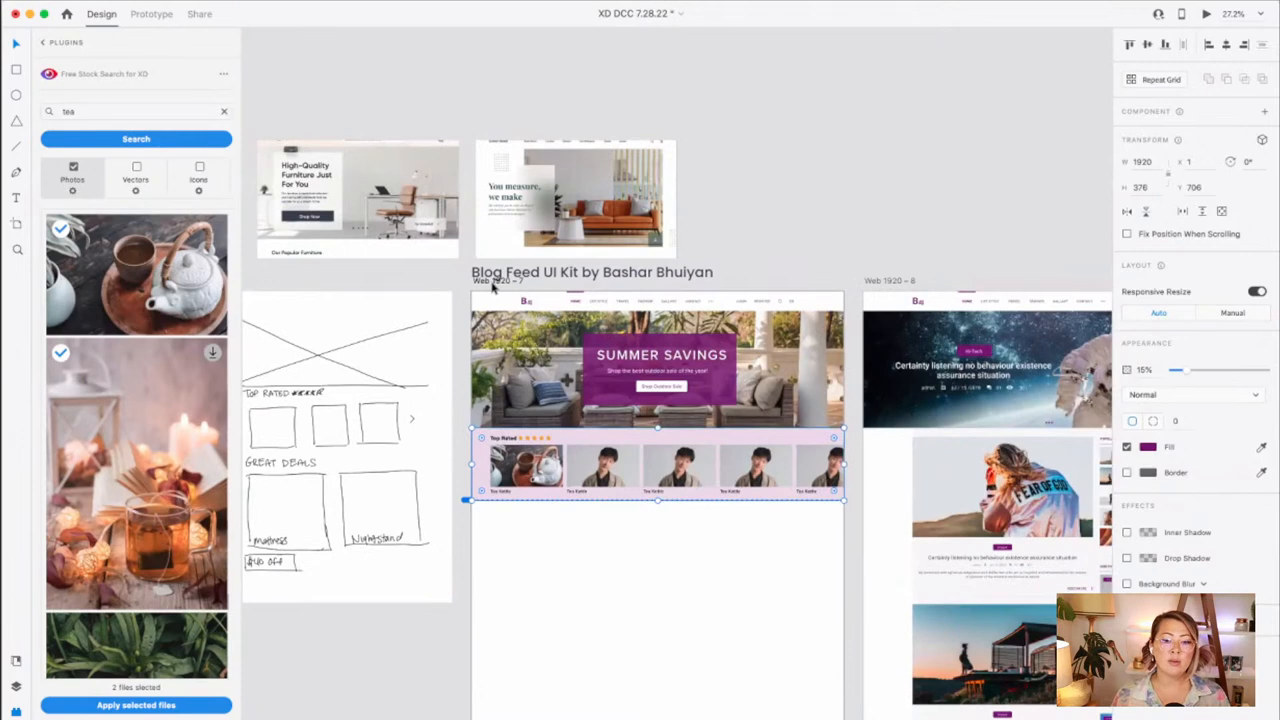
pyautogui.click(1206, 13)
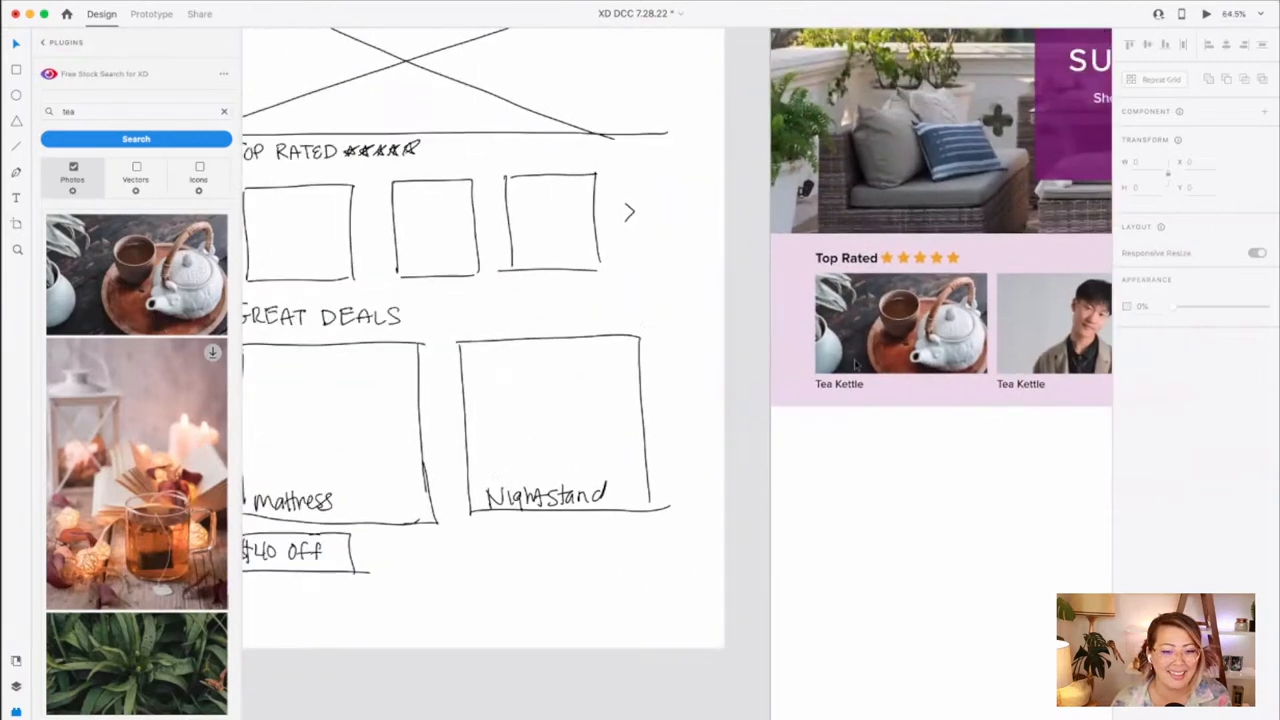
pyautogui.scroll(-3)
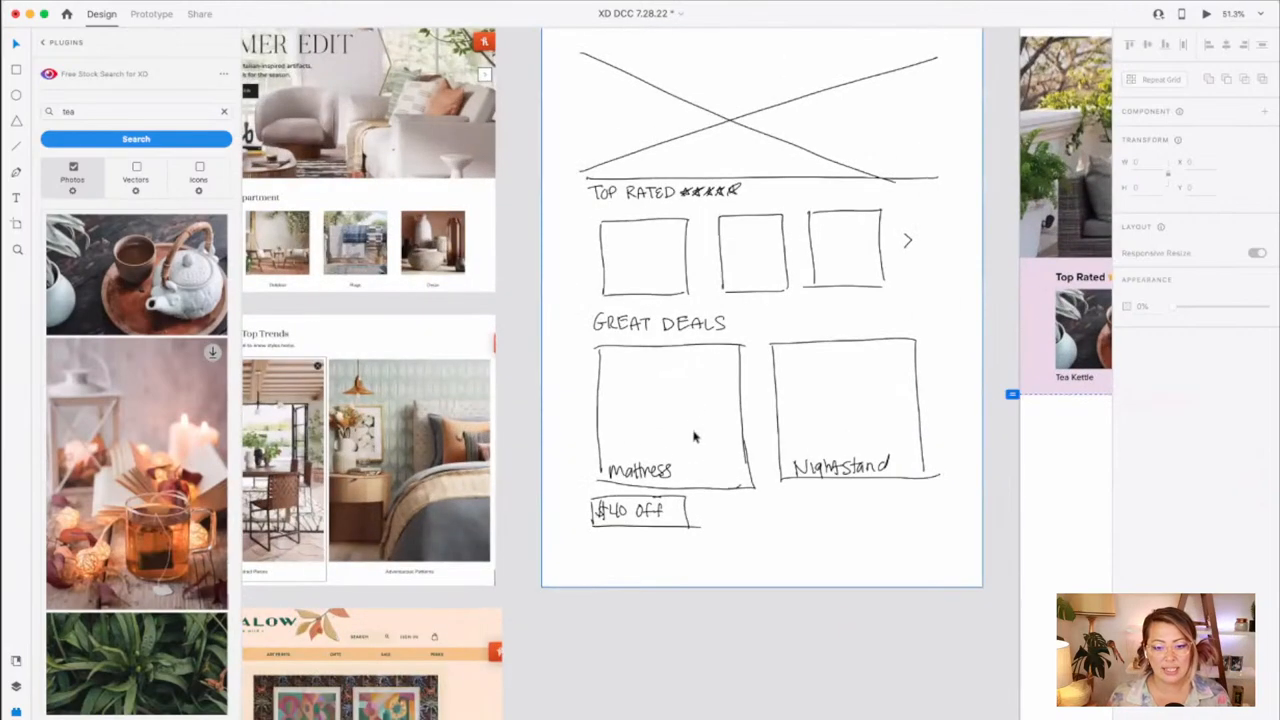
pyautogui.scroll(-3)
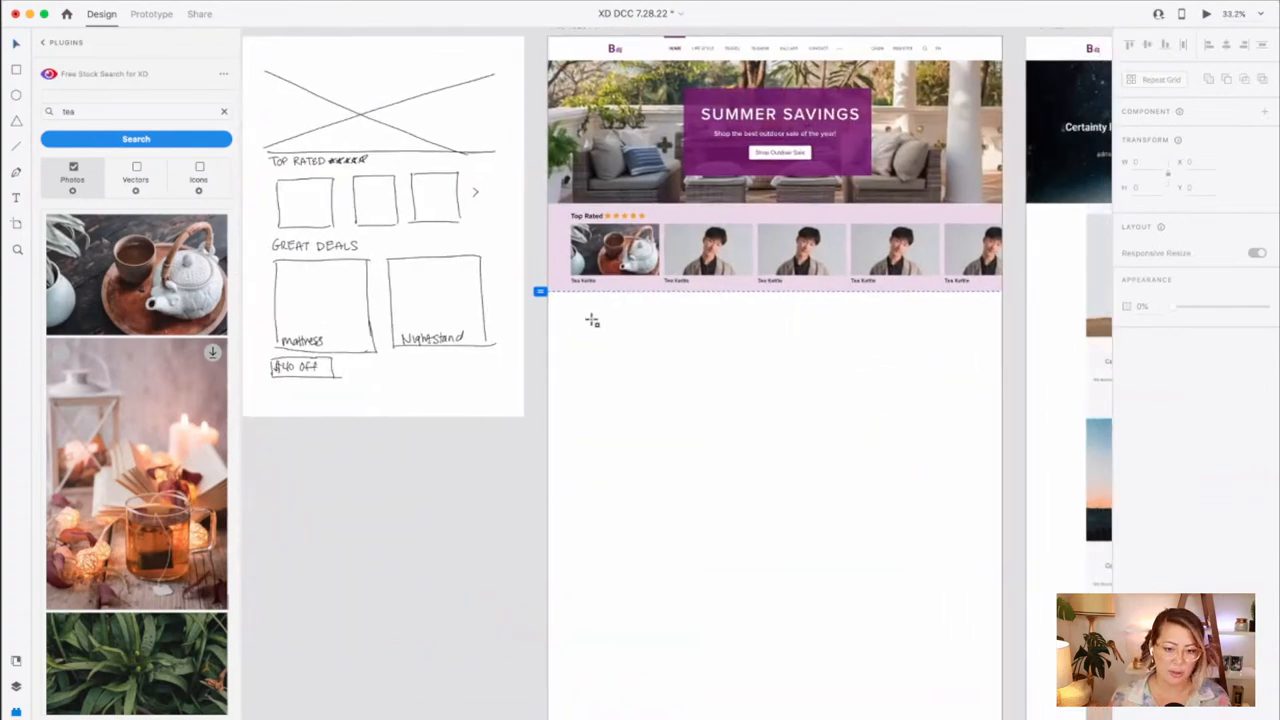
# - Draw a tall empty card and centre a Mattresses label beneath it
pyautogui.moveTo(570, 322); pyautogui.dragTo(706, 492)
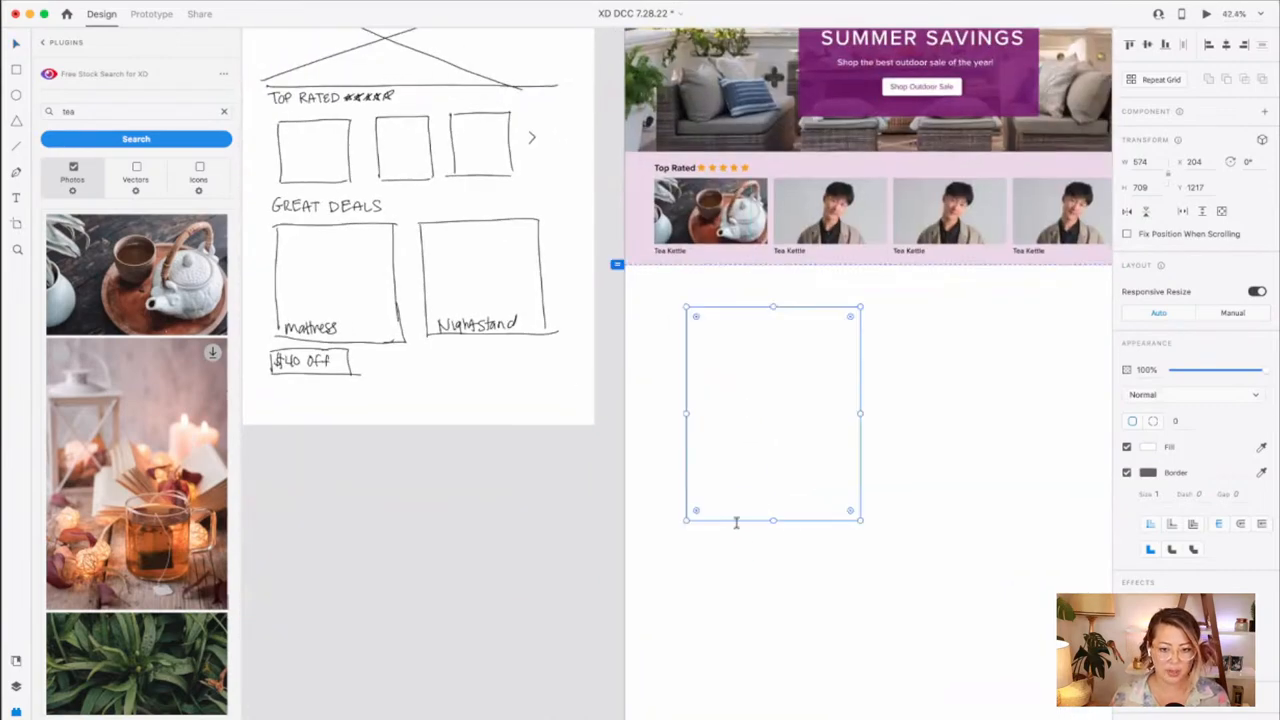
pyautogui.click(670, 250)
pyautogui.write('Mattress')
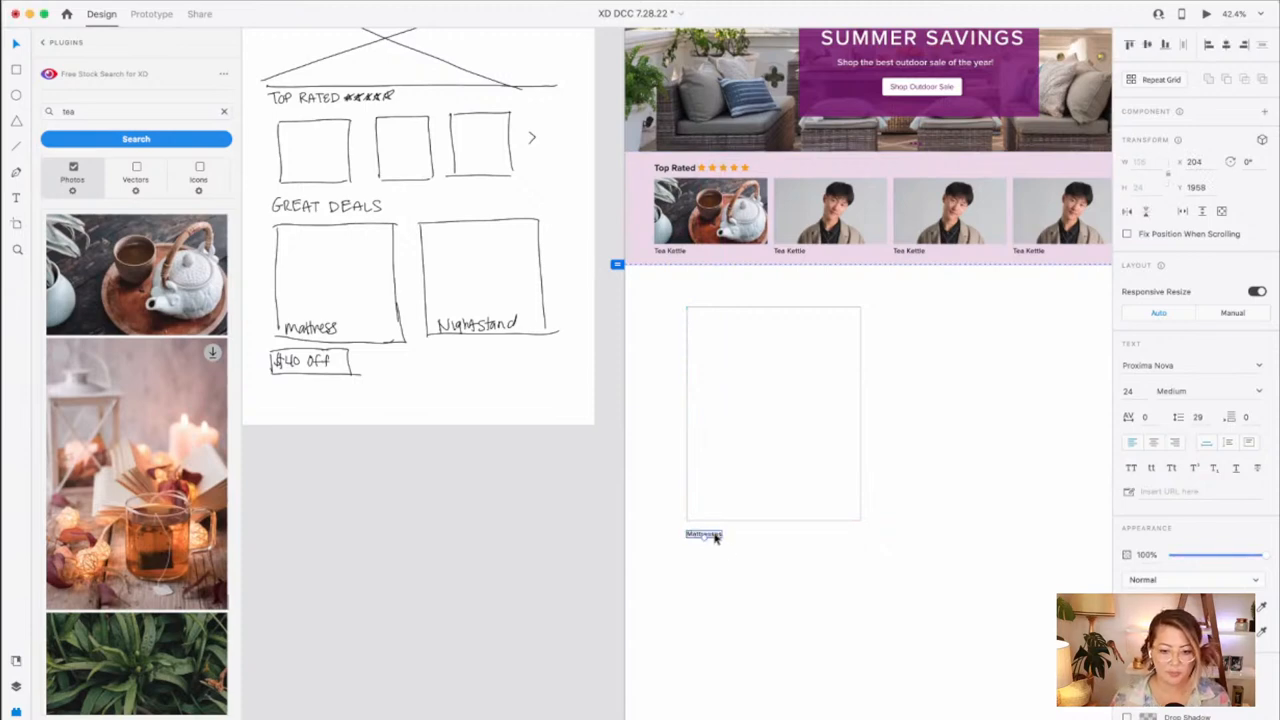
pyautogui.moveTo(704, 534); pyautogui.dragTo(772, 534)
pyautogui.write('mattress')
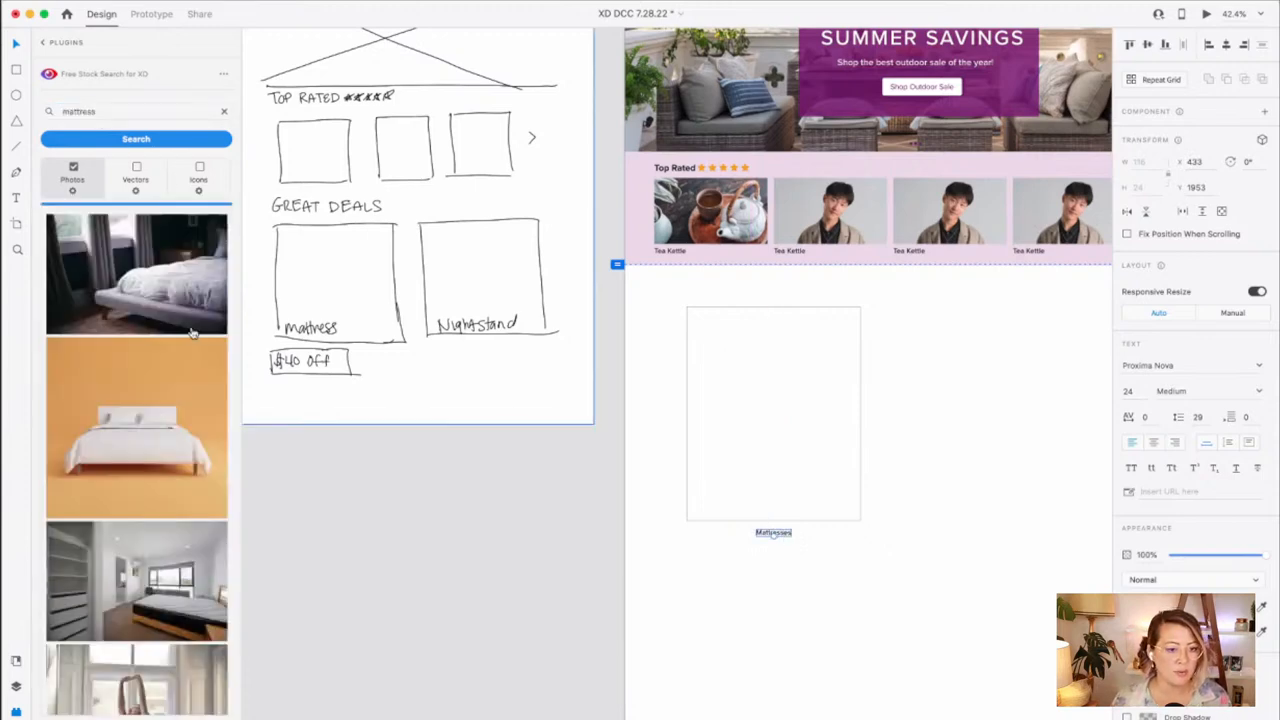
# - Search stock photos for 'bed' and browse the results for a bedroom photo
pyautogui.click(135, 138)
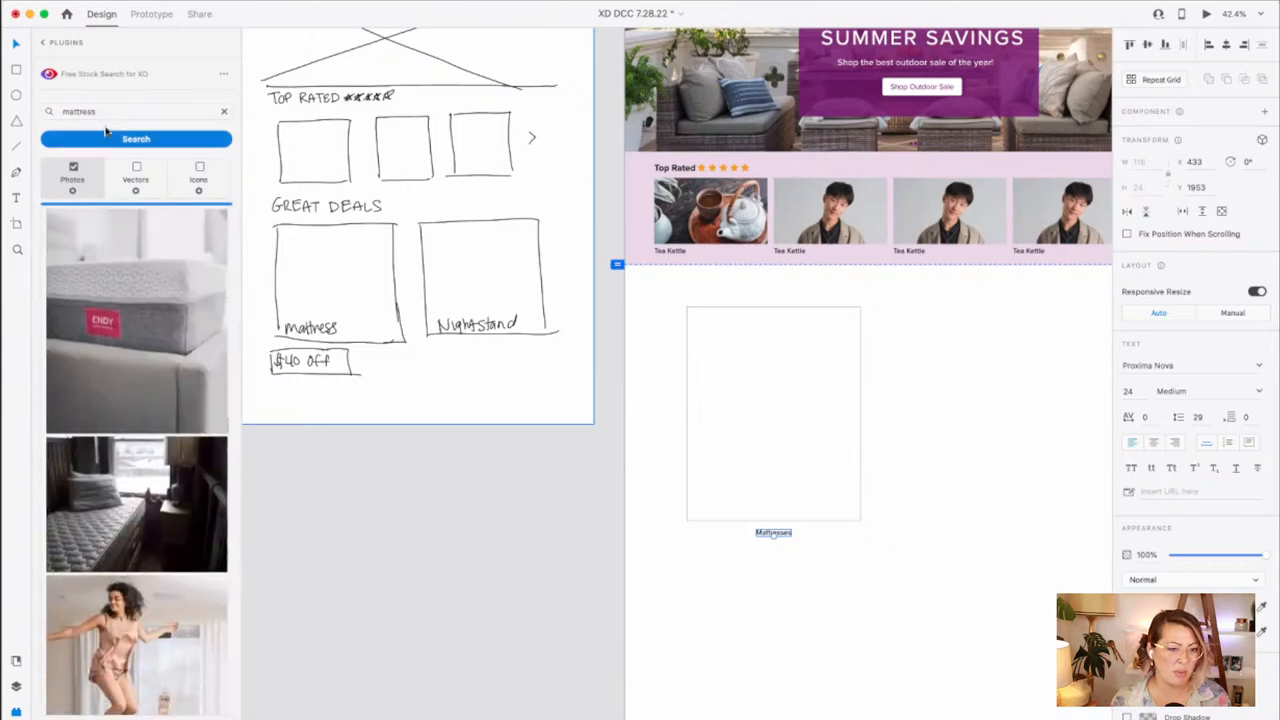
pyautogui.write('bed')
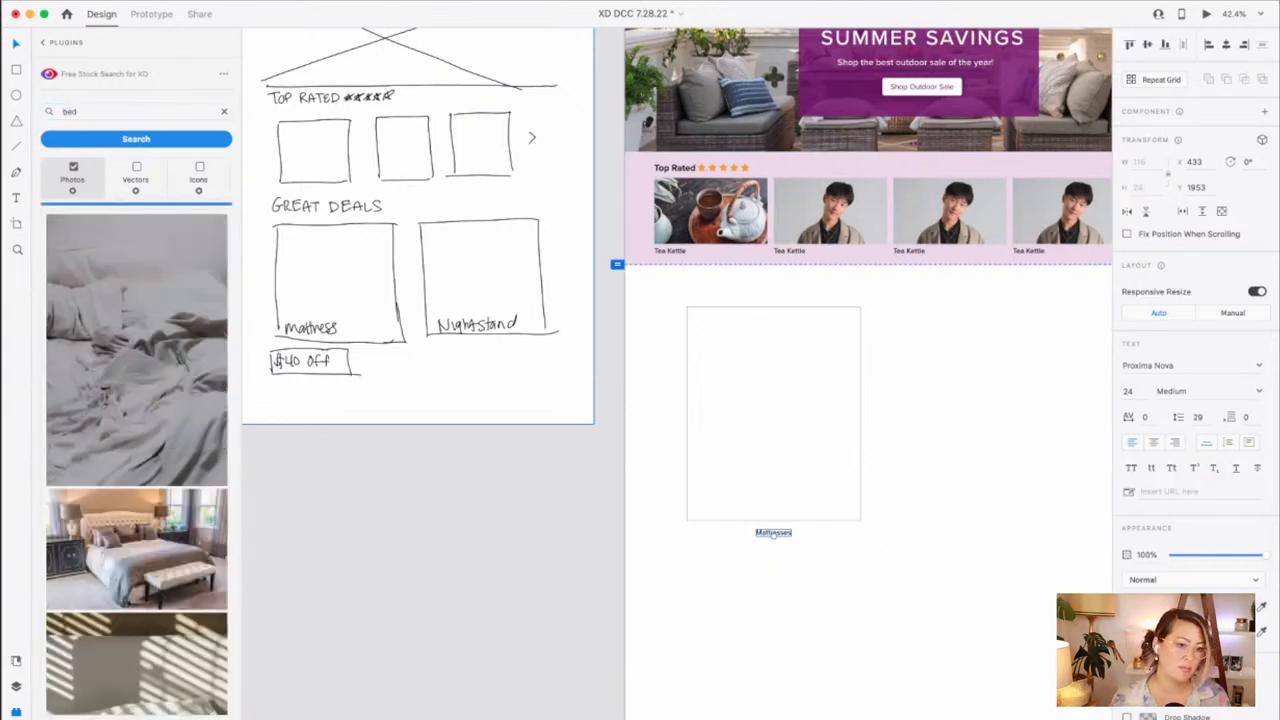
pyautogui.scroll(-3)
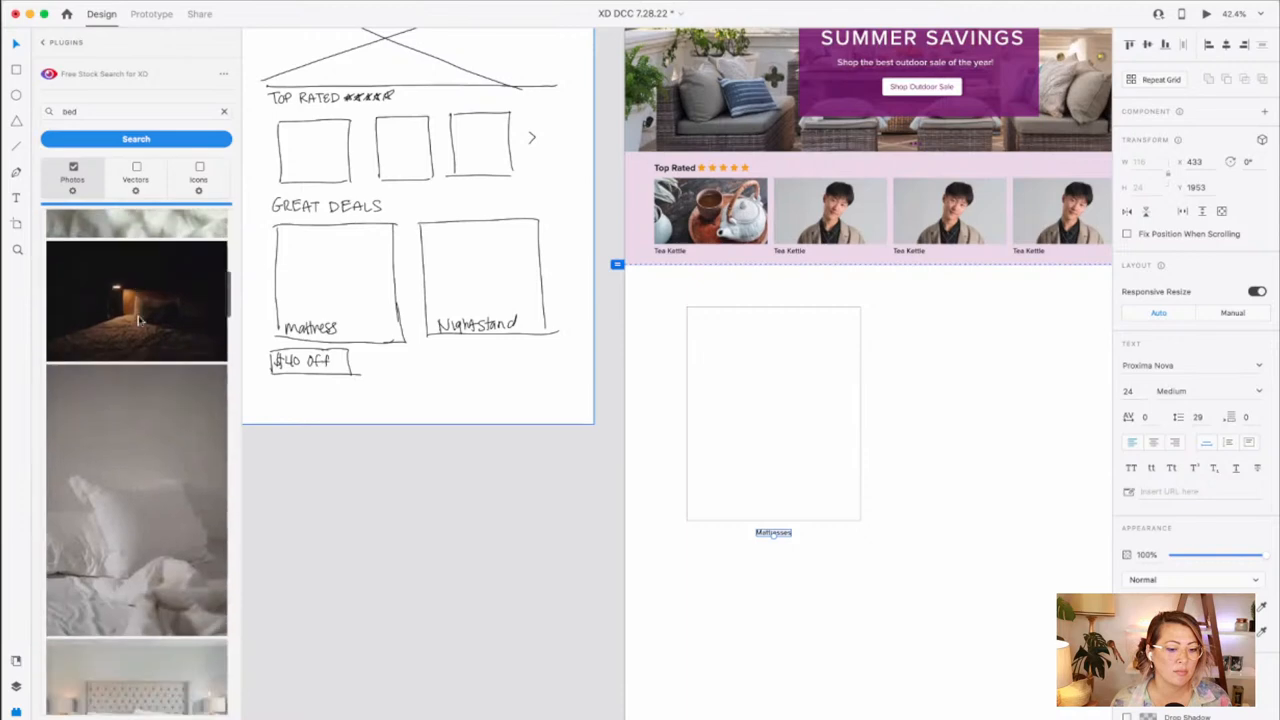
pyautogui.scroll(-3)
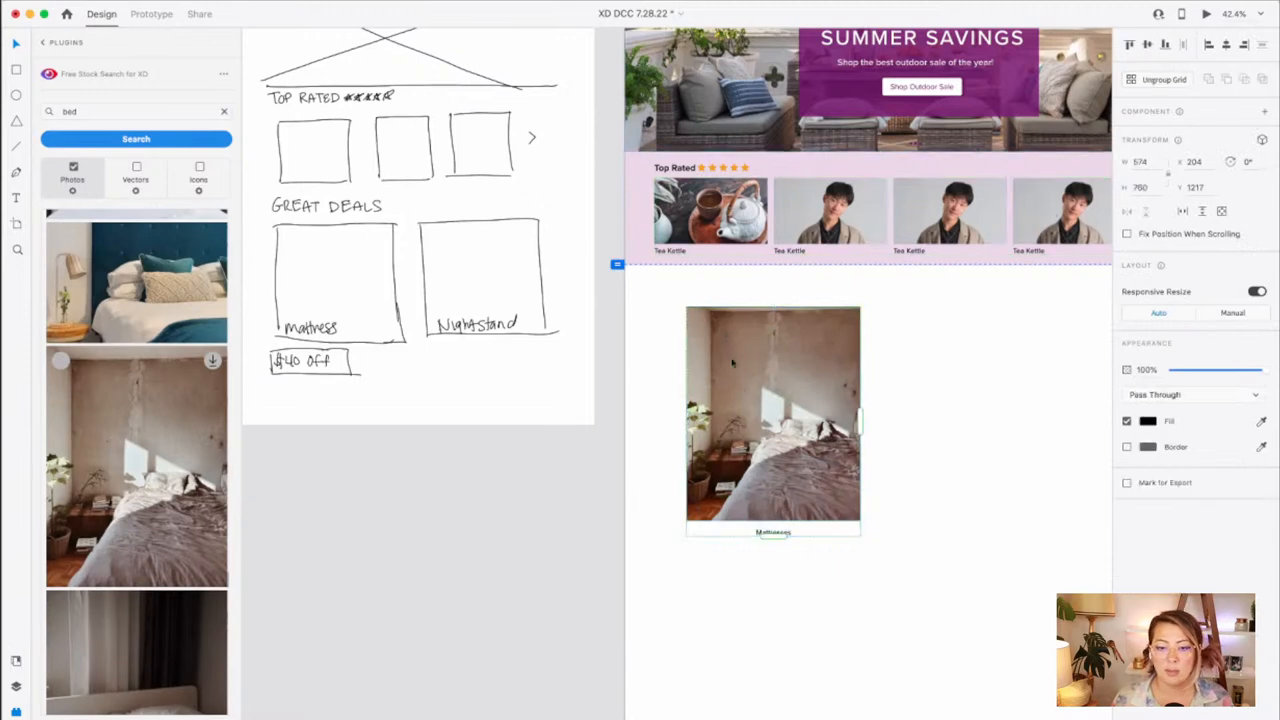
pyautogui.scroll(-3)
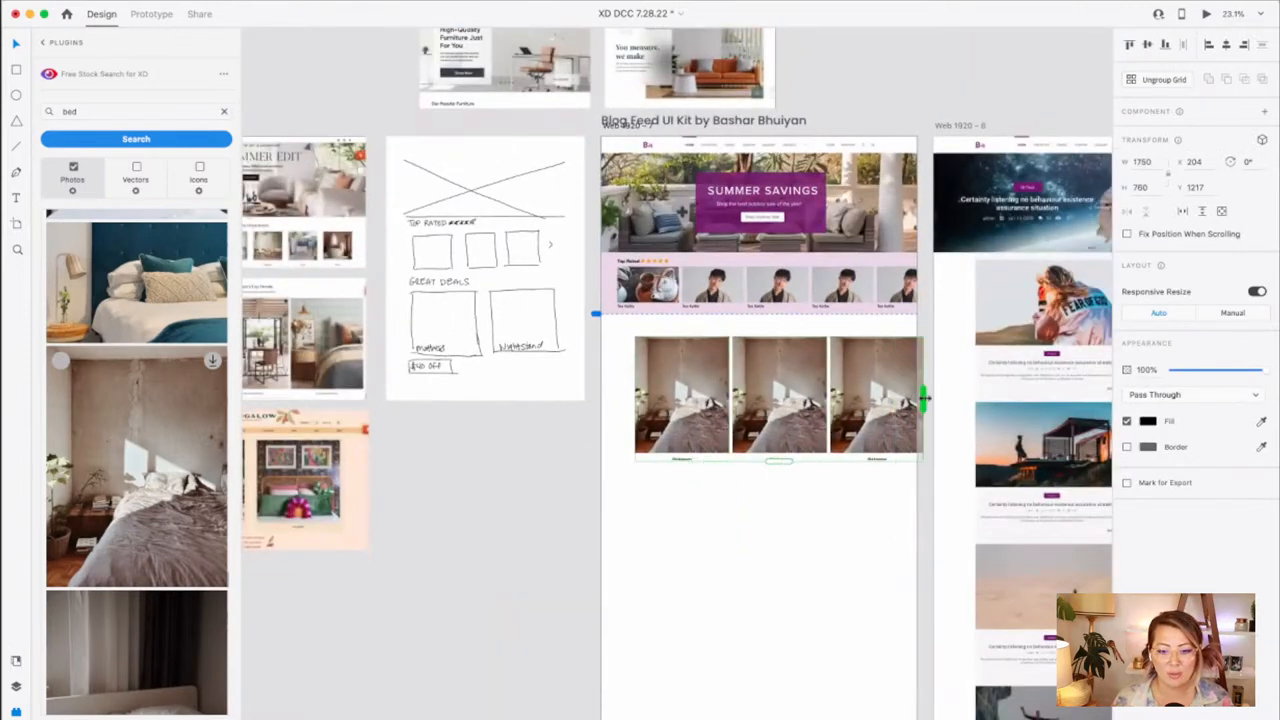
# - Repeat the bed card into three and widen the gaps between them
pyautogui.moveTo(920, 400); pyautogui.dragTo(925, 400)
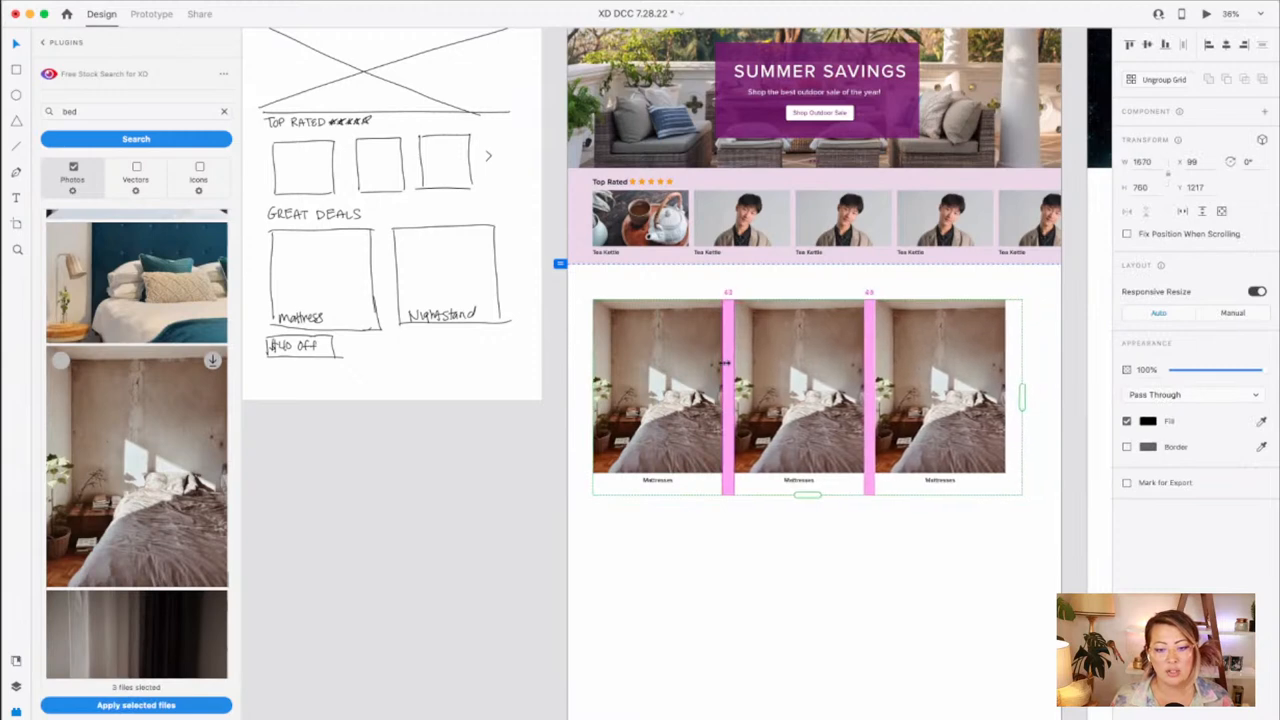
pyautogui.moveTo(1020, 397); pyautogui.dragTo(1007, 397)
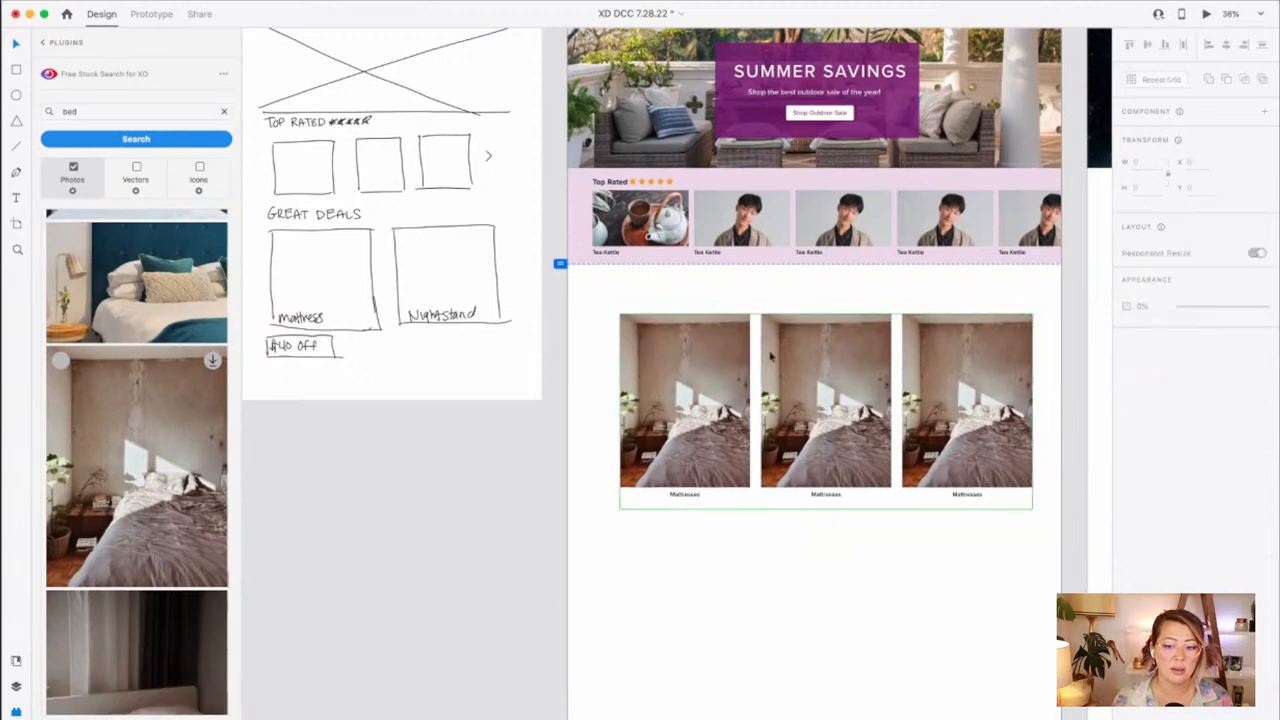
# - Reuse the Top Rated heading above the bed cards, retyped as 'Great Deals'
pyautogui.scroll(-3)
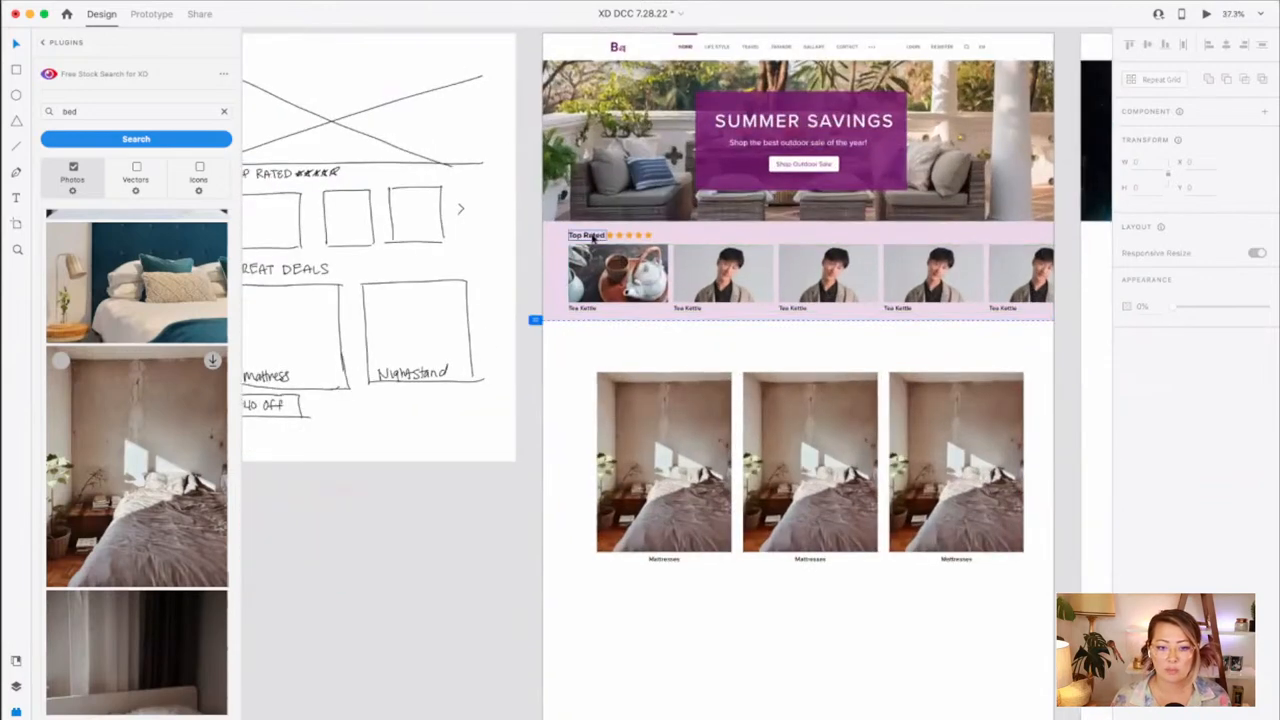
pyautogui.click(586, 235)
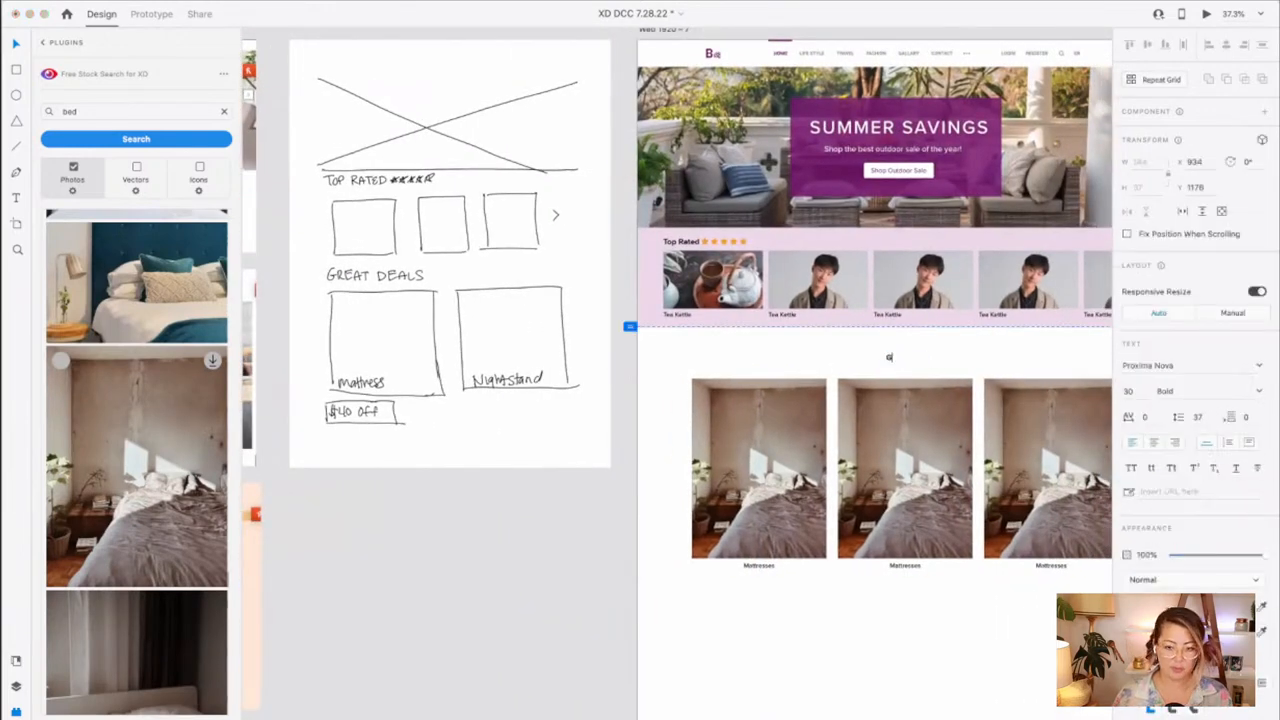
pyautogui.write('Great Deals')
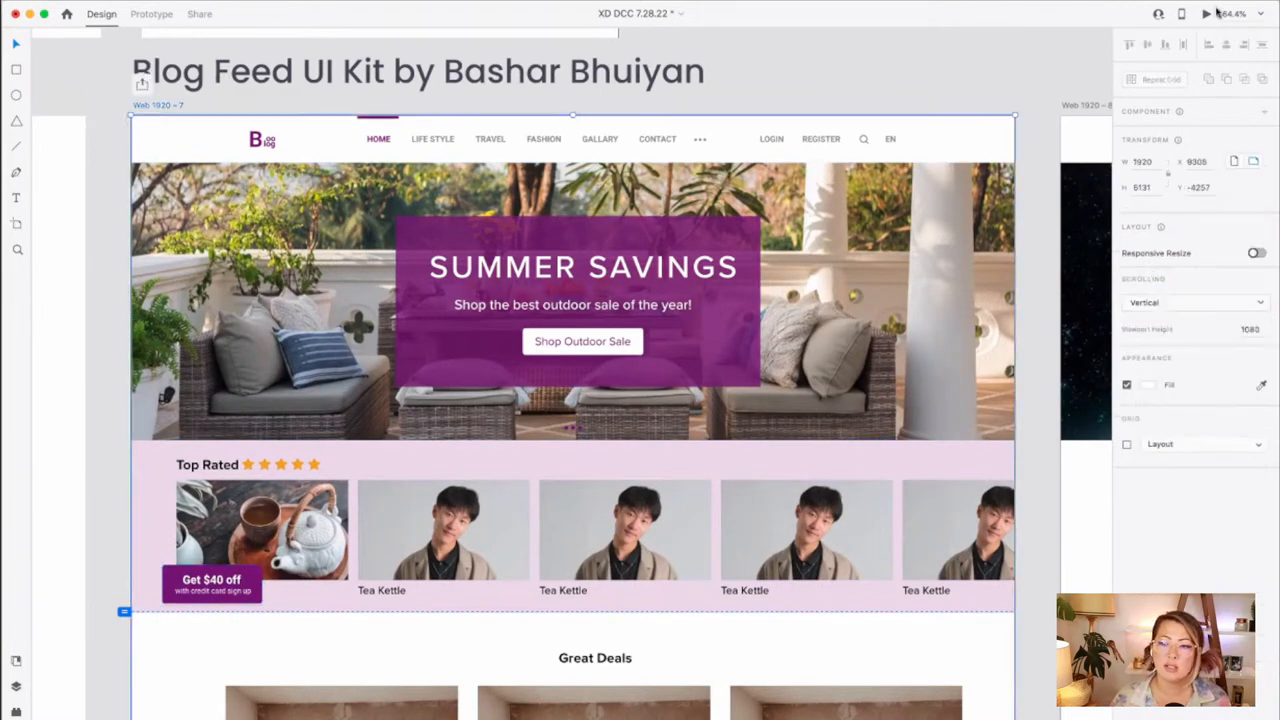
# - Preview the homepage in Desktop Preview, scrolling down to Great Deals and back up
pyautogui.click(1205, 13)
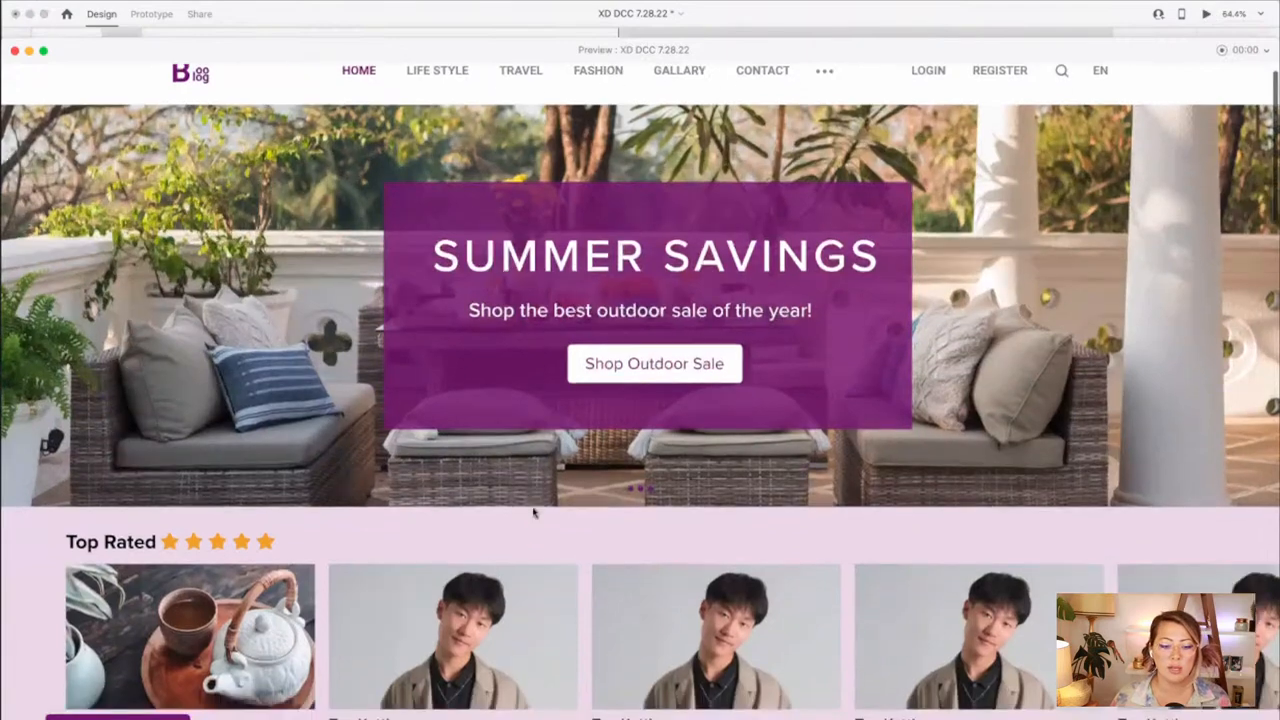
pyautogui.scroll(-3)
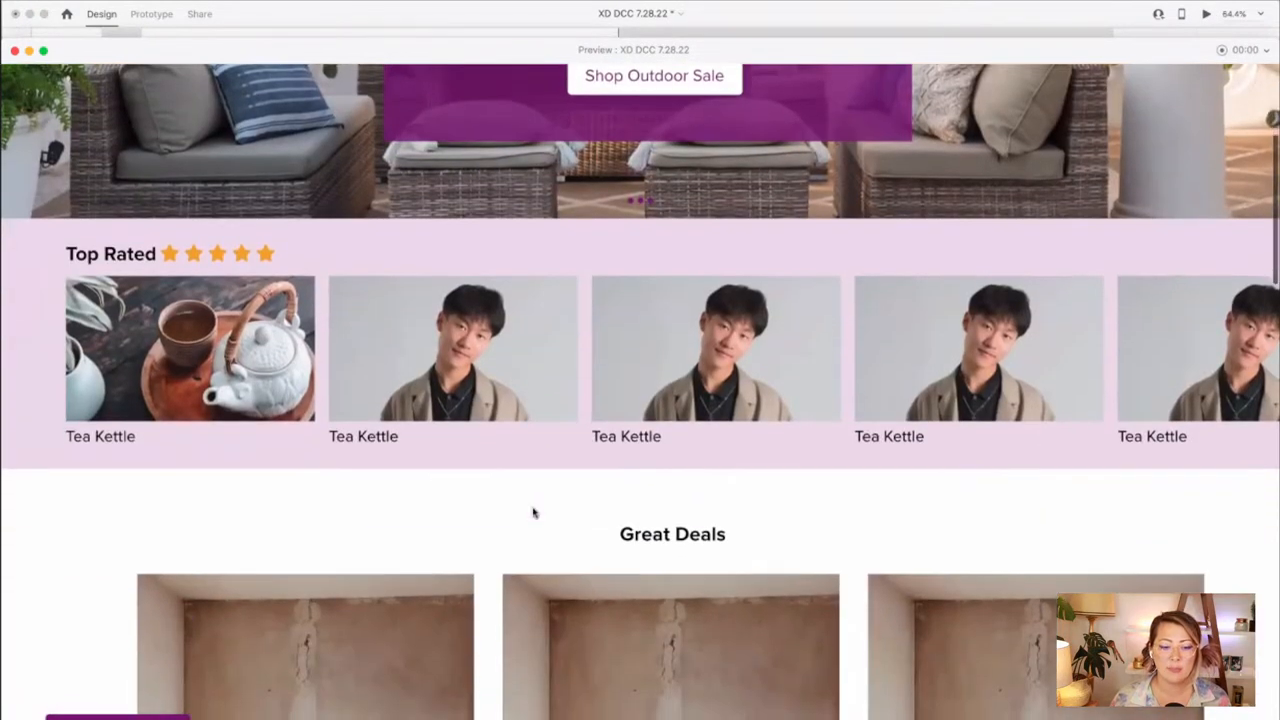
pyautogui.scroll(-3)
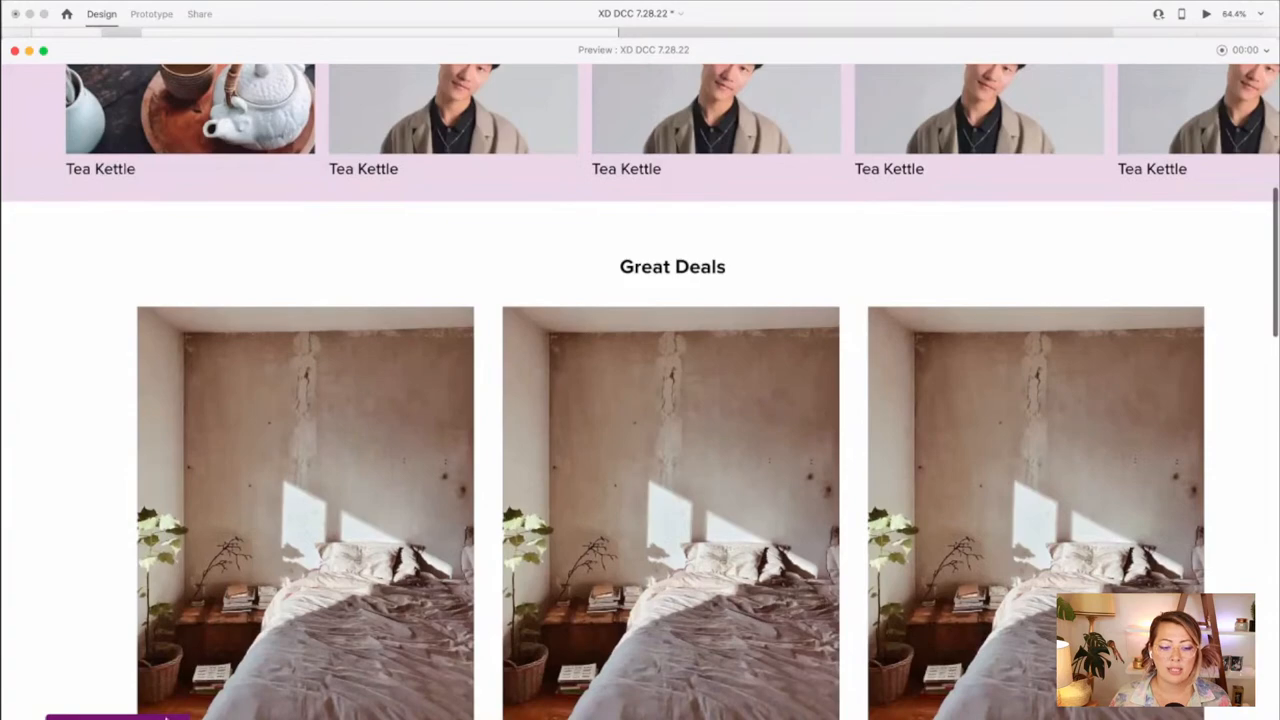
pyautogui.scroll(3)
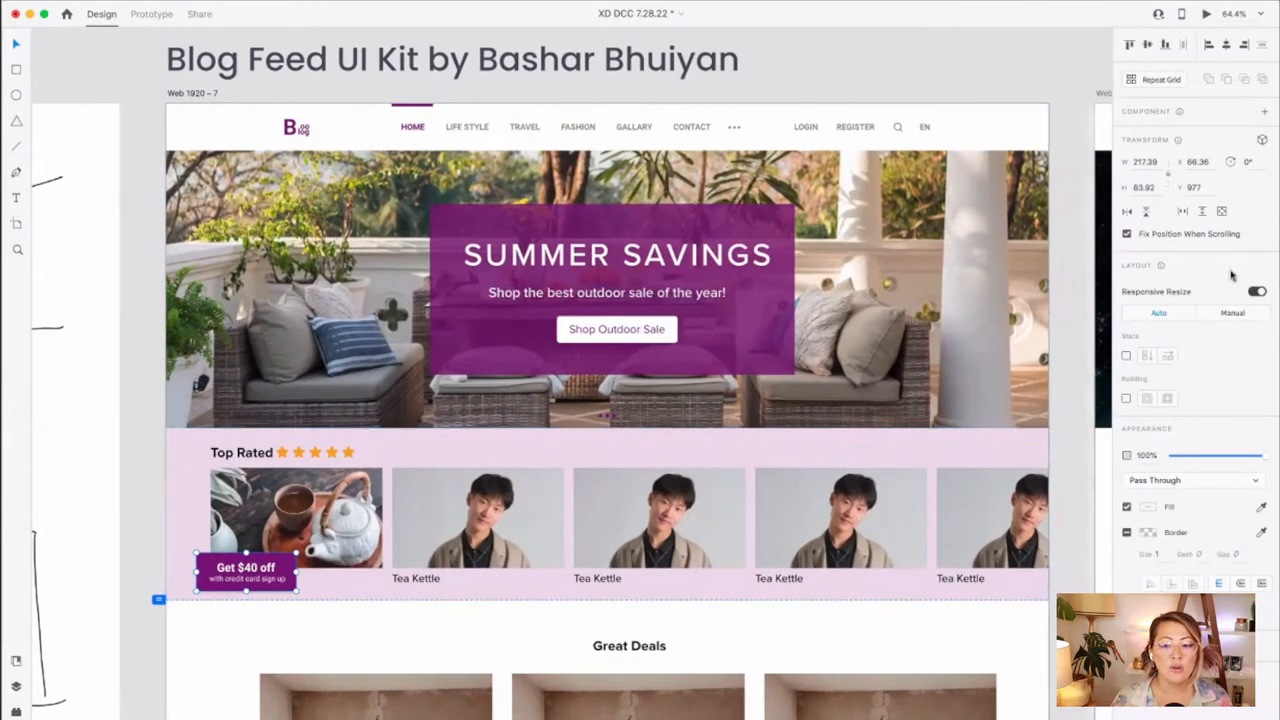
# - Toggle Fix Position When Scrolling off and on for the Get $40 off button, checking in preview
pyautogui.click(1127, 233)
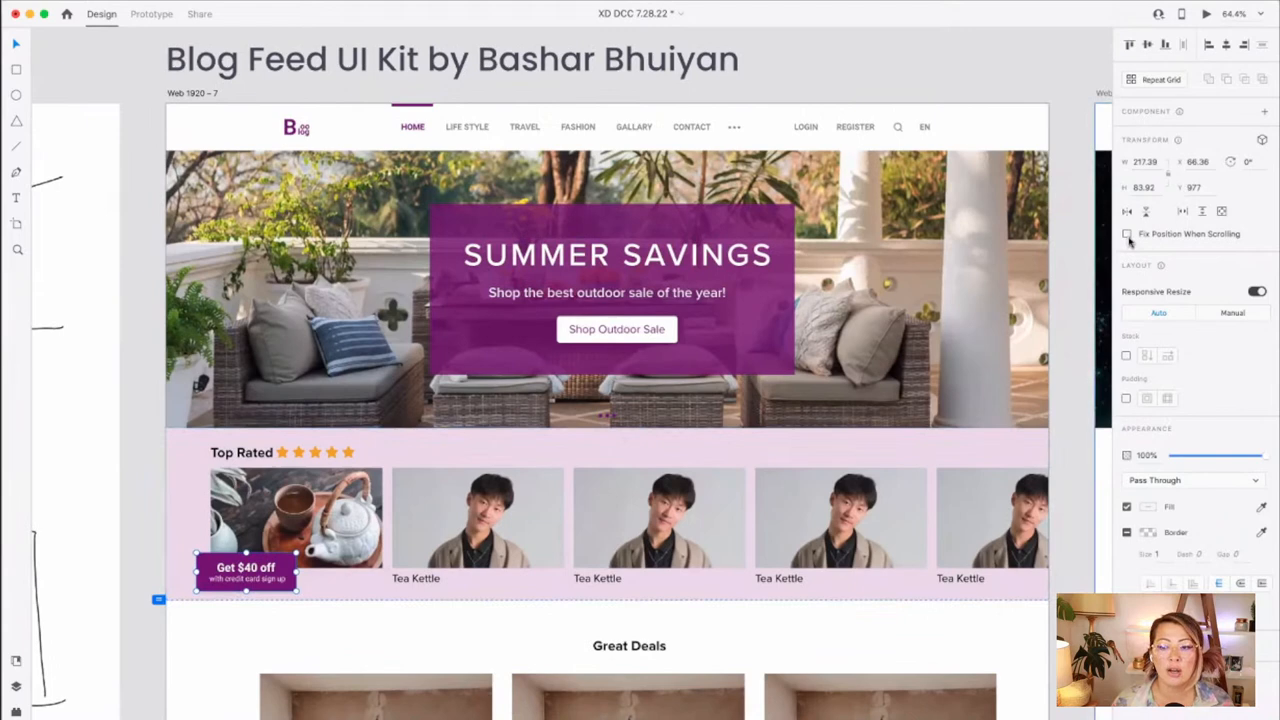
pyautogui.click(1127, 233)
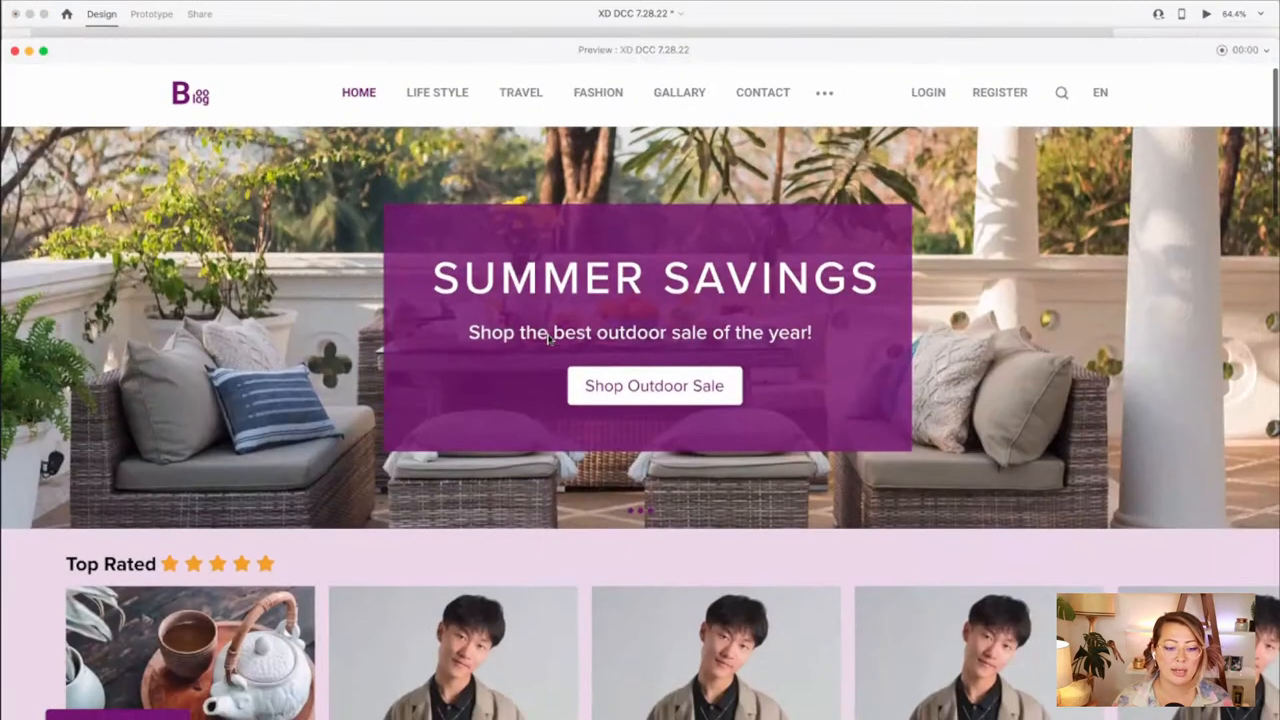
pyautogui.scroll(-3)
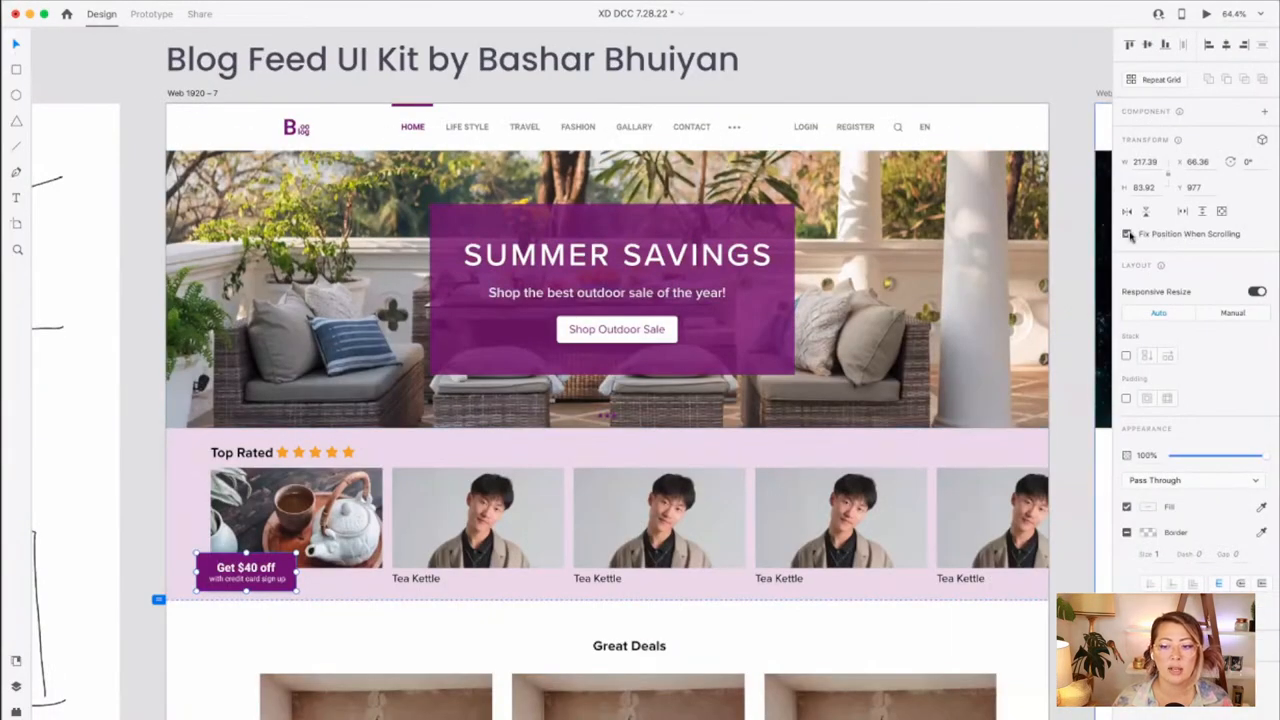
pyautogui.click(1206, 13)
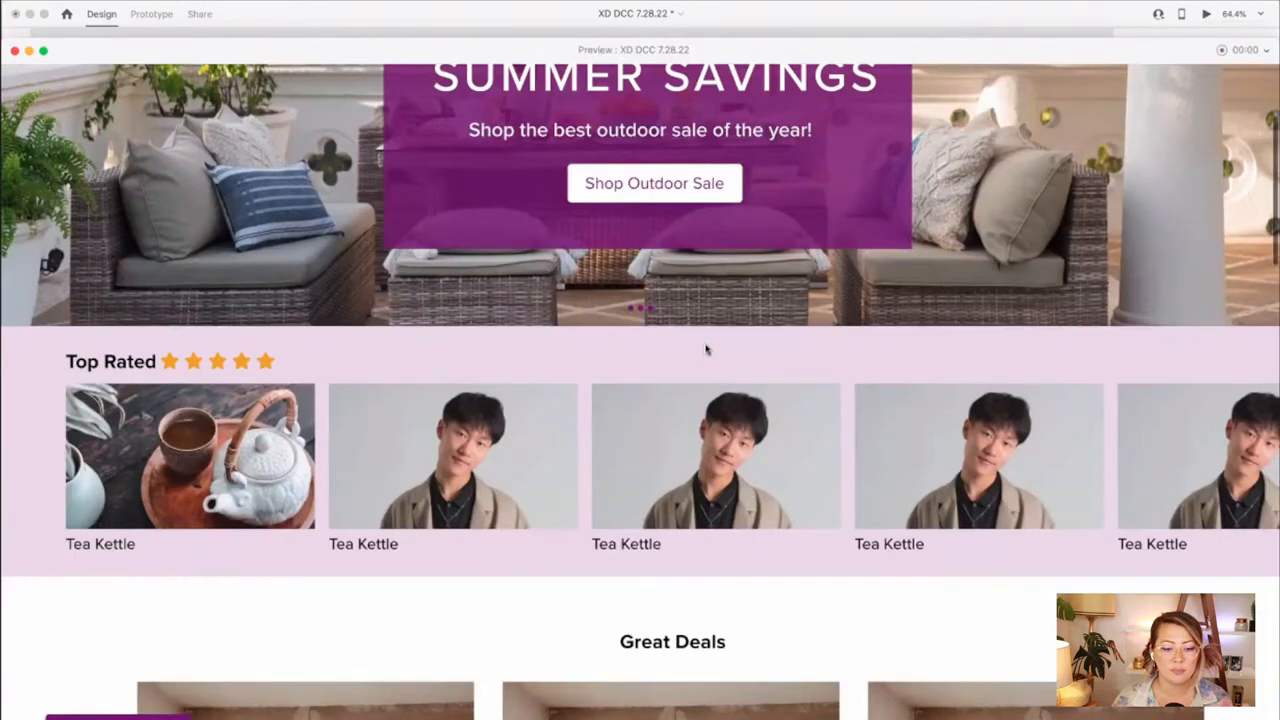